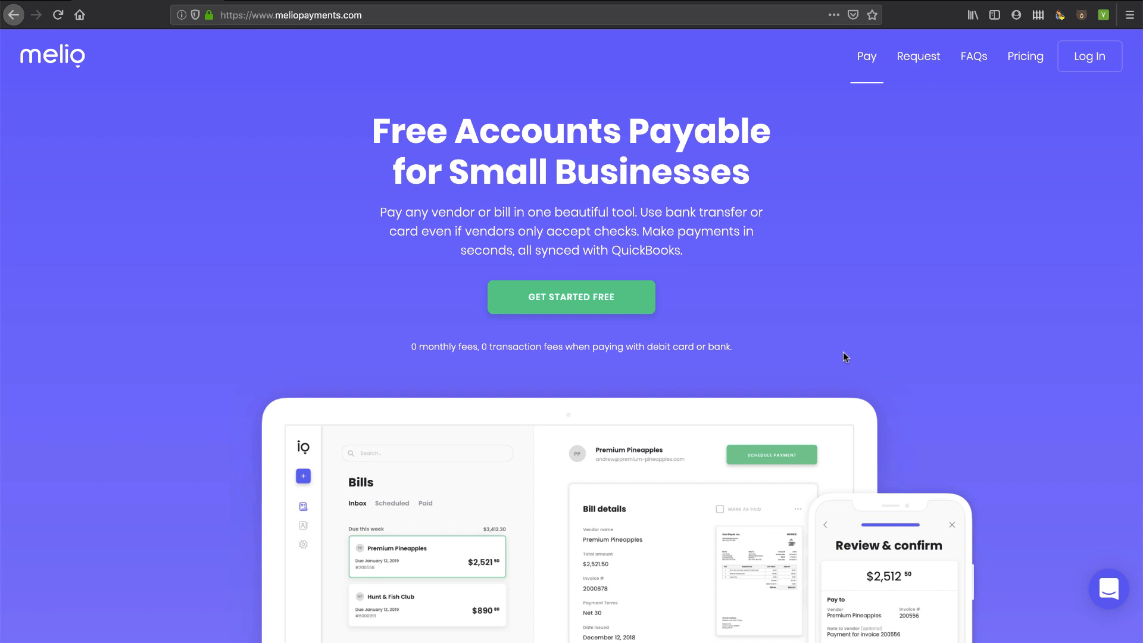
mouse_move(371, 388)
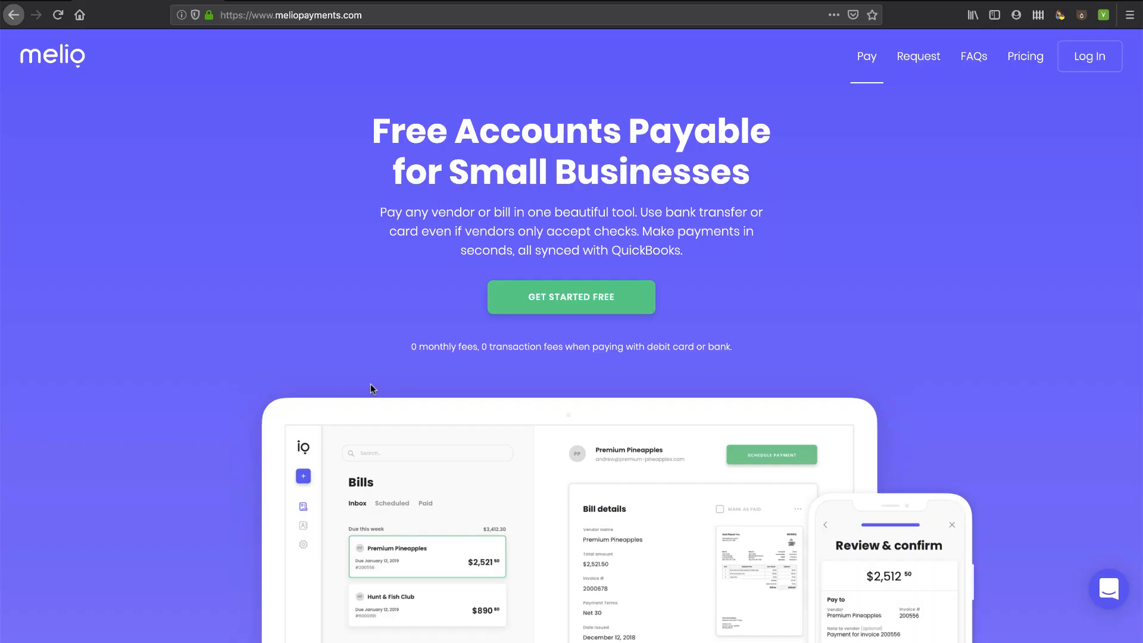
mouse_move(76, 123)
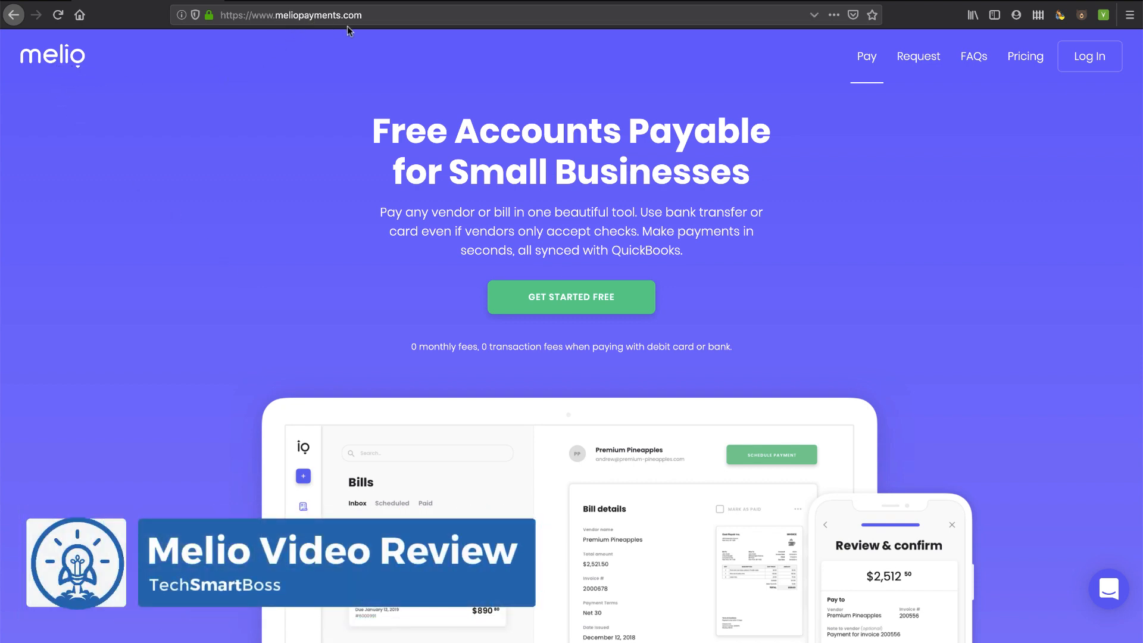
mouse_move(396, 260)
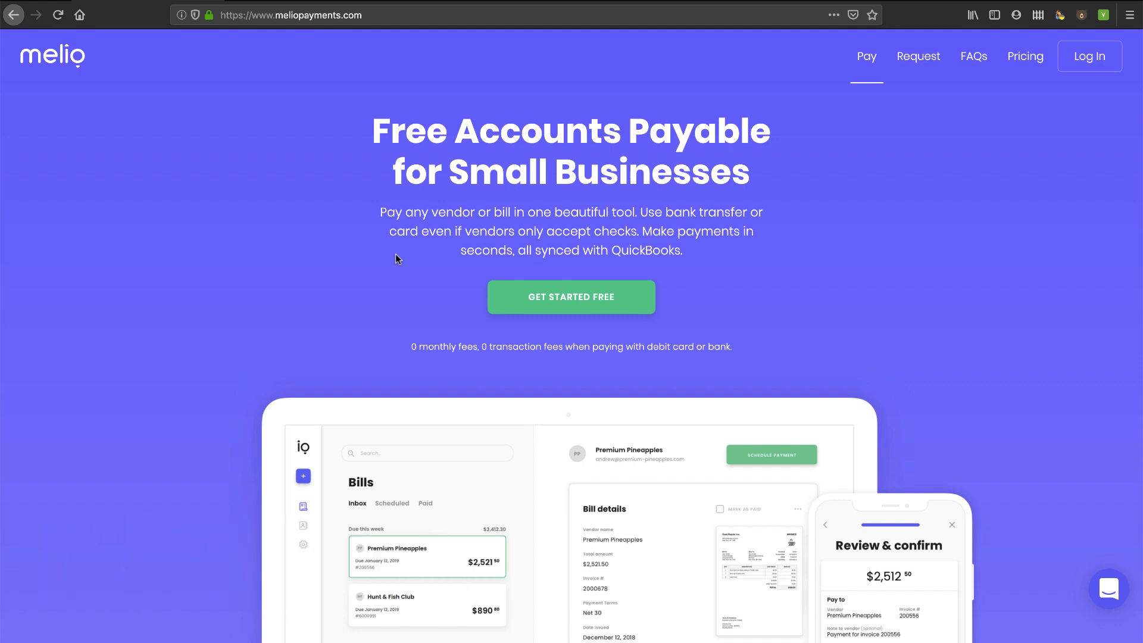
mouse_move(397, 173)
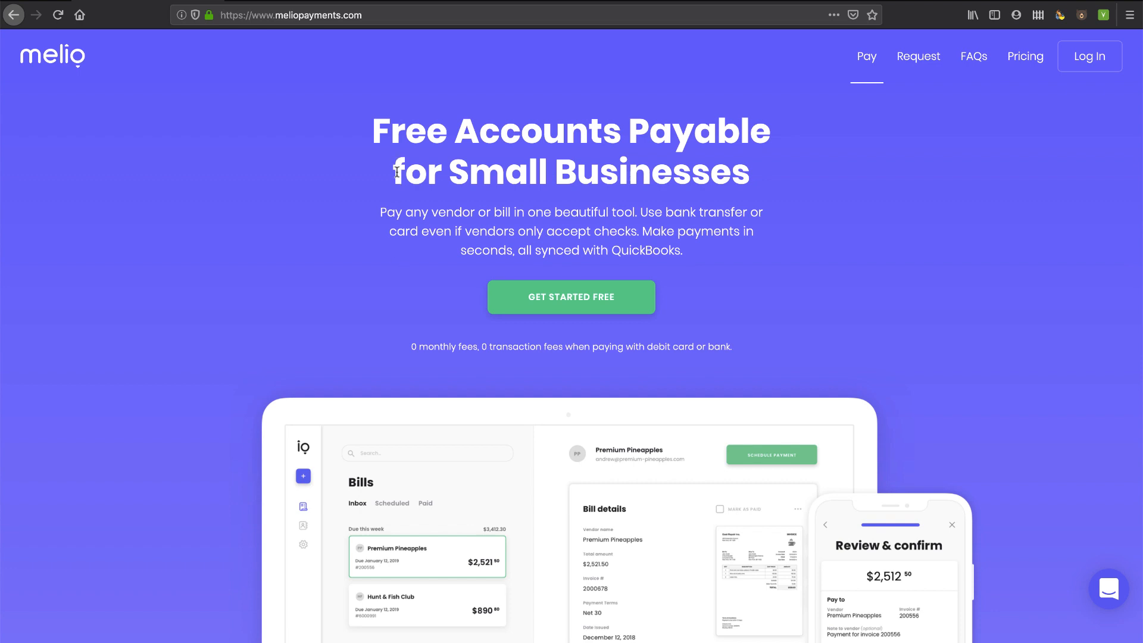
- Scroll through the Melio homepage and open the pricing details page
scroll("down", 3)
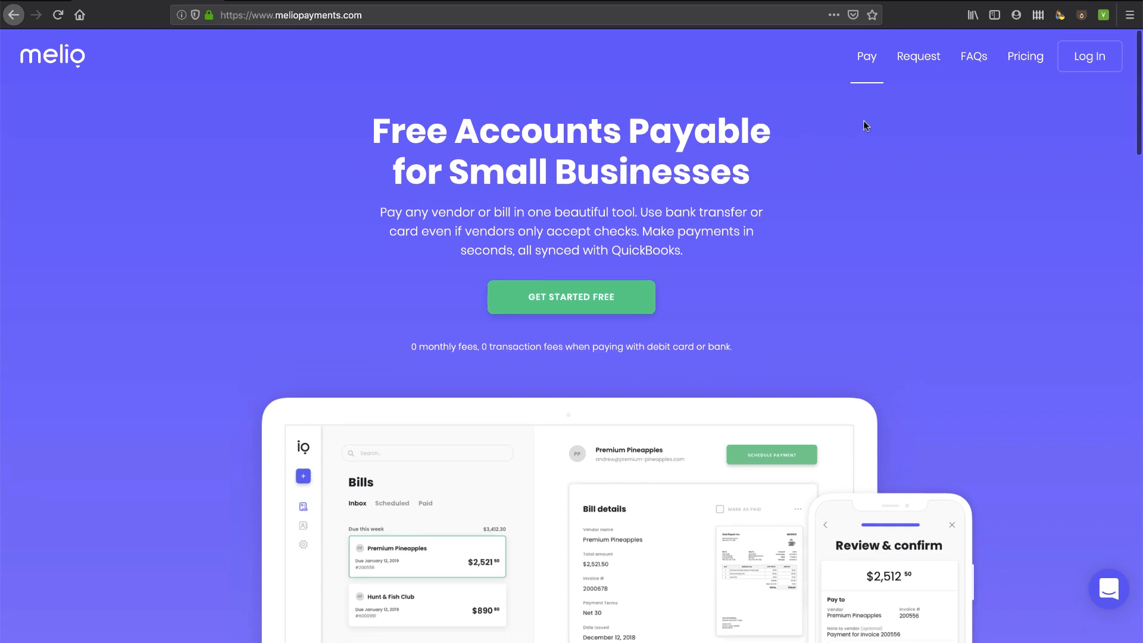
scroll("down", 3)
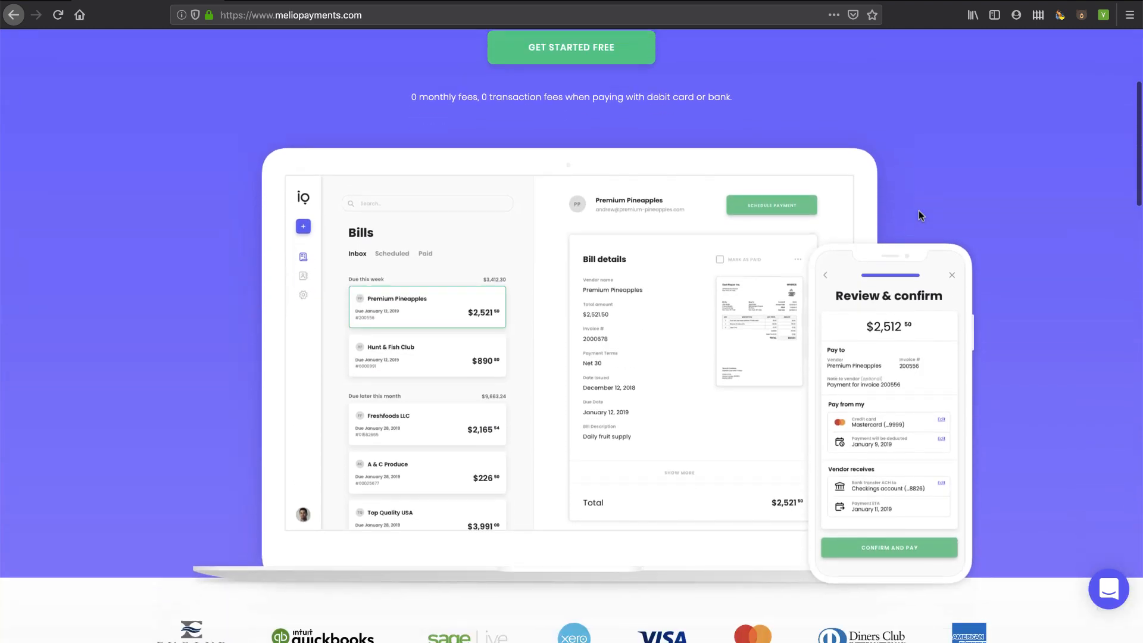
scroll("down", 3)
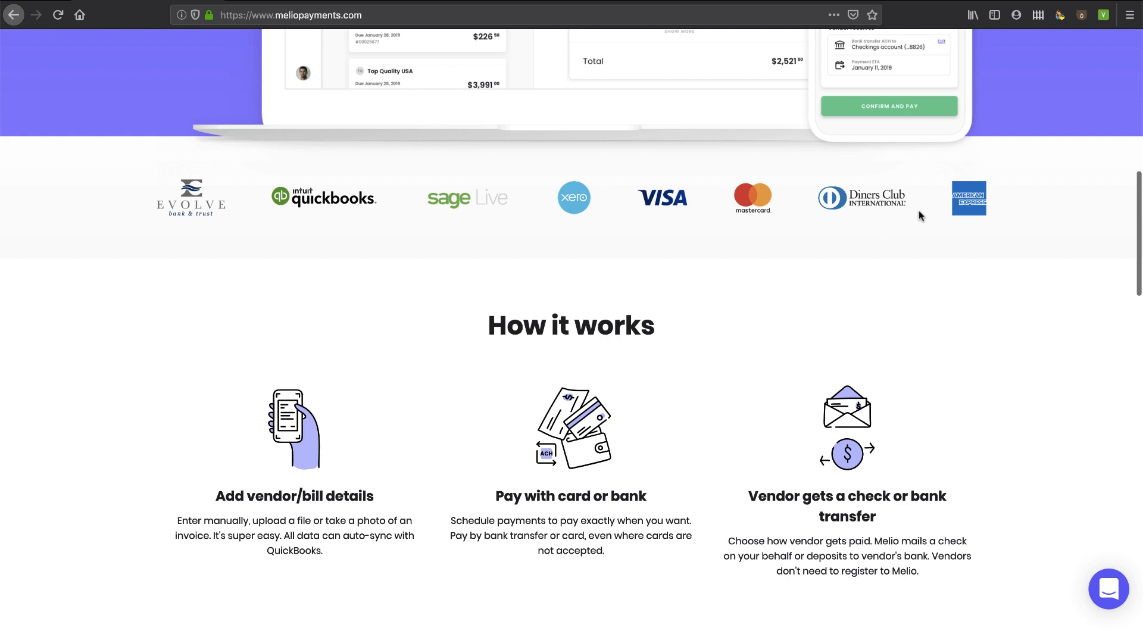
scroll("down", 3)
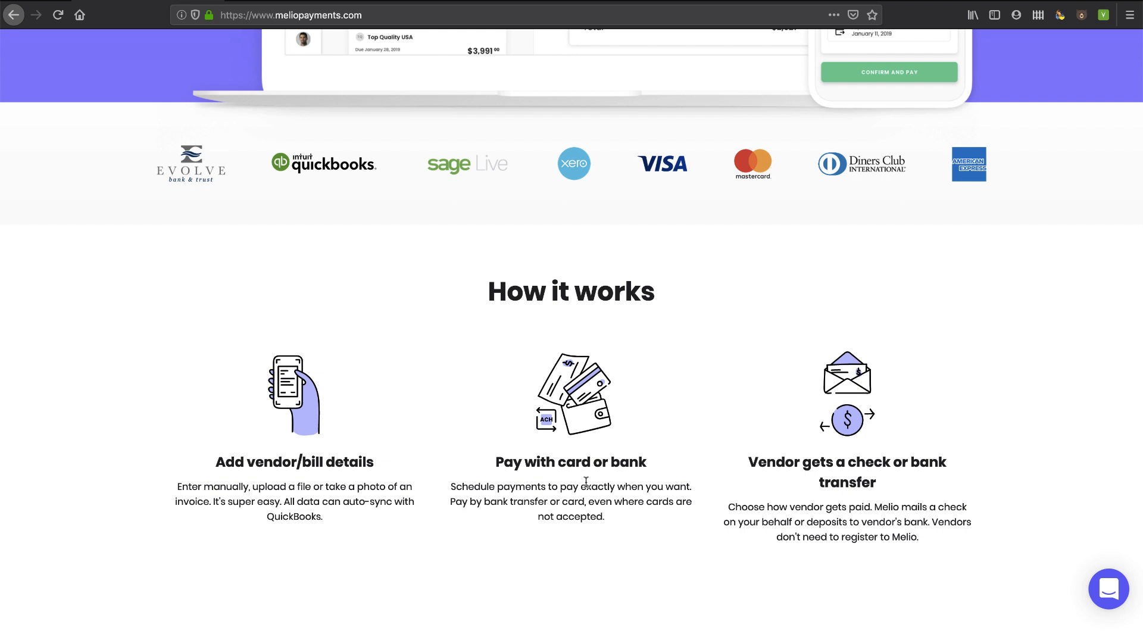
scroll("down", 3)
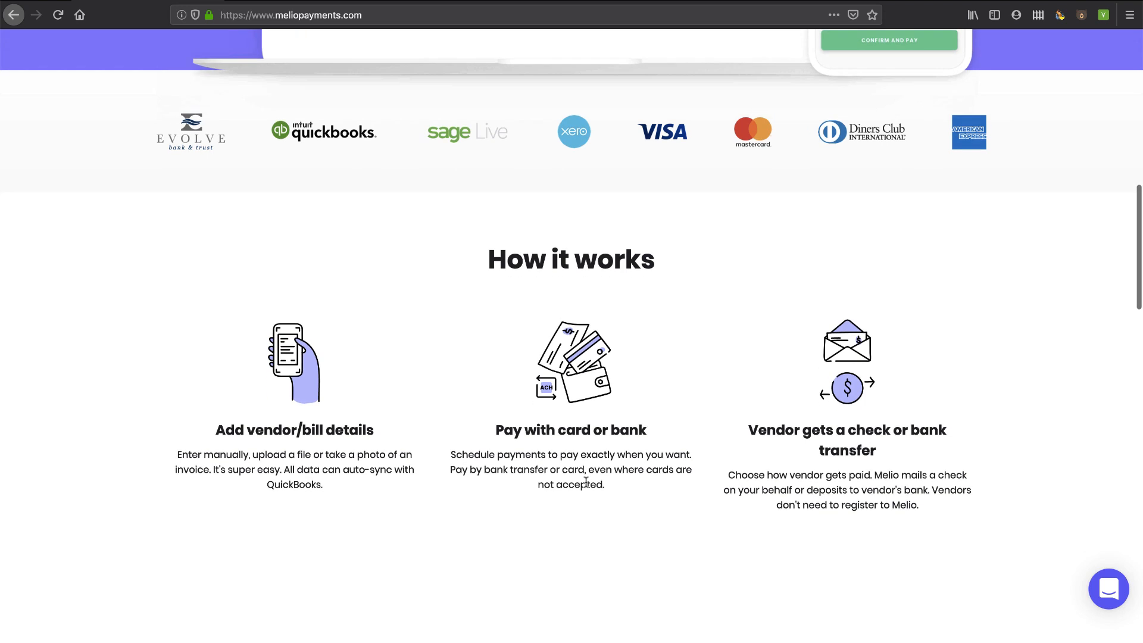
scroll("down", 3)
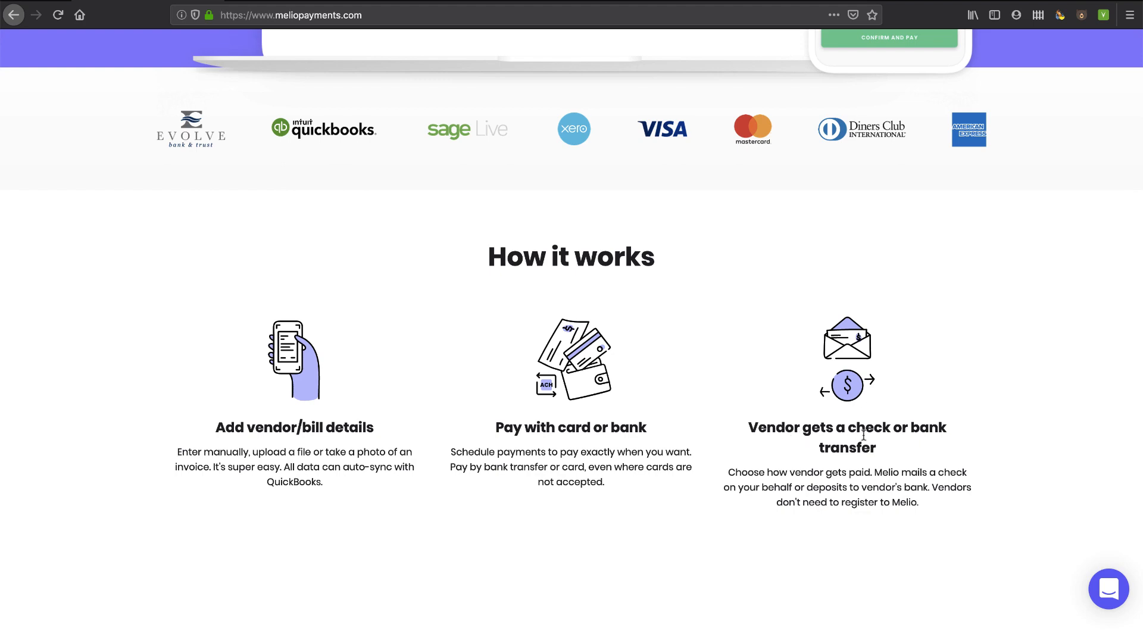
scroll("down", 3)
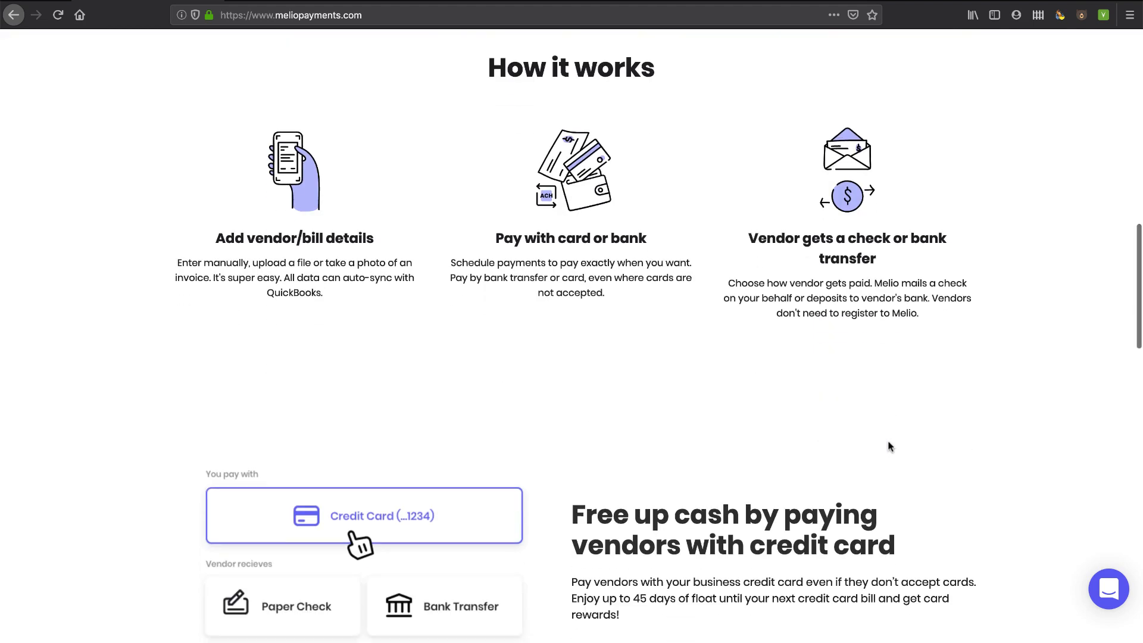
scroll("down", 3)
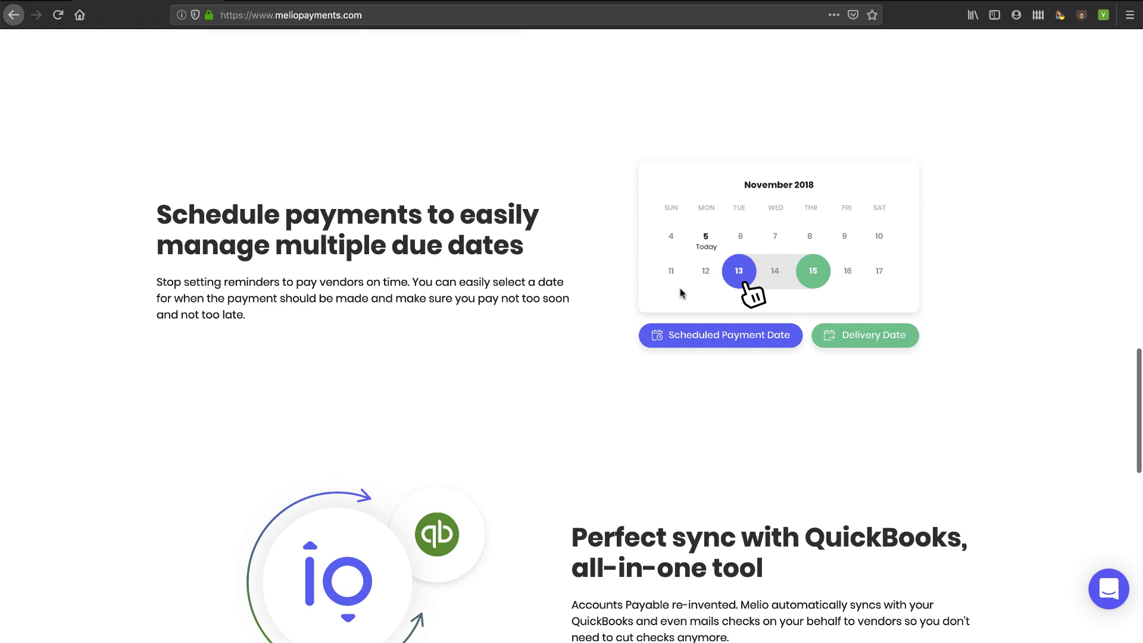
scroll("down", 3)
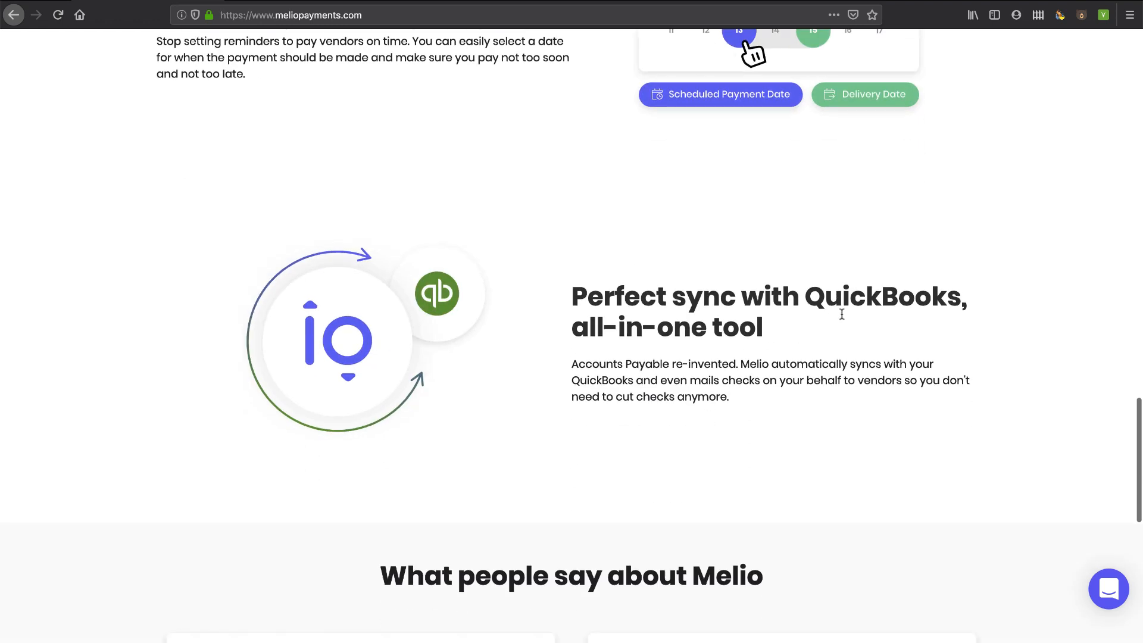
mouse_move(764, 332)
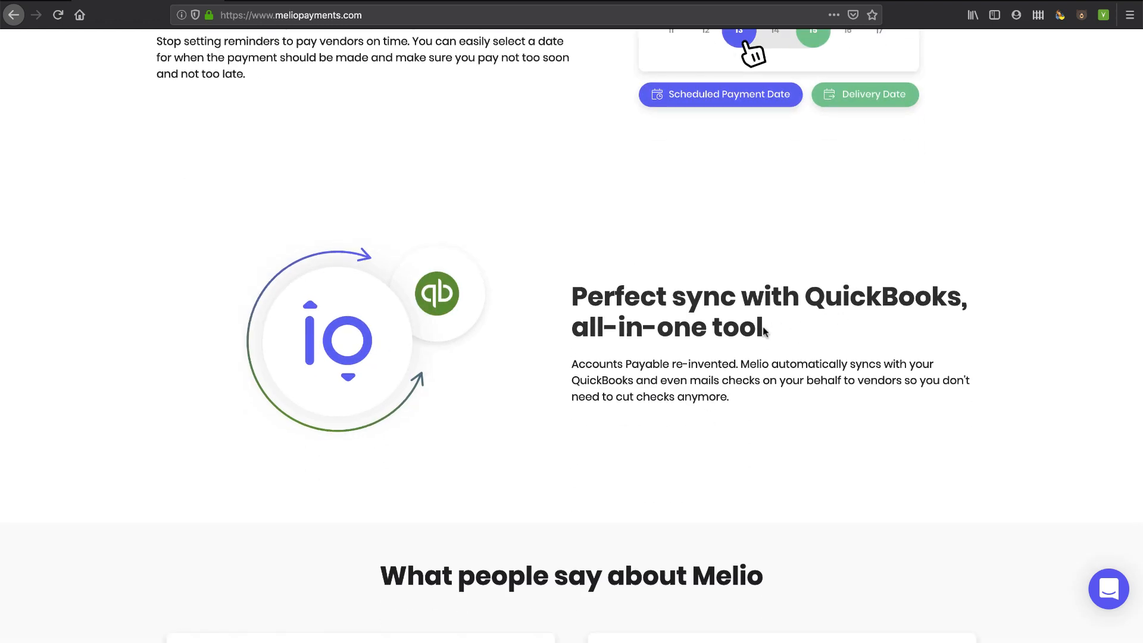
scroll("down", 3)
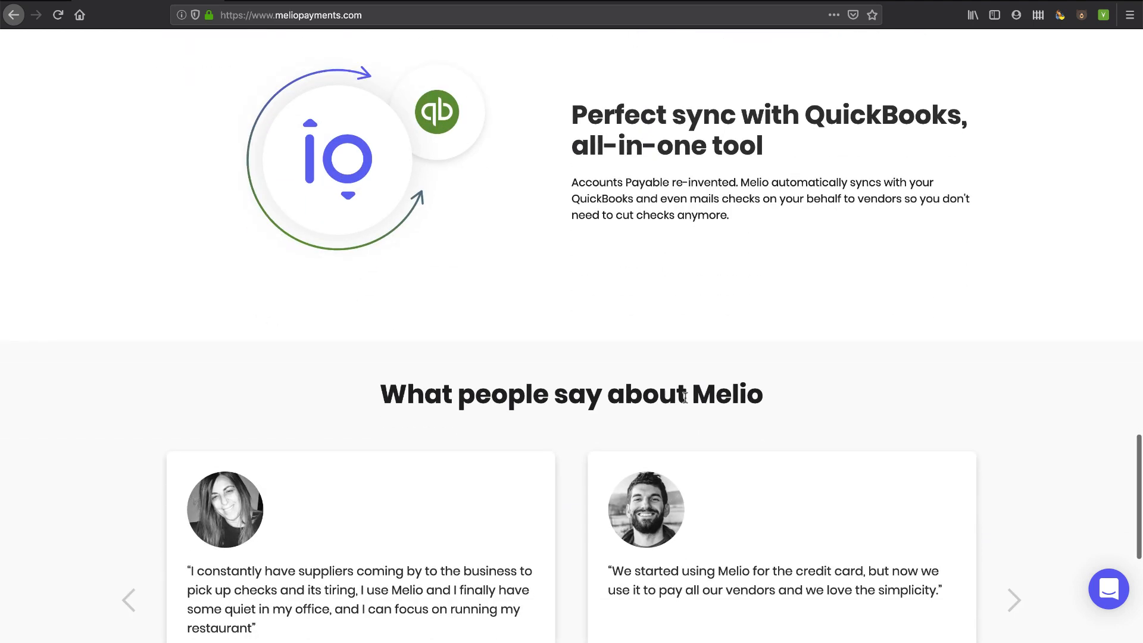
scroll("down", 3)
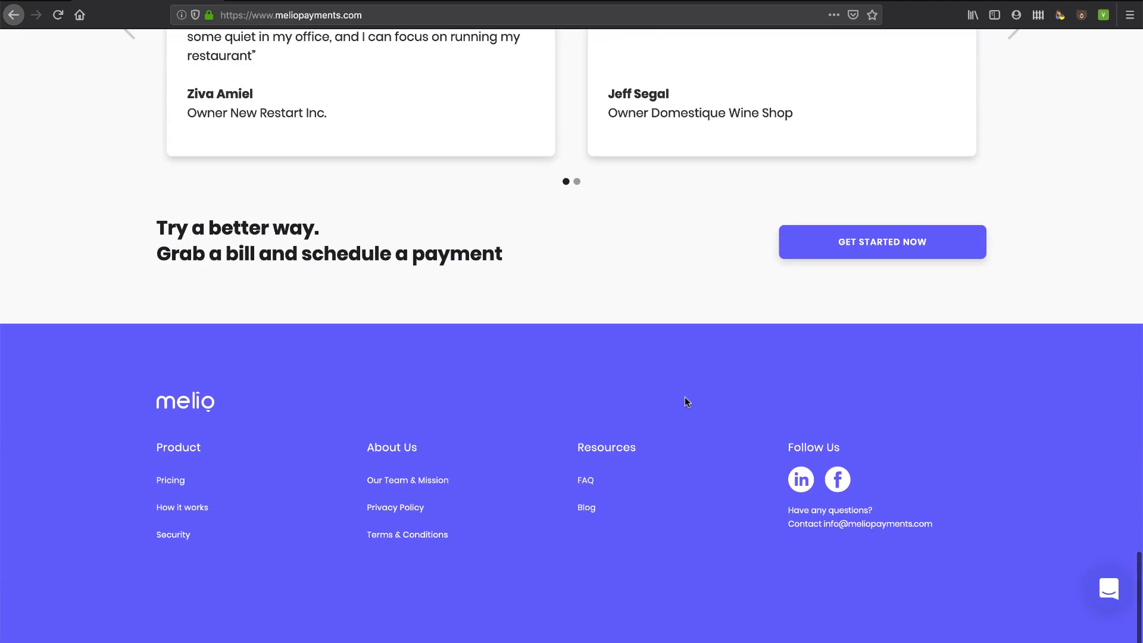
mouse_move(171, 480)
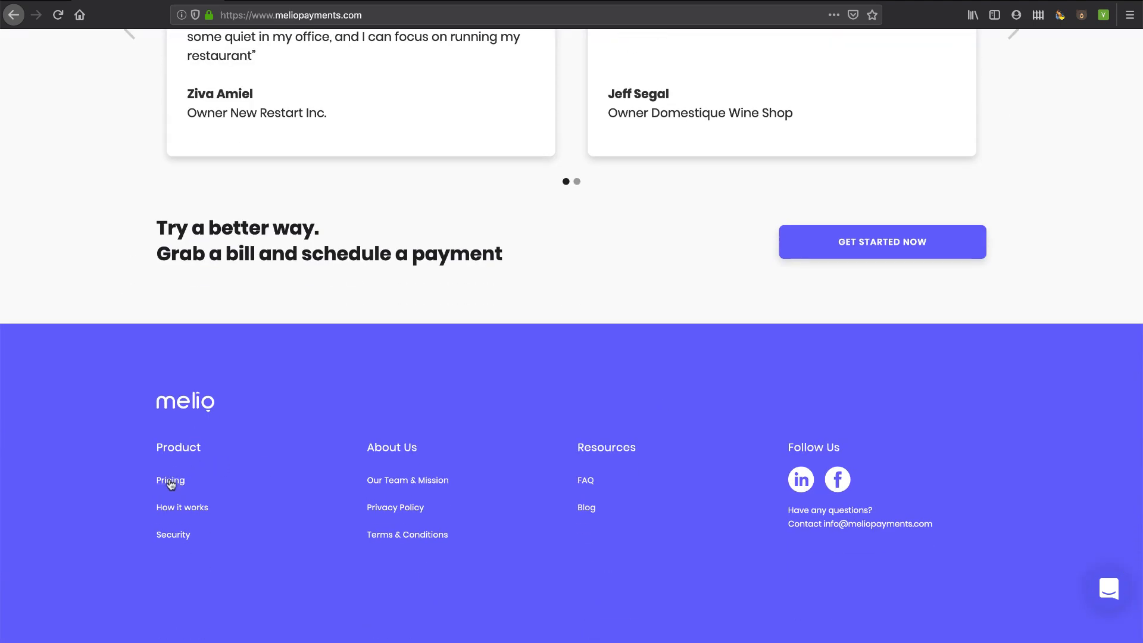
left_click(170, 480)
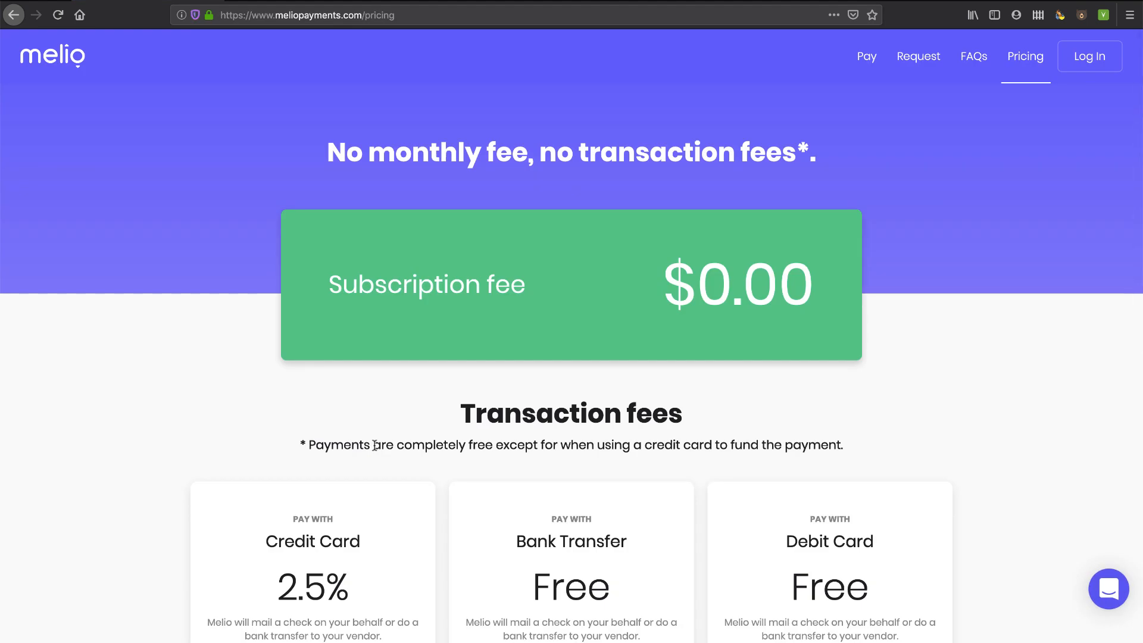
mouse_move(517, 406)
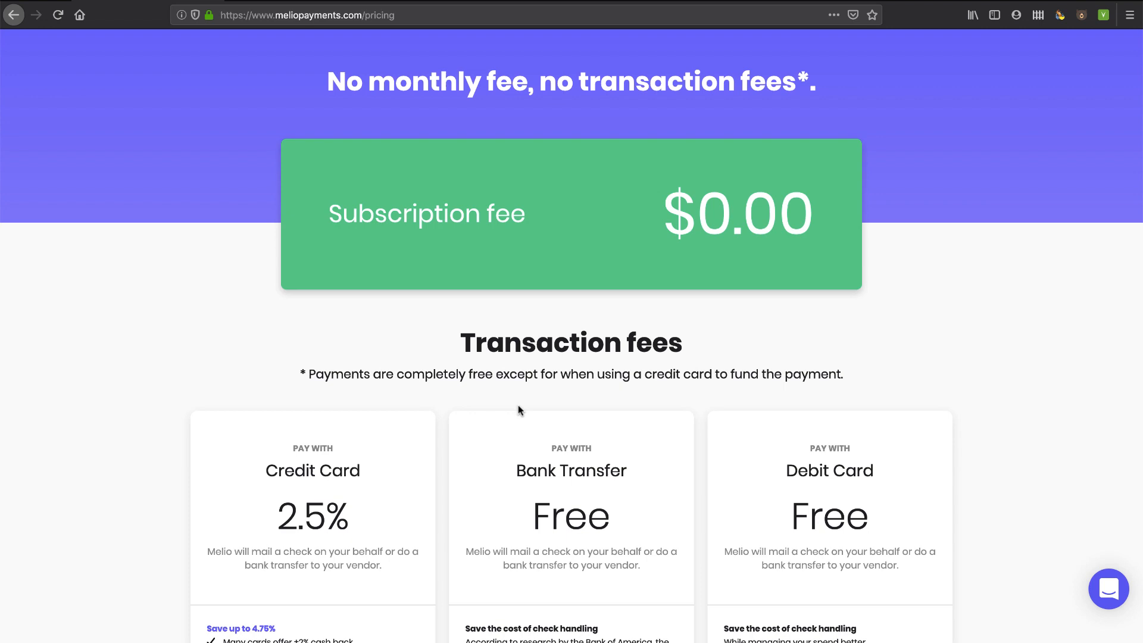
mouse_move(458, 318)
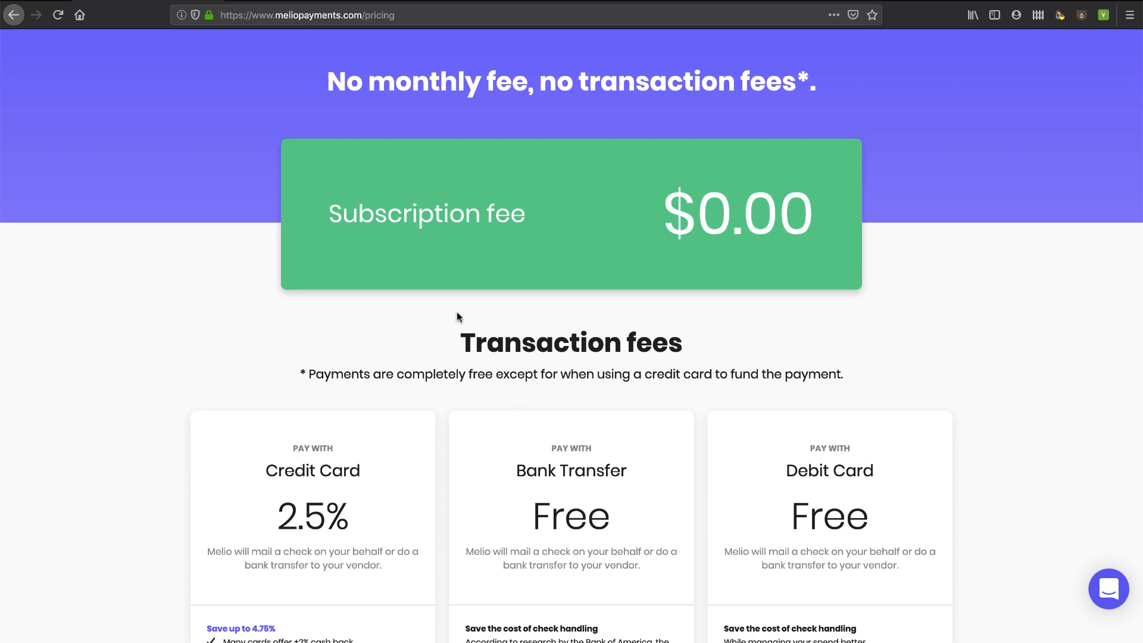
- Read through the pricing details, then return to the main homepage
scroll("down", 3)
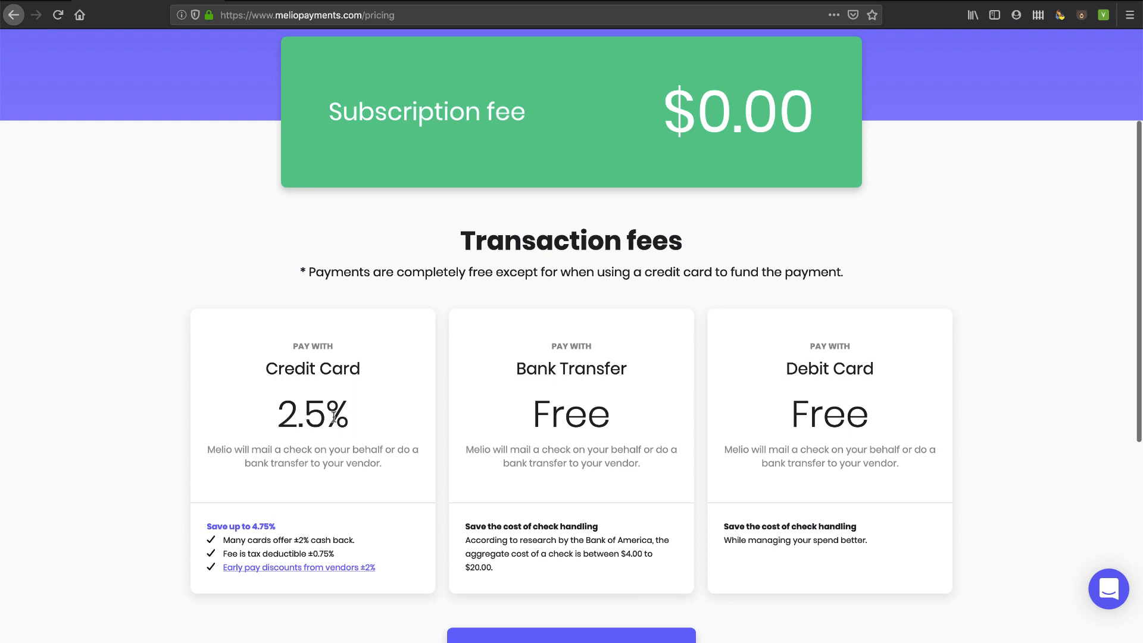
mouse_move(351, 417)
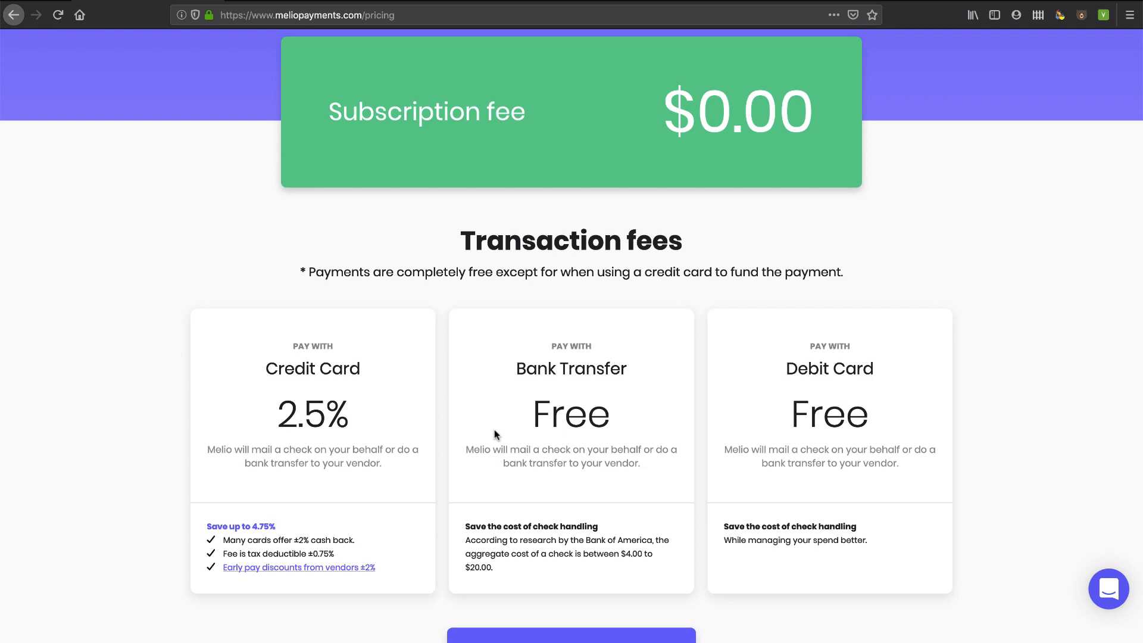
scroll("down", 3)
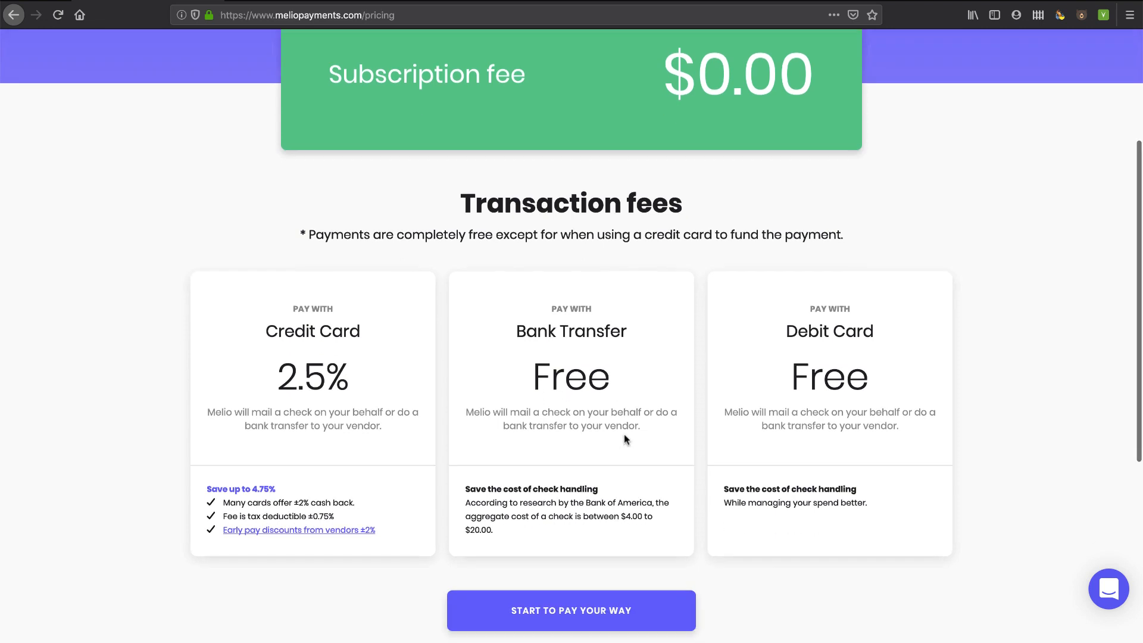
scroll("down", 3)
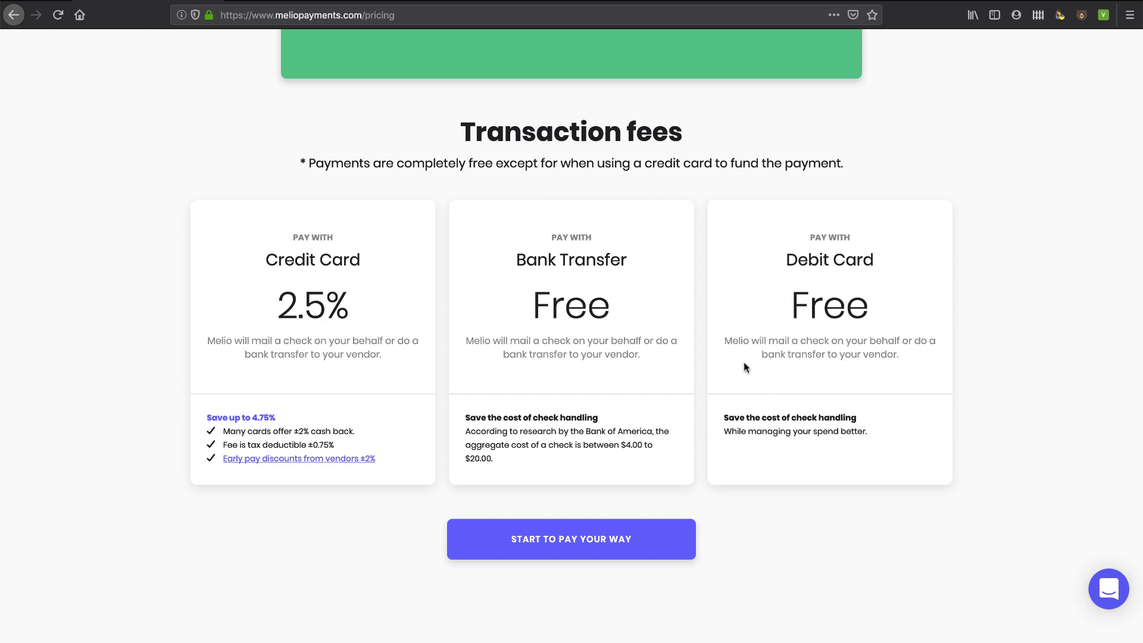
scroll("down", 3)
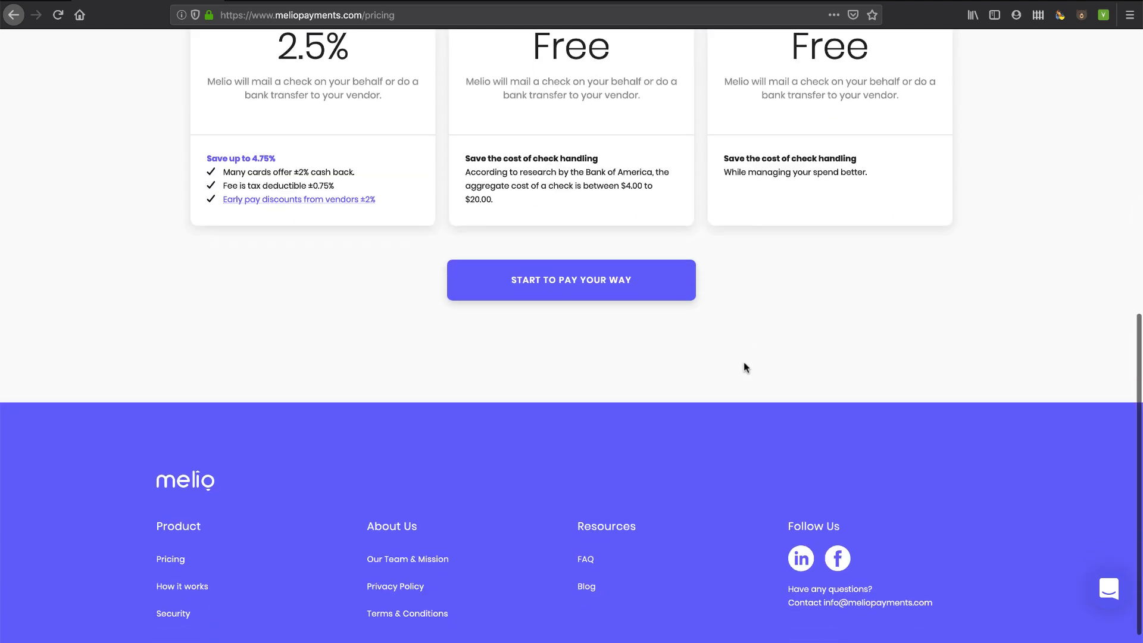
scroll("up", 3)
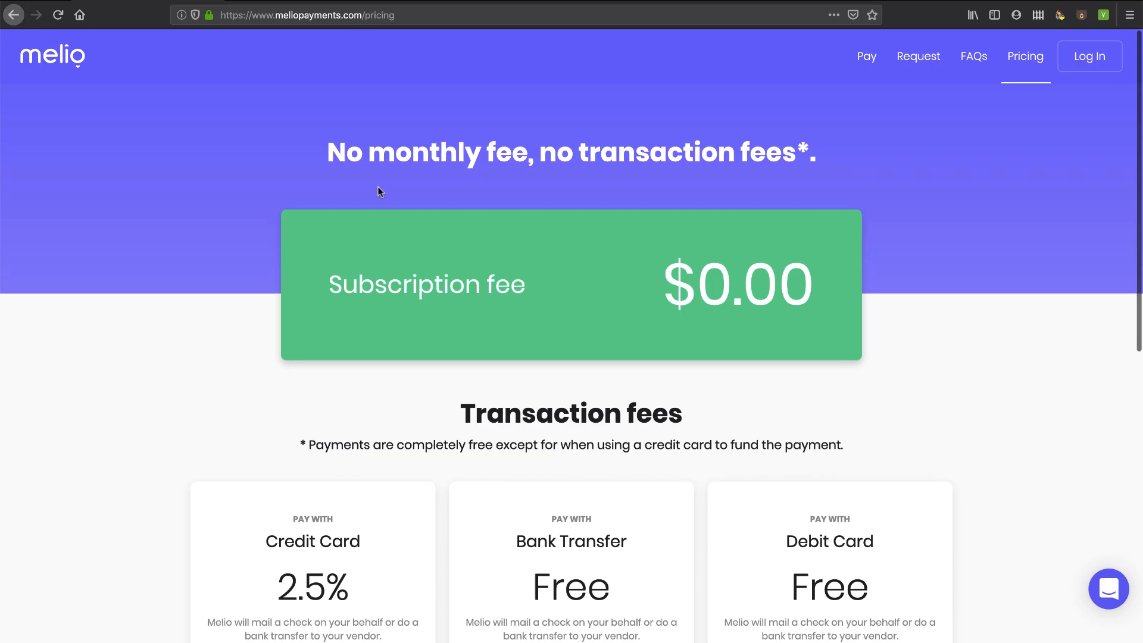
left_click(867, 56)
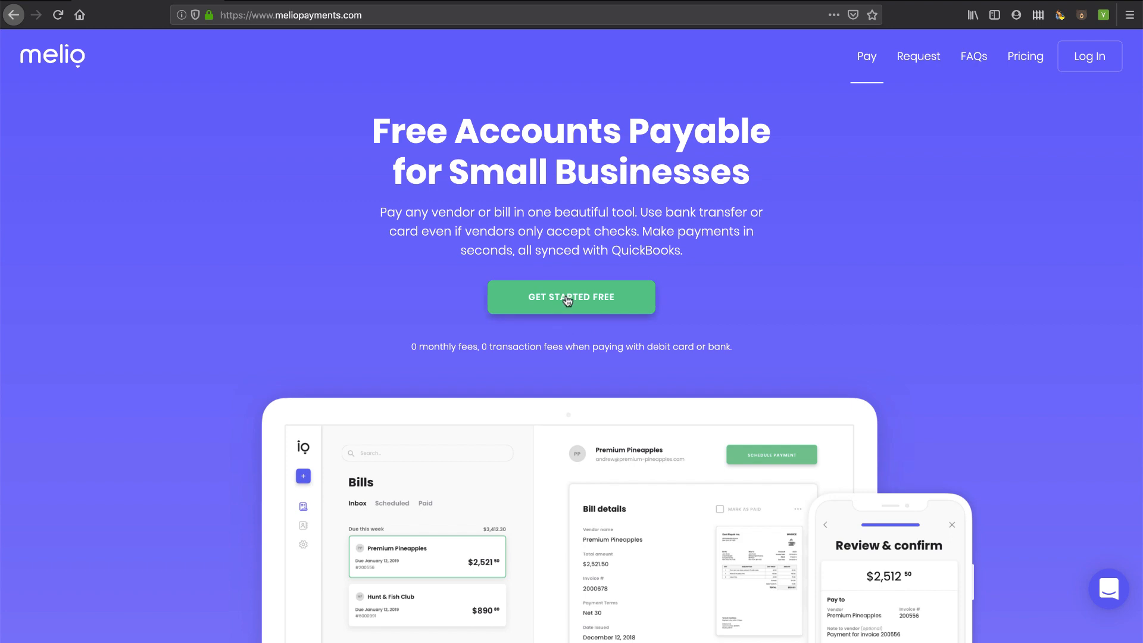
- Start a free sign-up by email and submit the work email and password
left_click(571, 296)
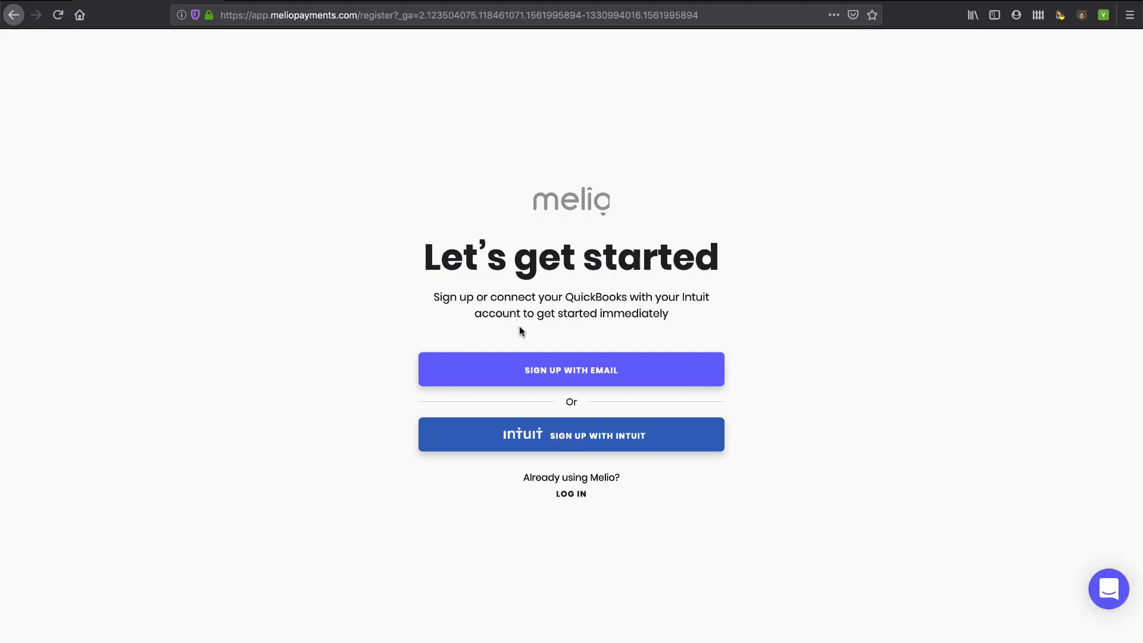
mouse_move(558, 444)
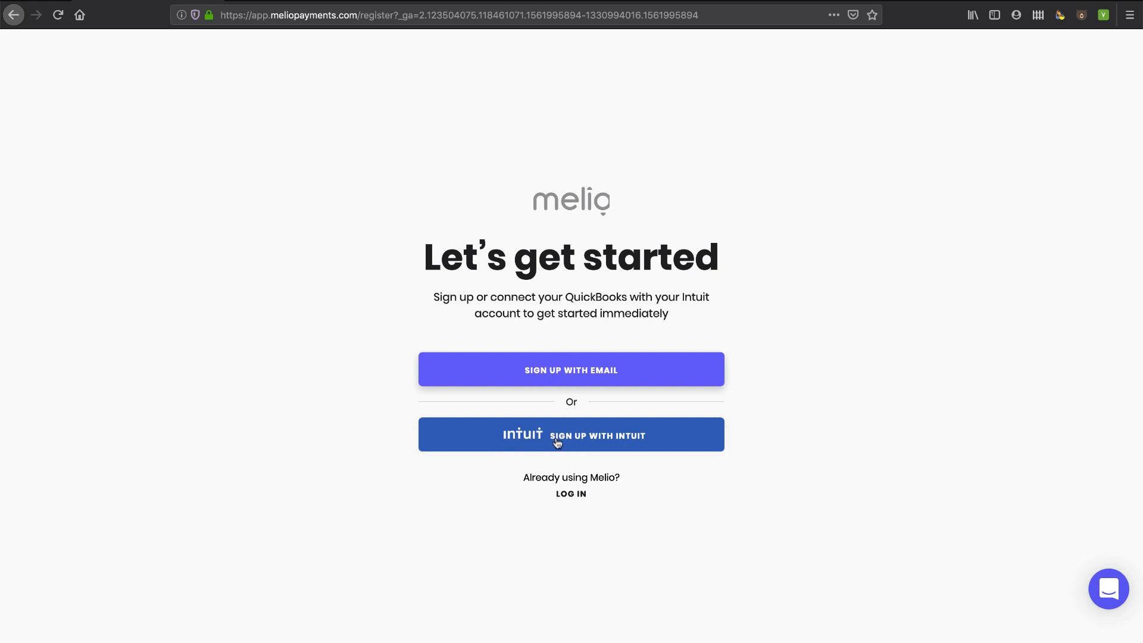
mouse_move(555, 416)
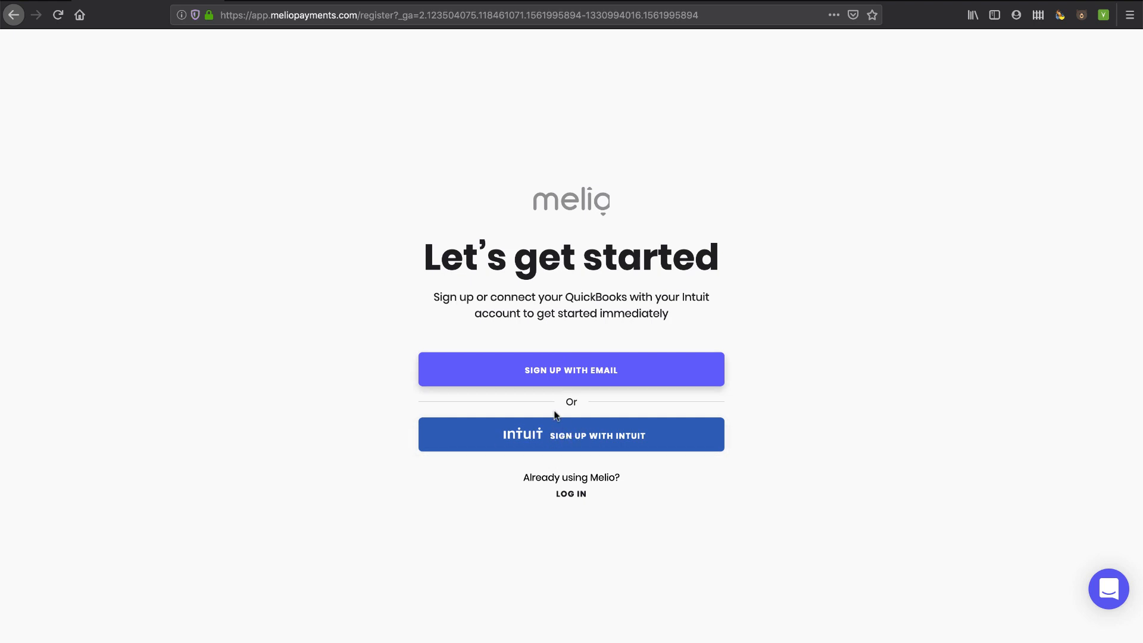
left_click(571, 370)
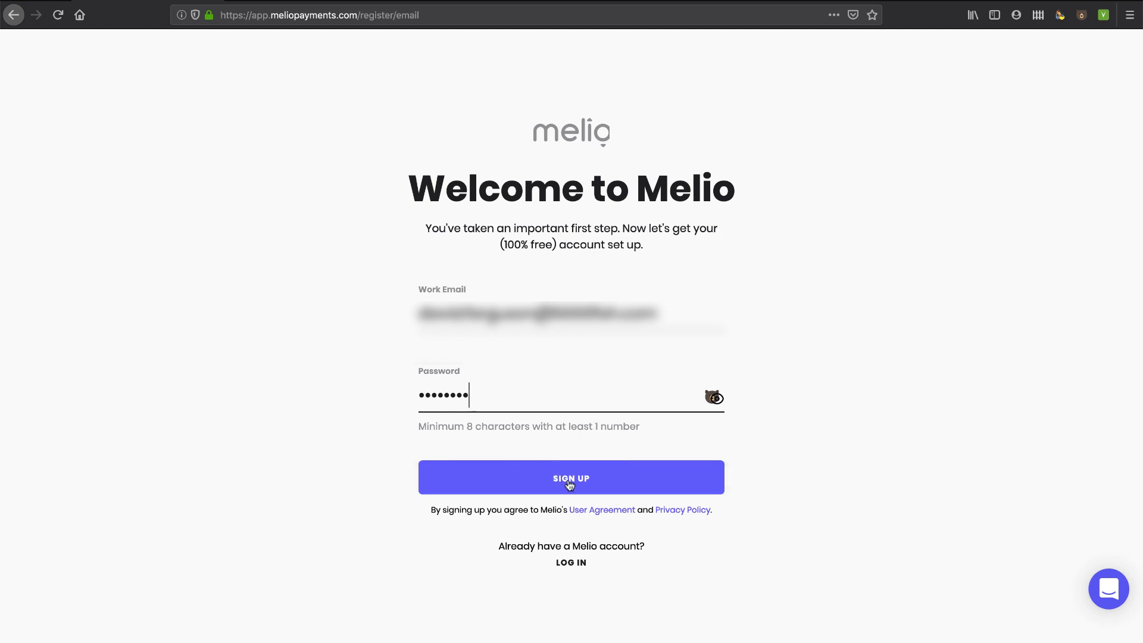
left_click(571, 478)
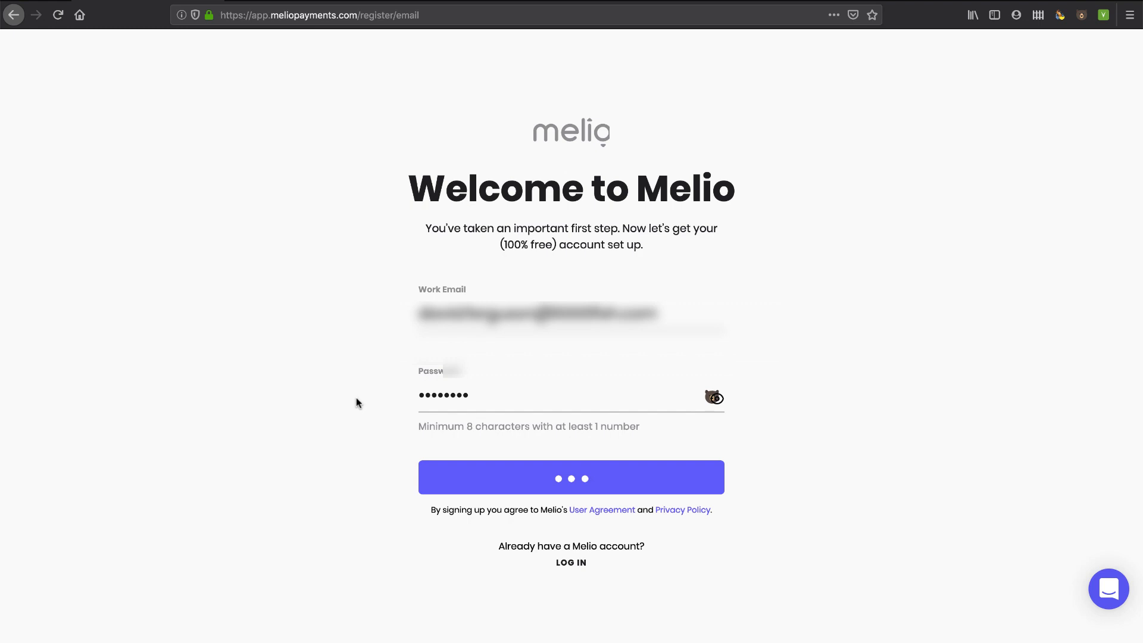
left_click(571, 477)
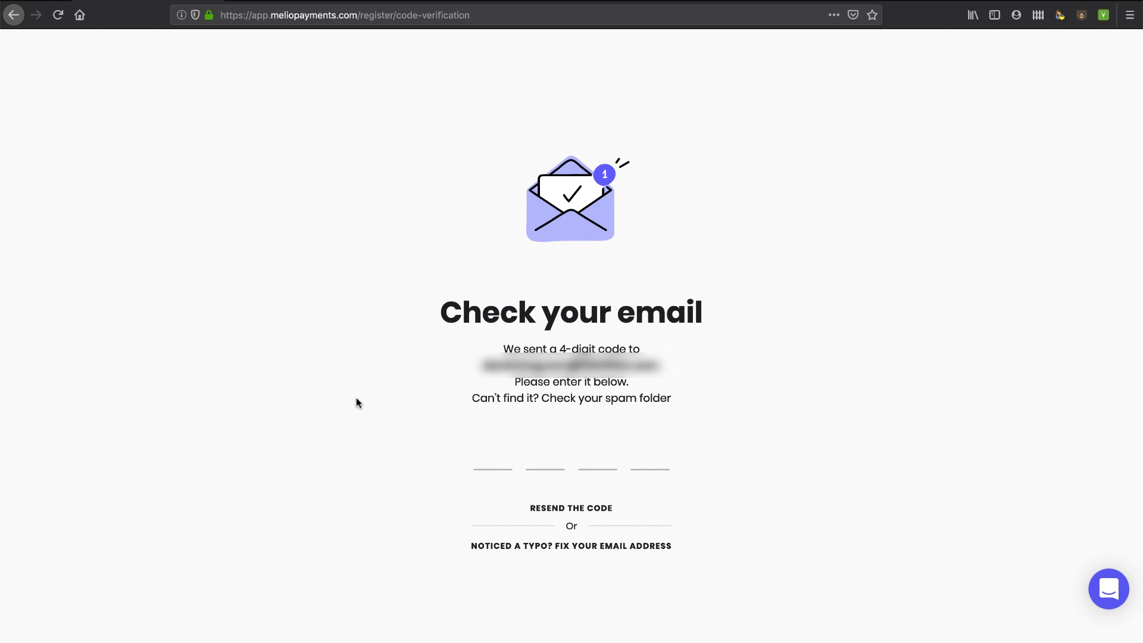
- Enter the emailed 4-digit verification code
type("2")
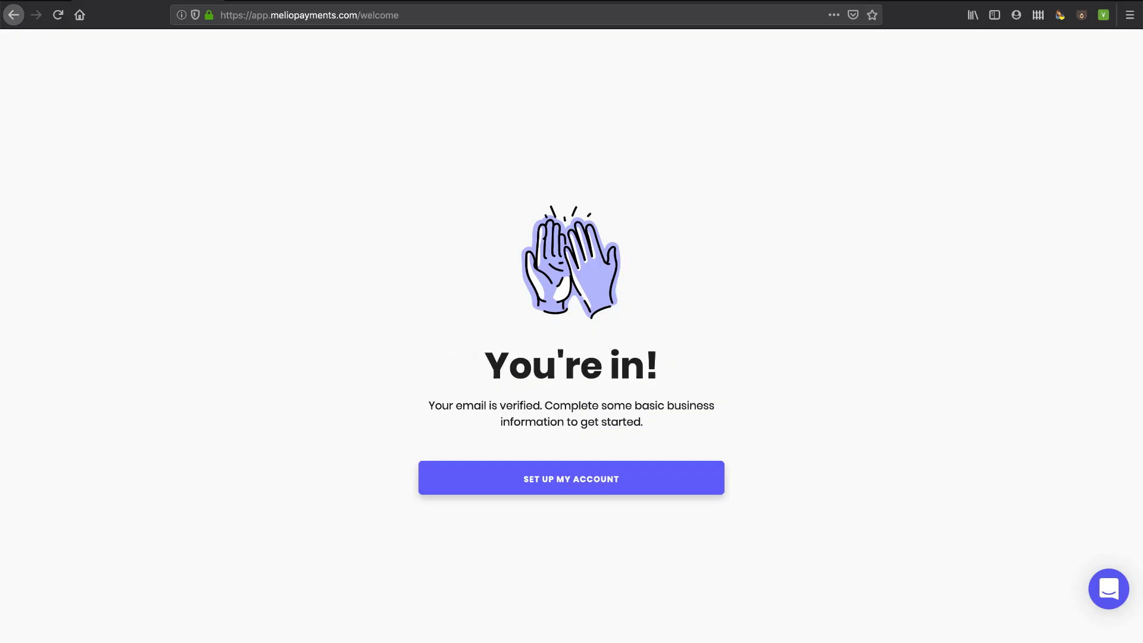
mouse_move(624, 380)
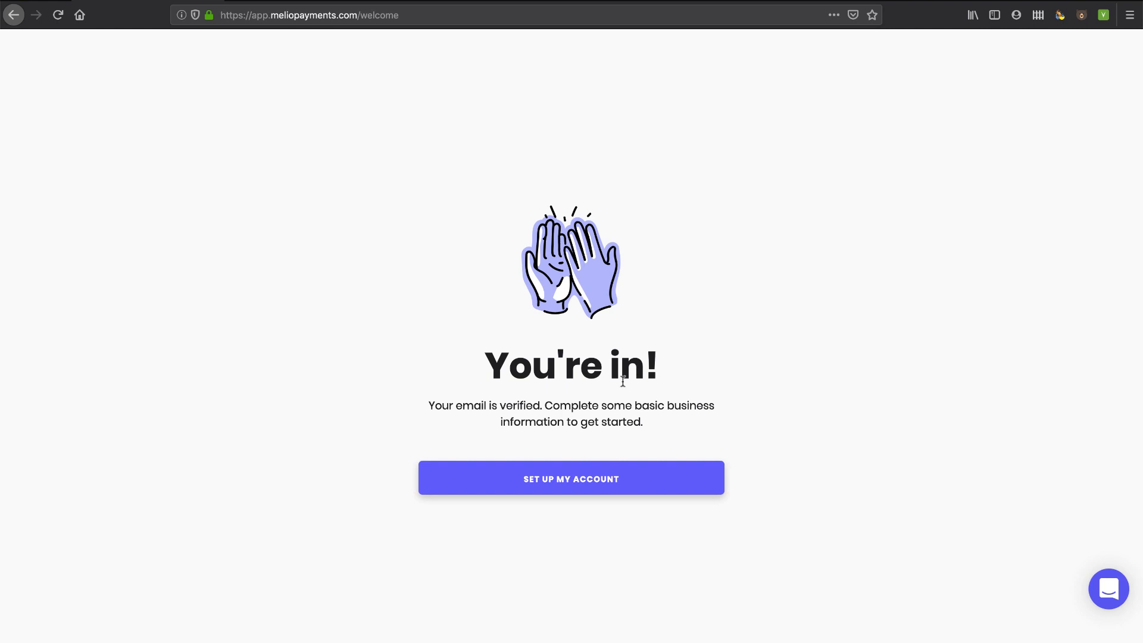
mouse_move(572, 479)
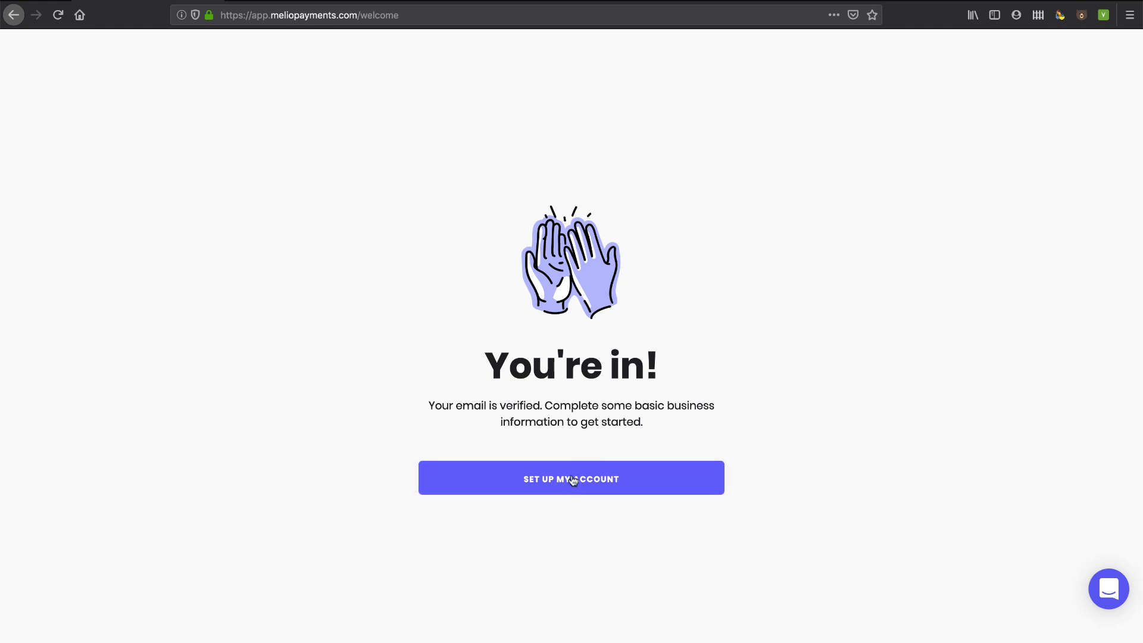
- Submit the business name and choose the business address from the suggestions
left_click(571, 479)
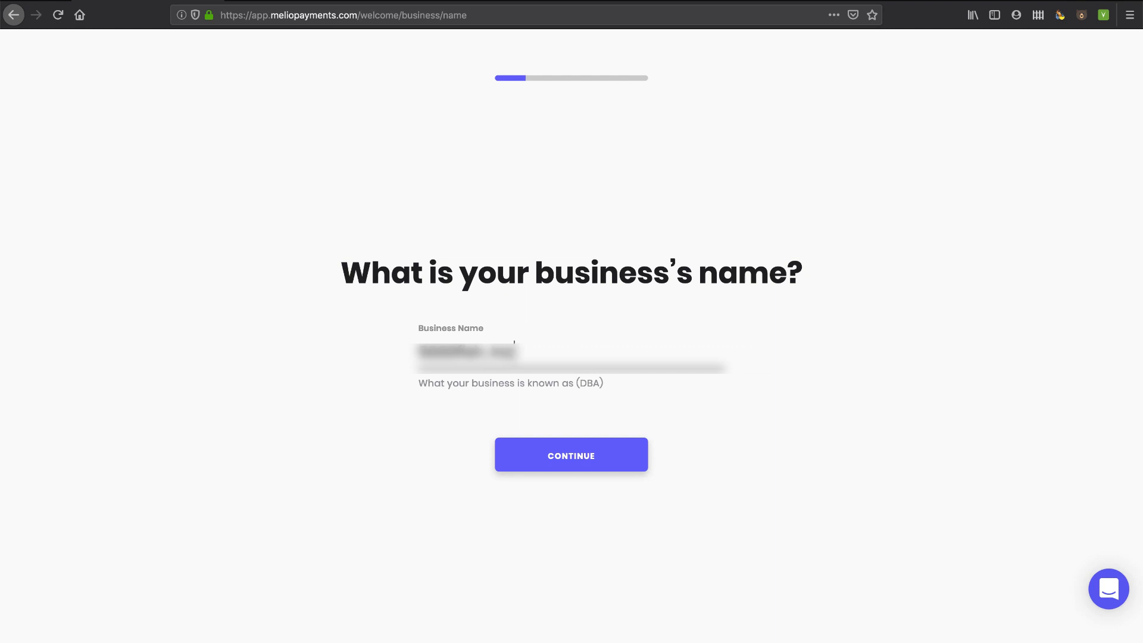
left_click(571, 455)
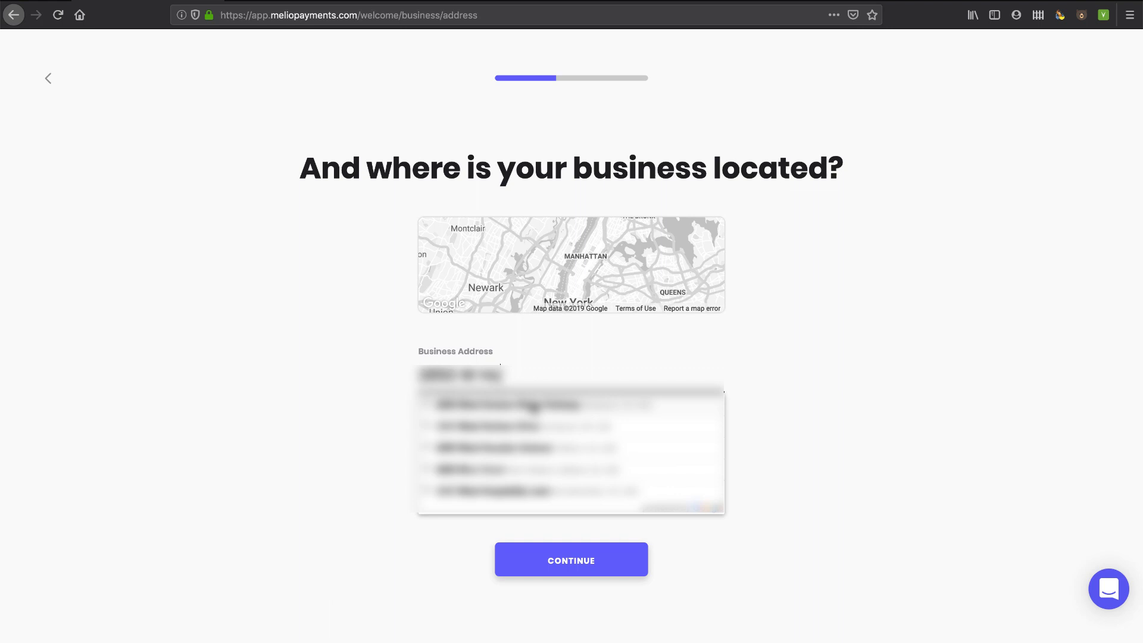
left_click(508, 405)
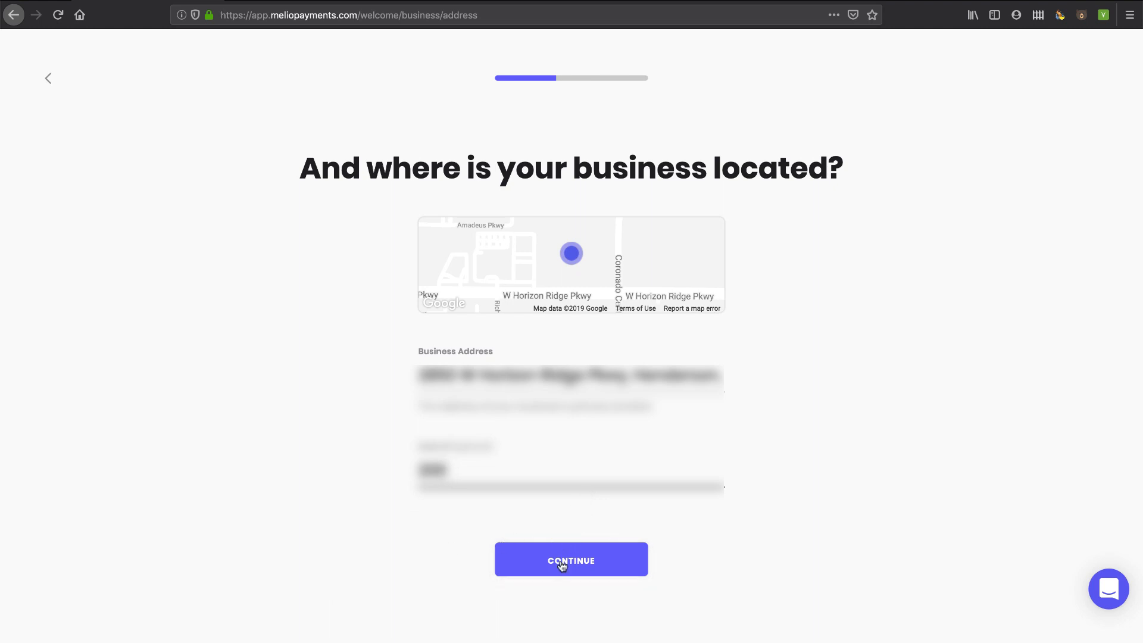
left_click(571, 559)
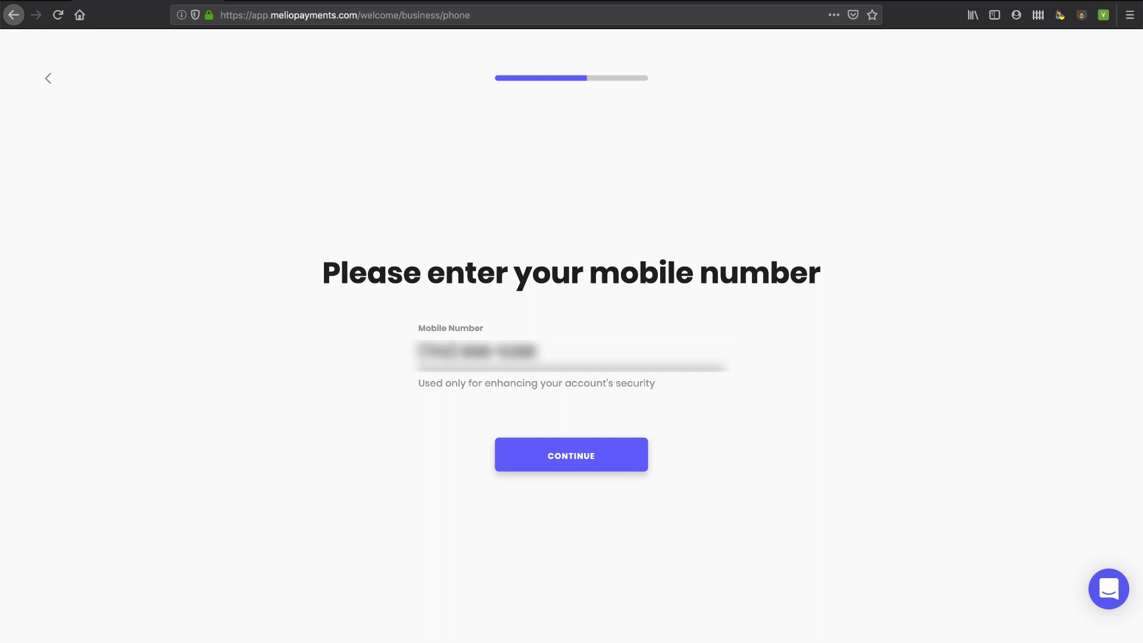
- Submit the mobile number and contact name Ferguson, then confirm the reviewed details
left_click(571, 455)
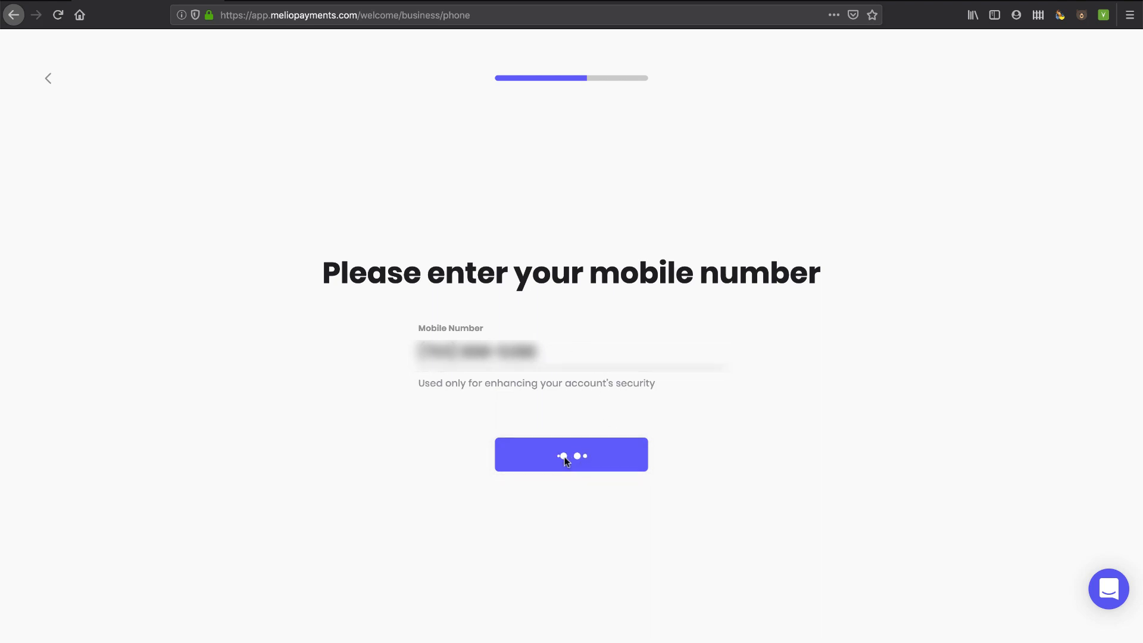
left_click(571, 454)
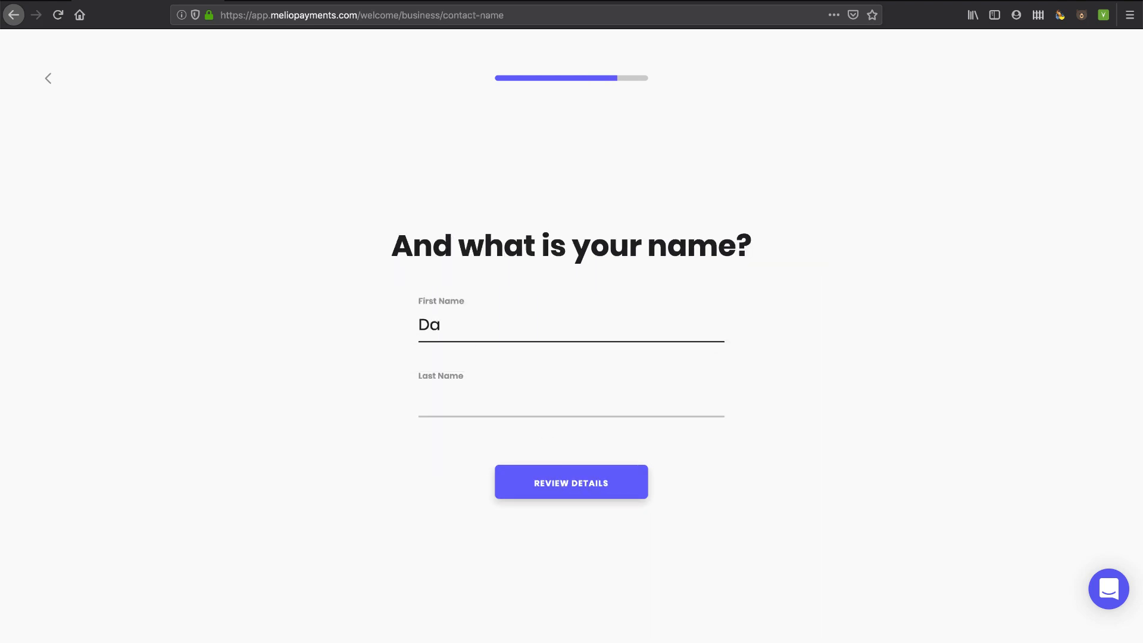
type("Ferguson")
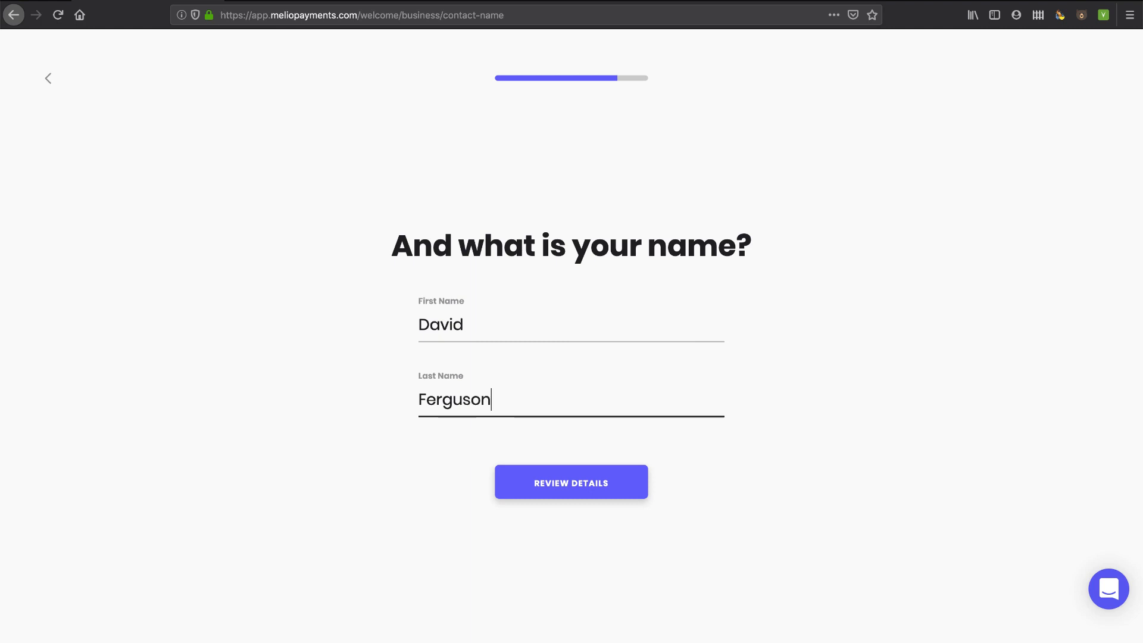
left_click(571, 481)
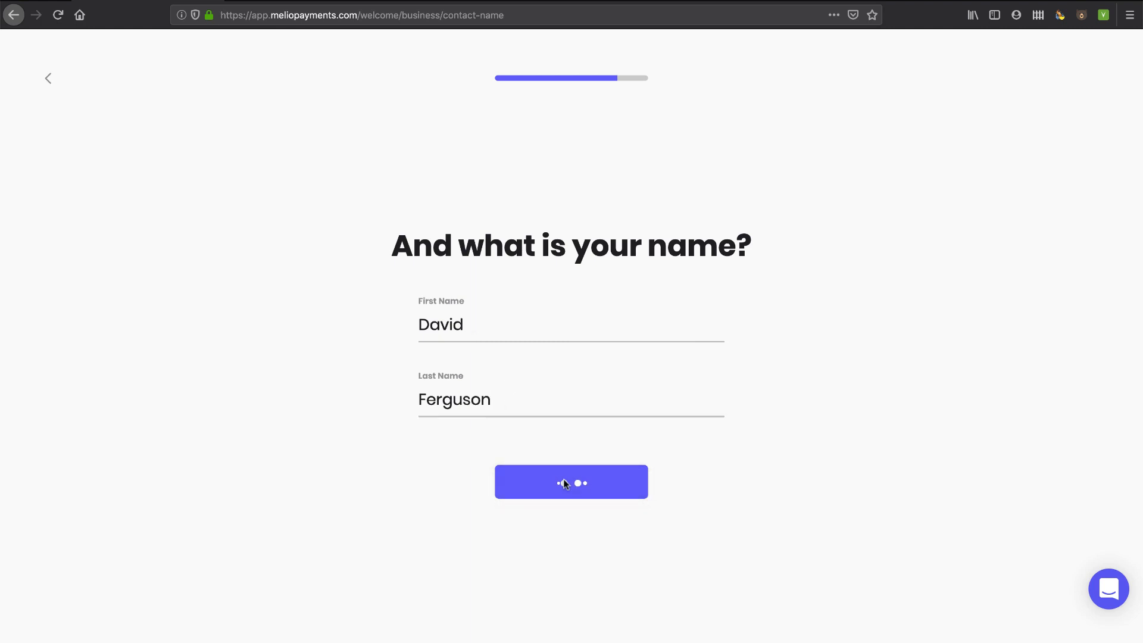
left_click(571, 482)
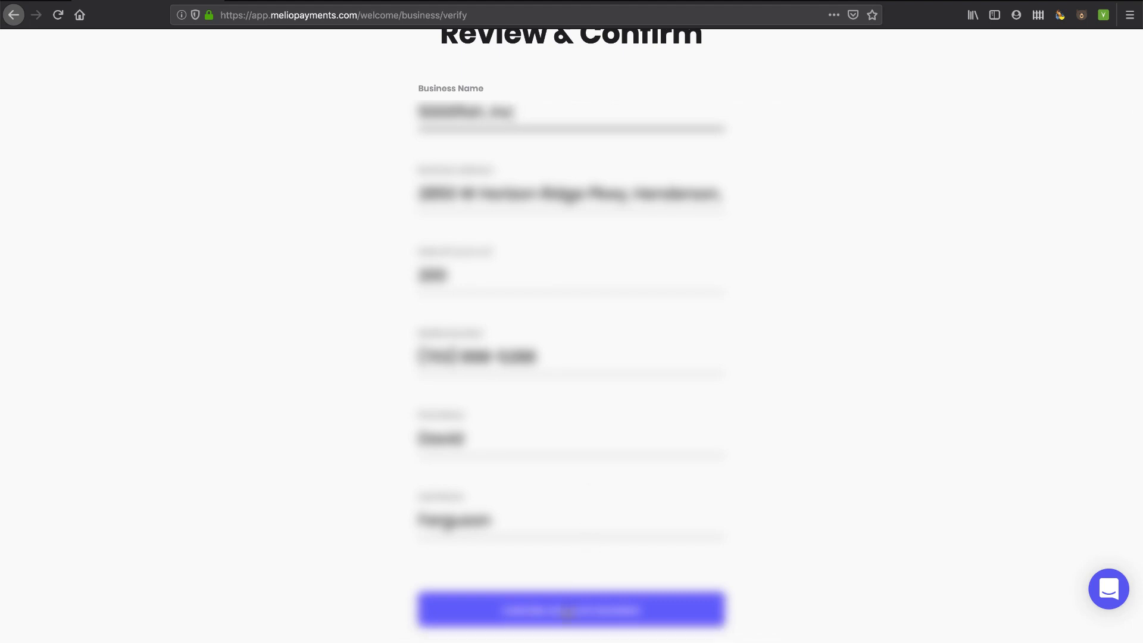
left_click(571, 610)
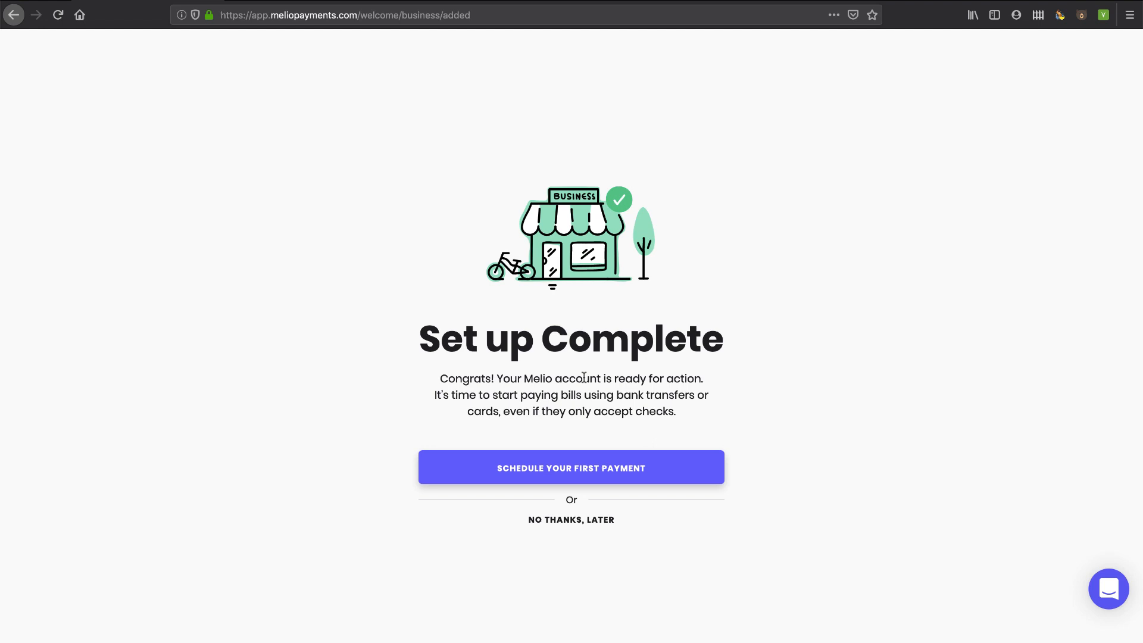
mouse_move(579, 480)
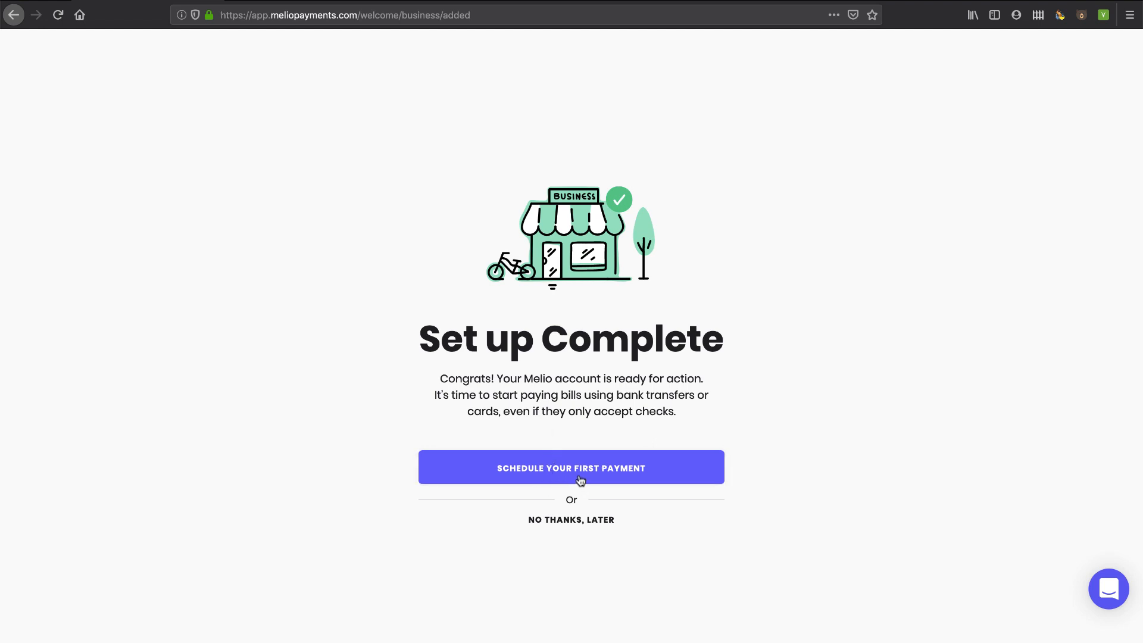
mouse_move(558, 461)
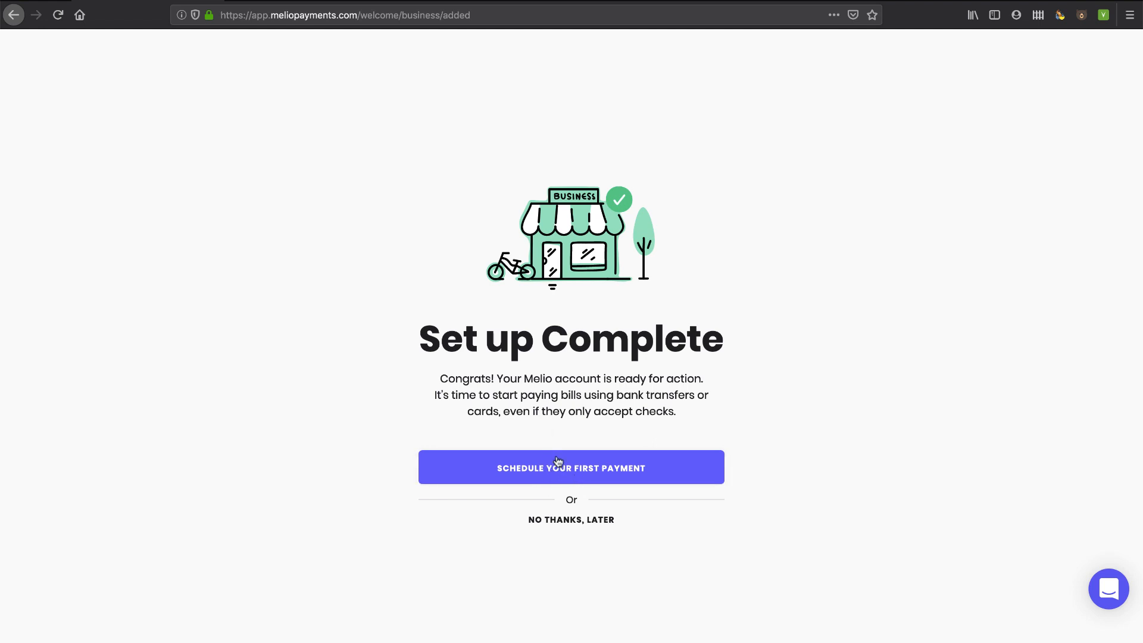
mouse_move(572, 520)
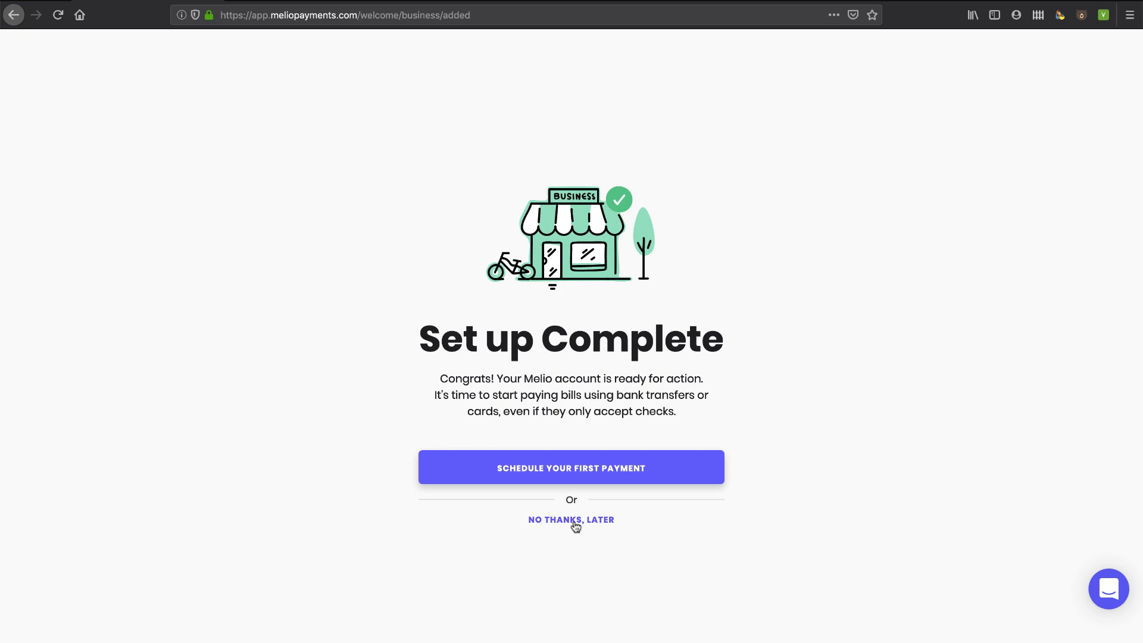
- Decline scheduling a first payment with No Thanks, Later
left_click(571, 520)
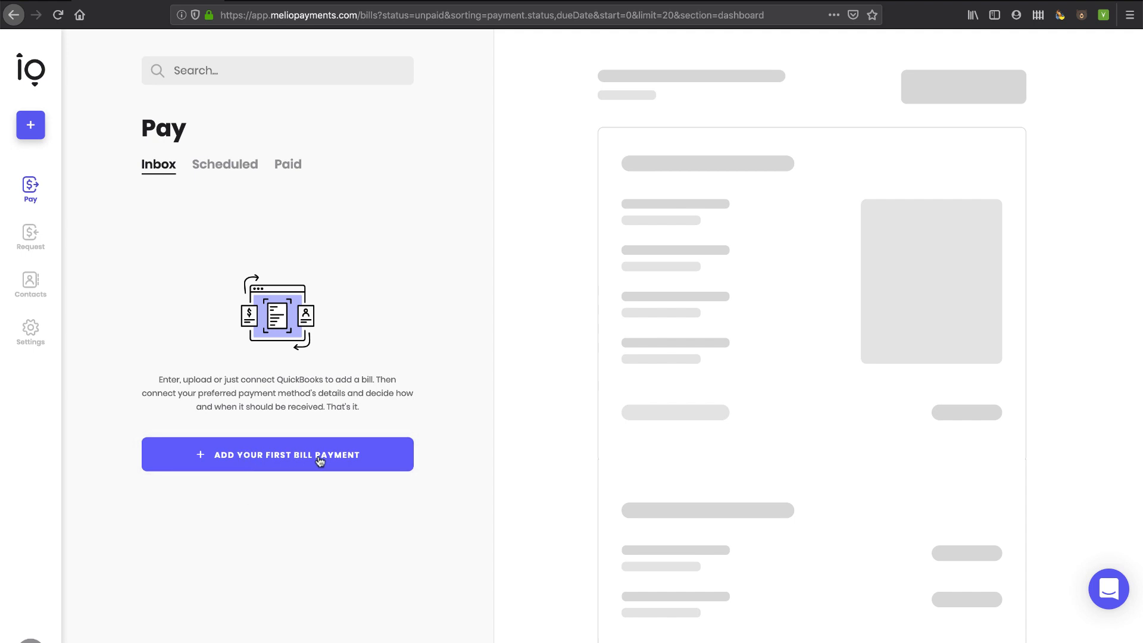
- Browse the Pay section's scheduled and unpaid bills, then the Request section
left_click(277, 454)
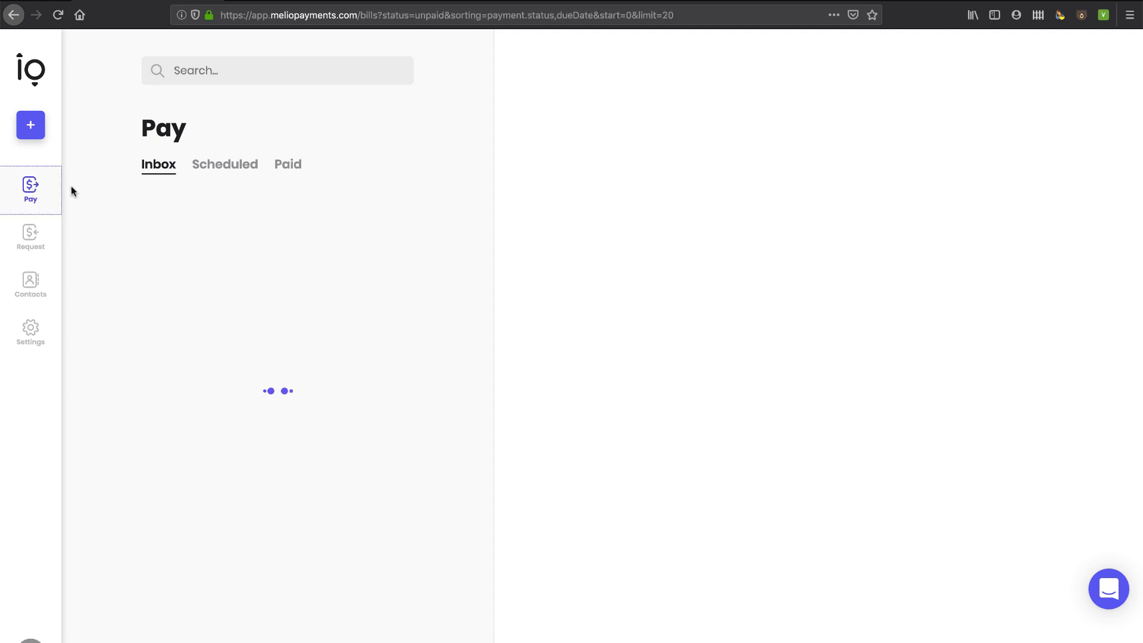
left_click(224, 165)
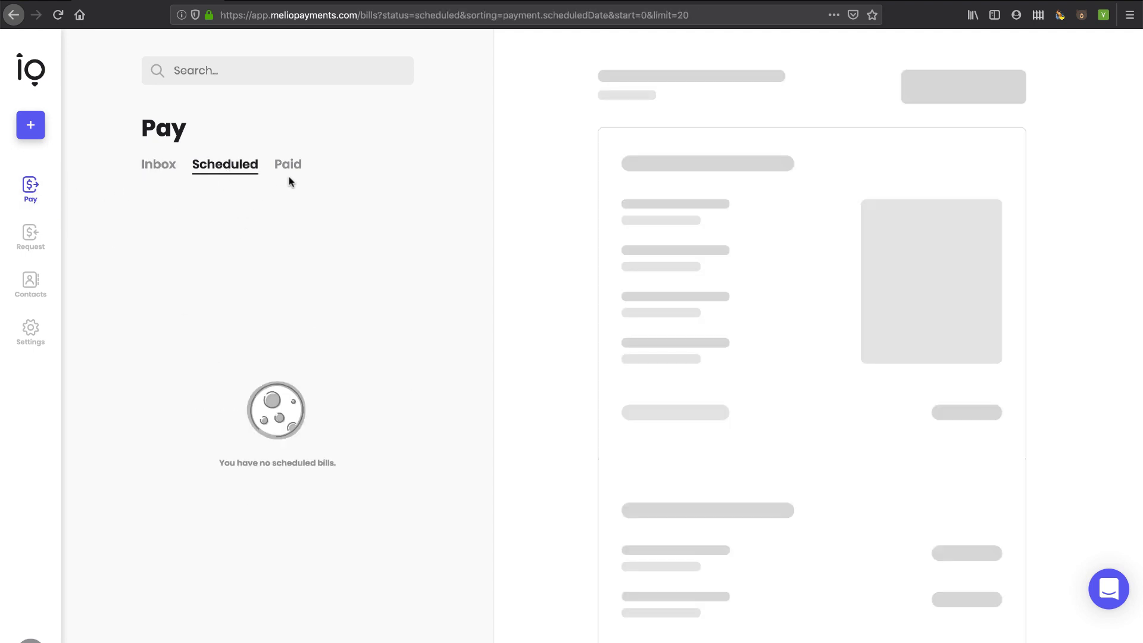
left_click(158, 164)
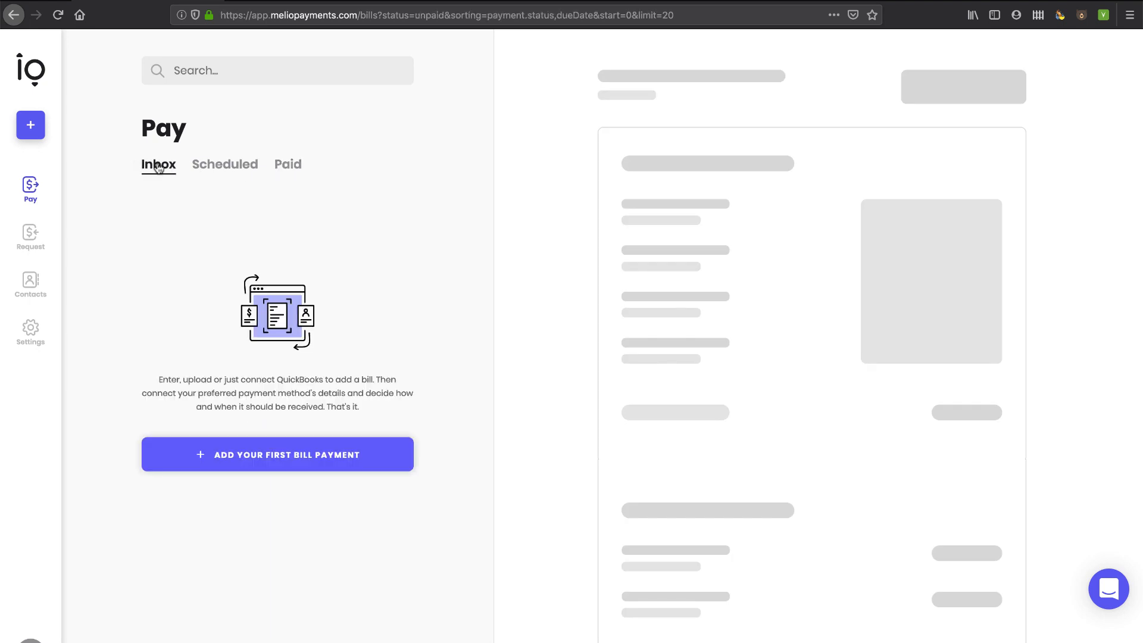
left_click(29, 237)
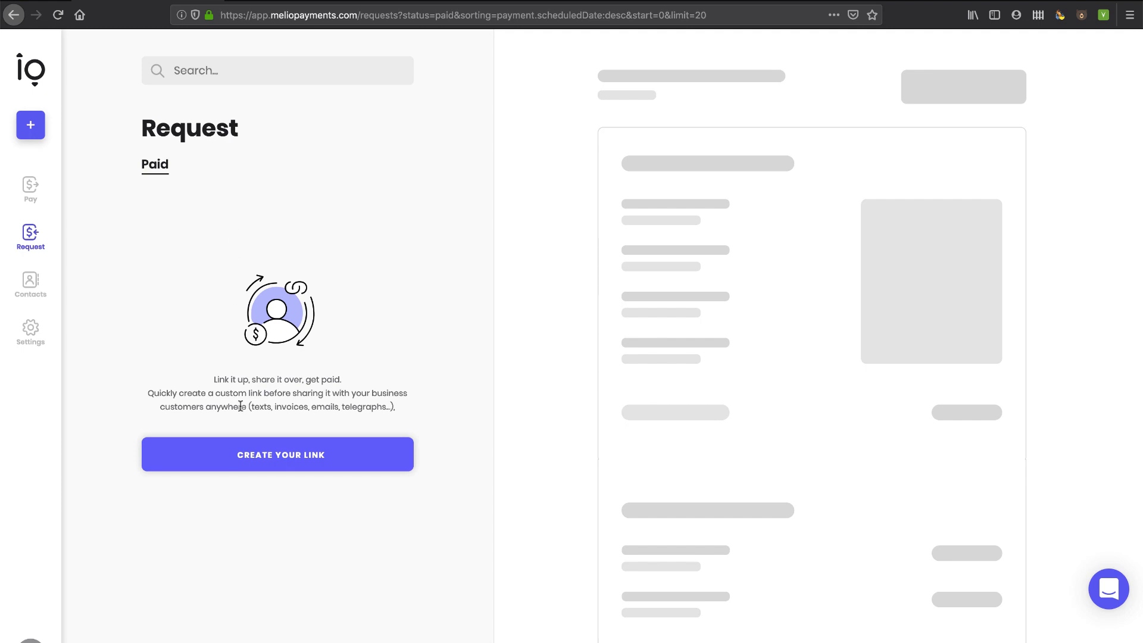
mouse_move(246, 392)
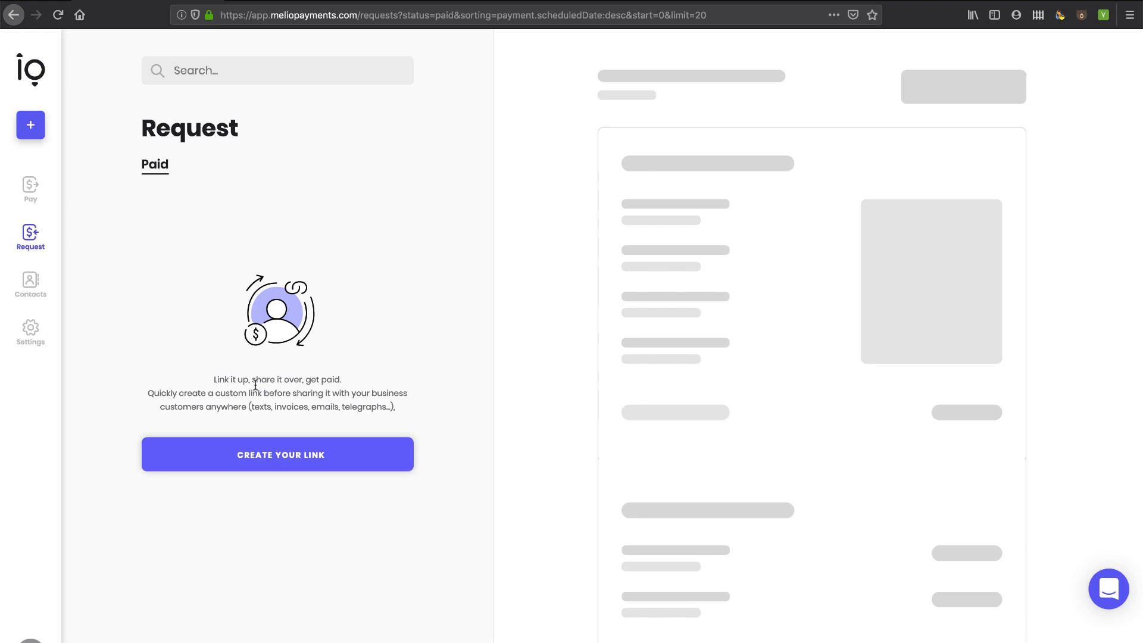
mouse_move(286, 461)
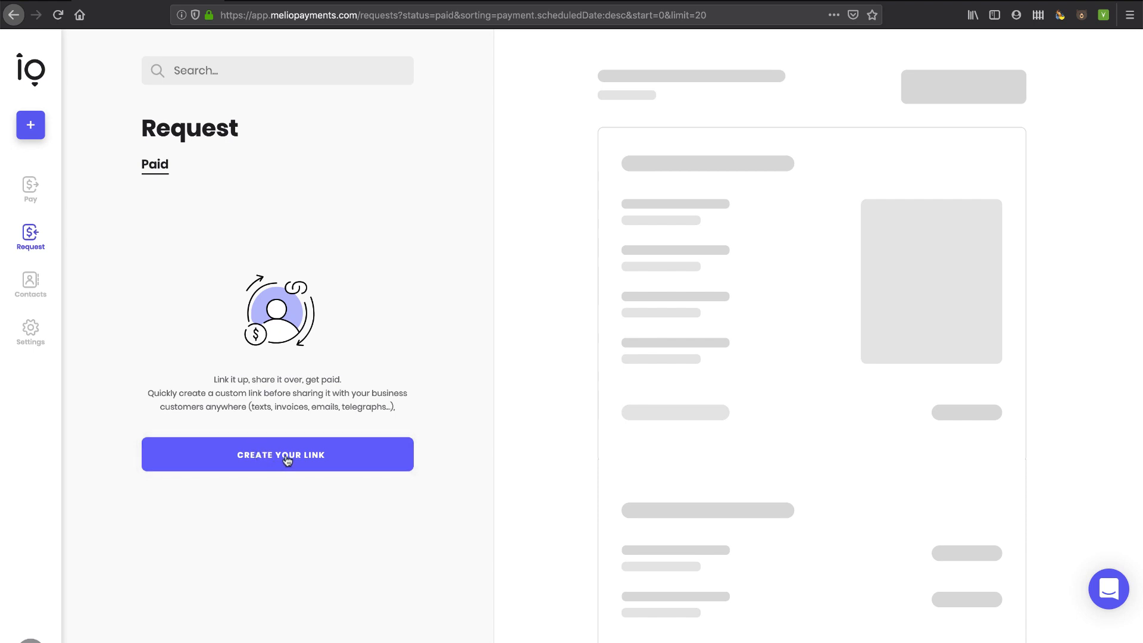
left_click(277, 455)
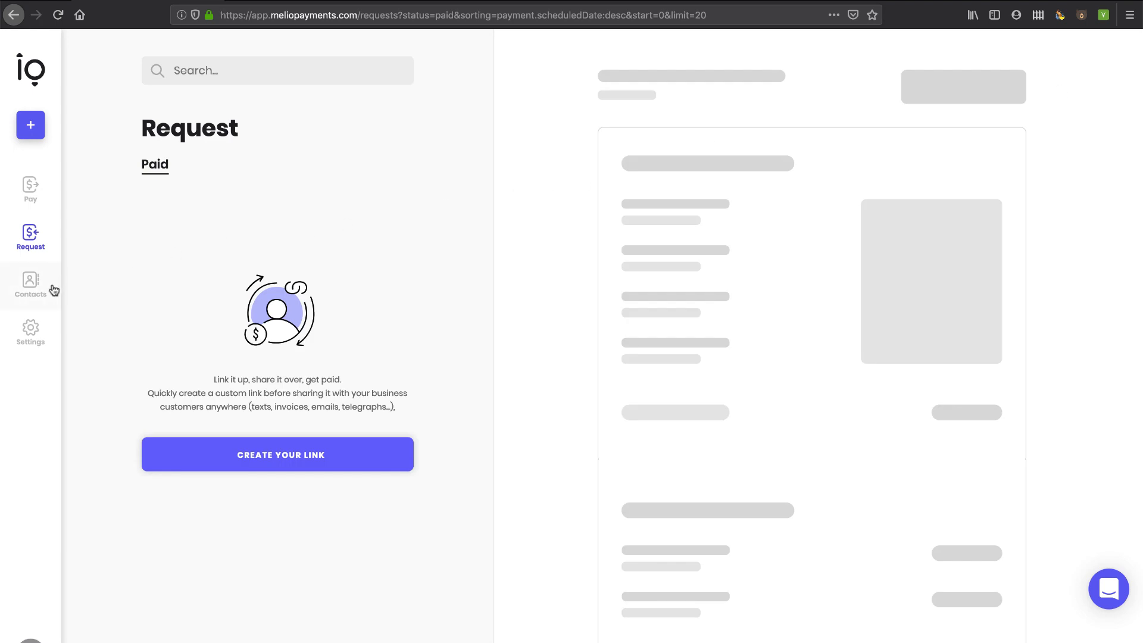
- Check the empty vendor and customer contact lists, then go to Settings
left_click(30, 284)
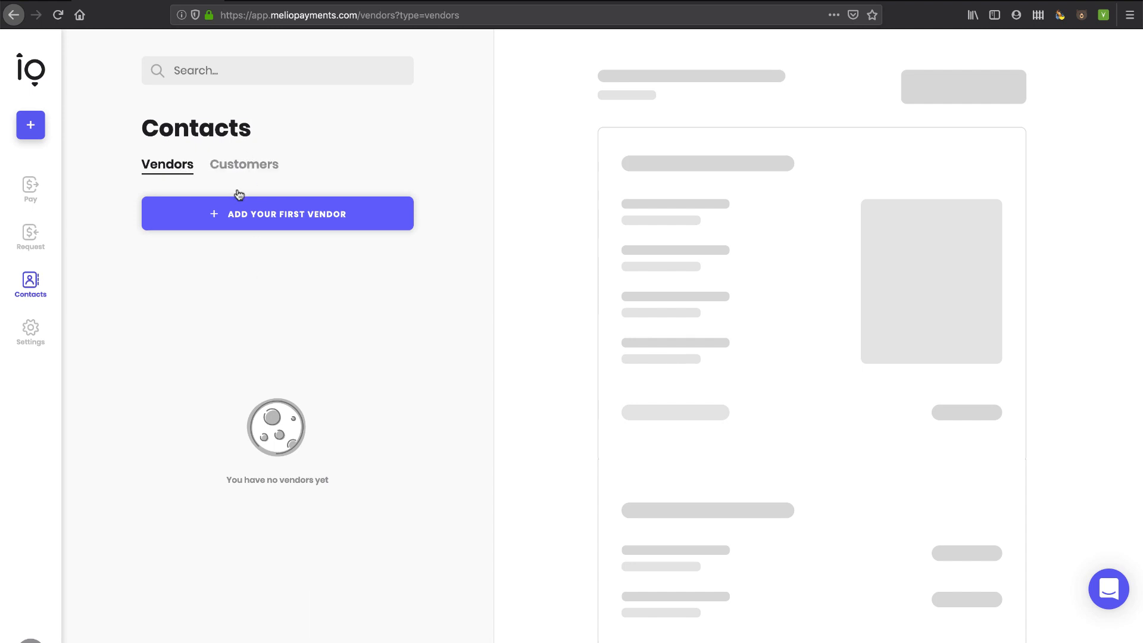
left_click(244, 165)
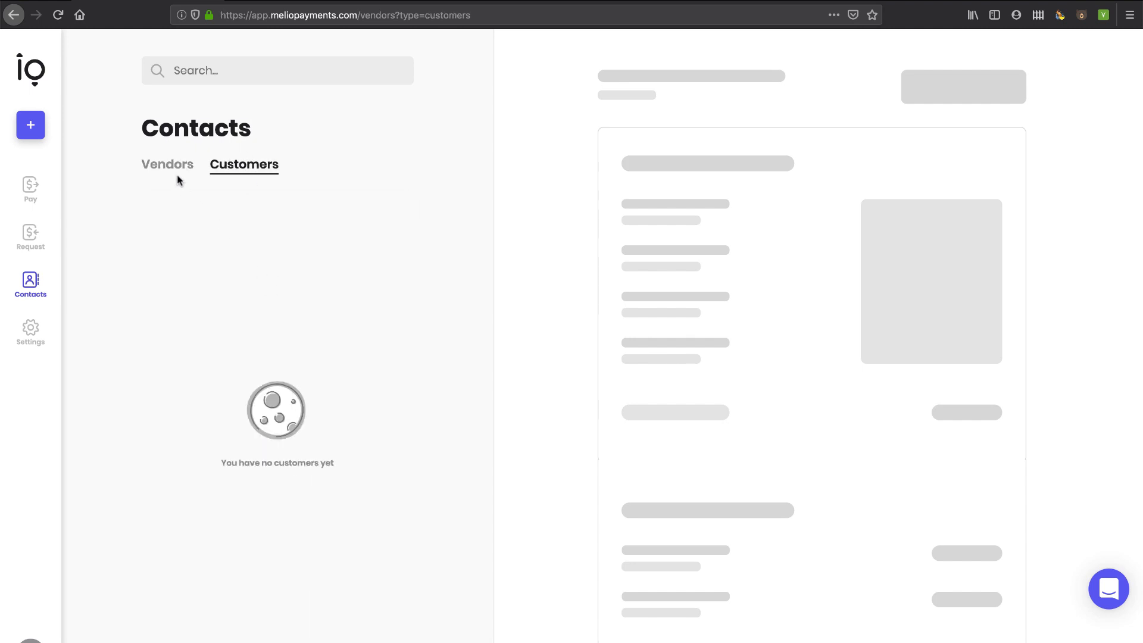
left_click(30, 332)
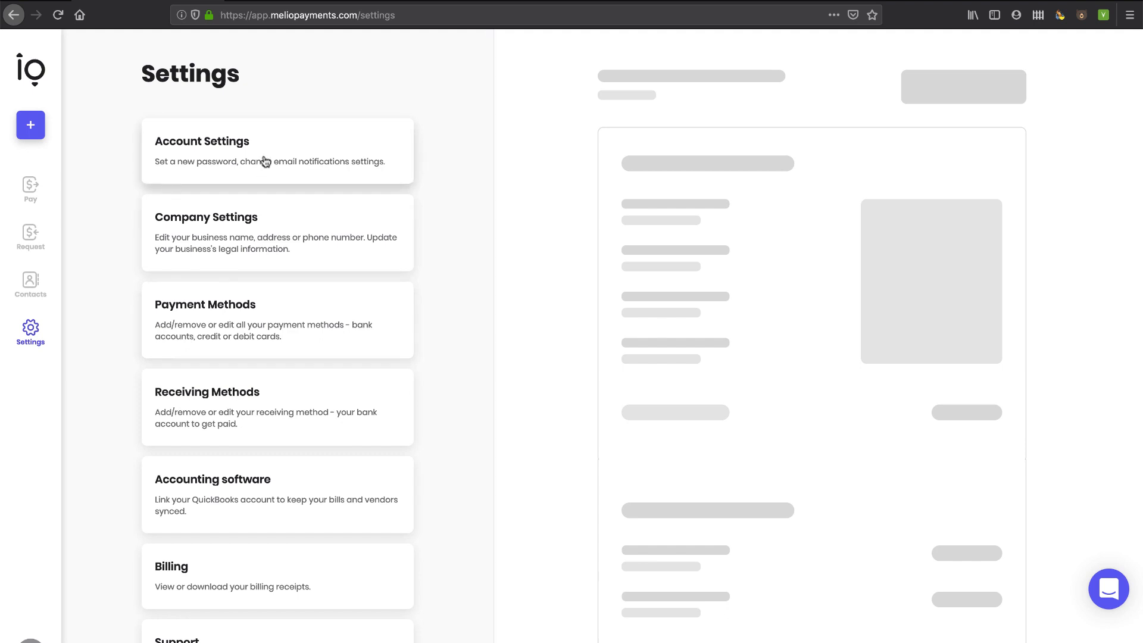
mouse_move(342, 151)
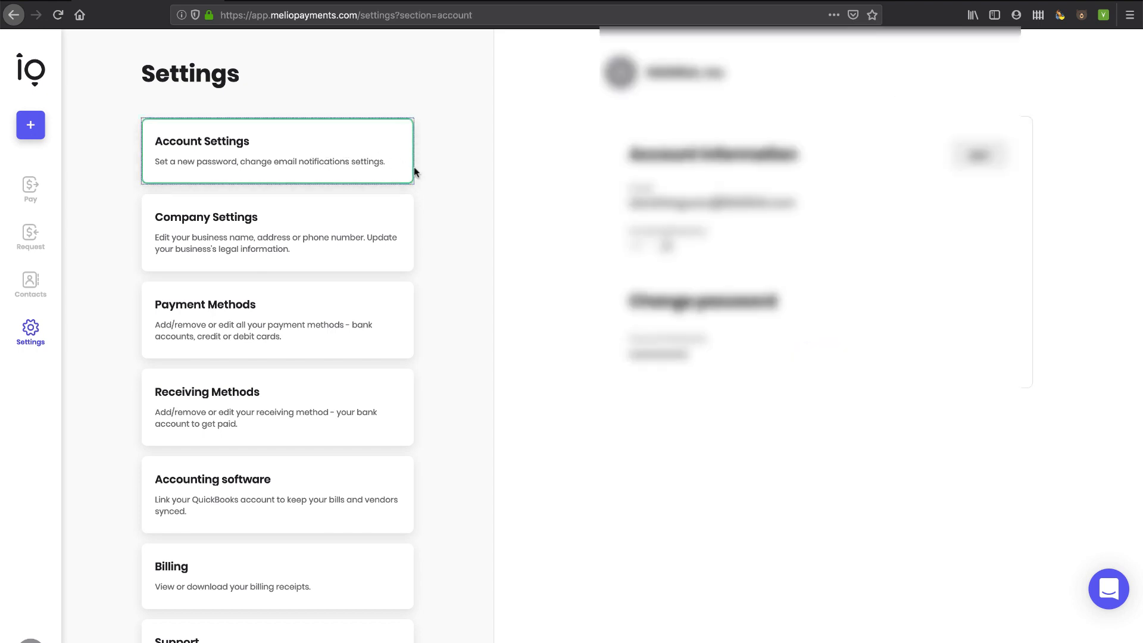
- Review the company information, payment methods and billing payment history settings
left_click(277, 232)
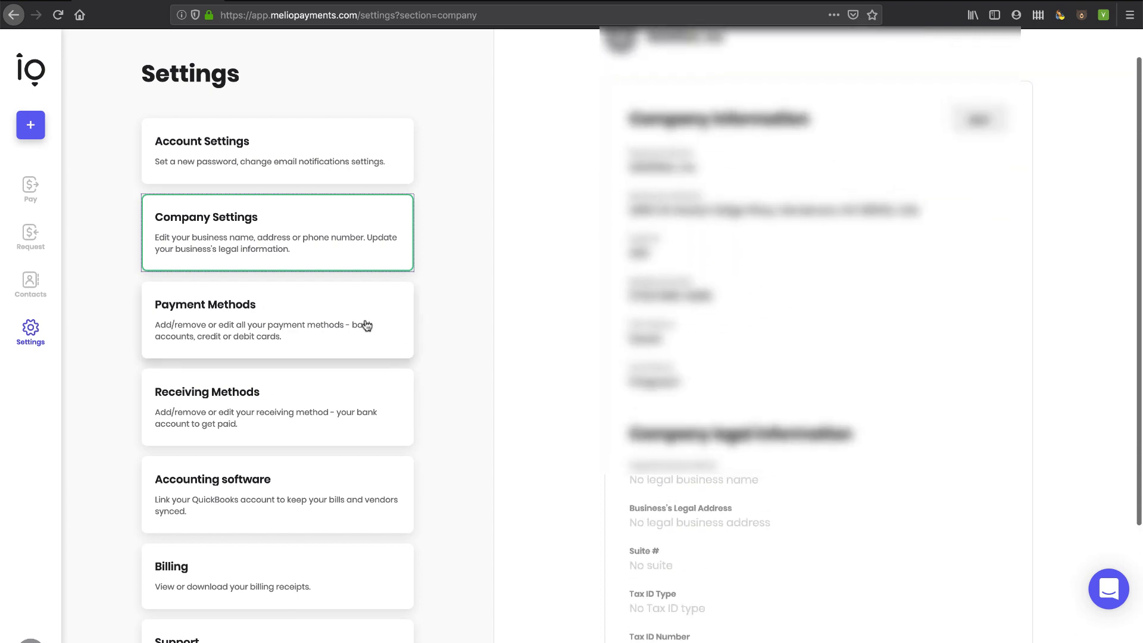
left_click(277, 319)
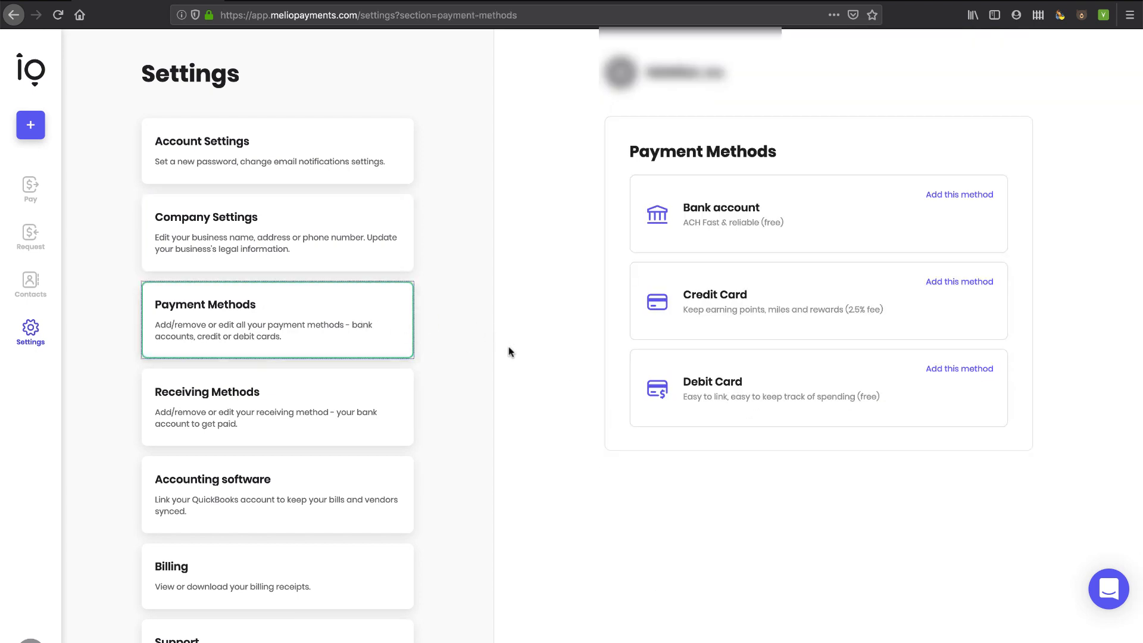
mouse_move(740, 205)
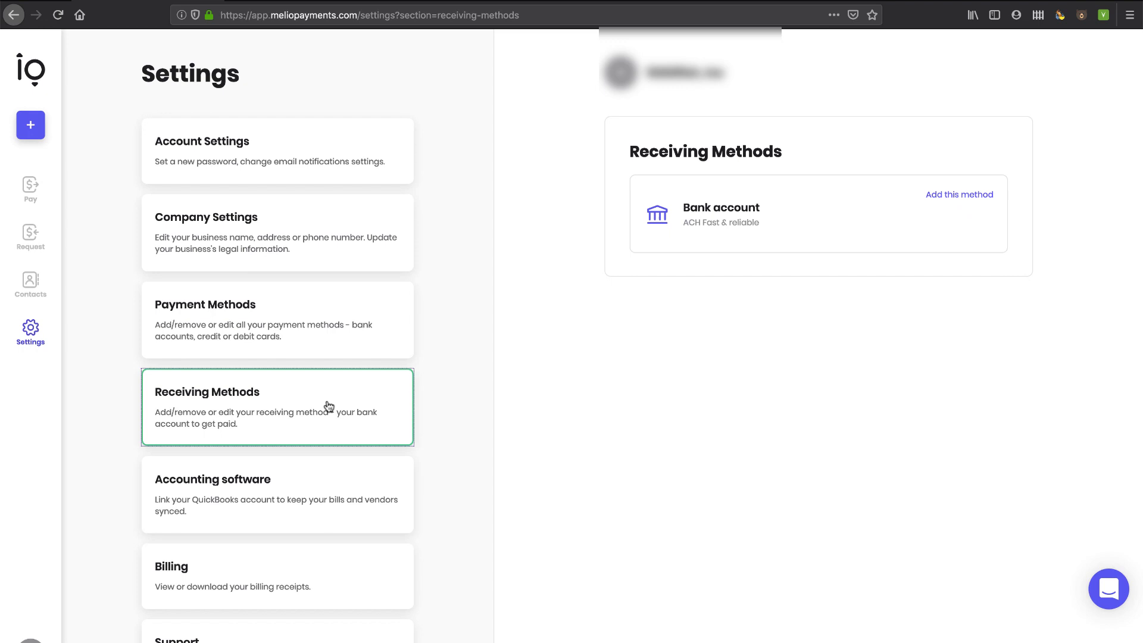
mouse_move(417, 419)
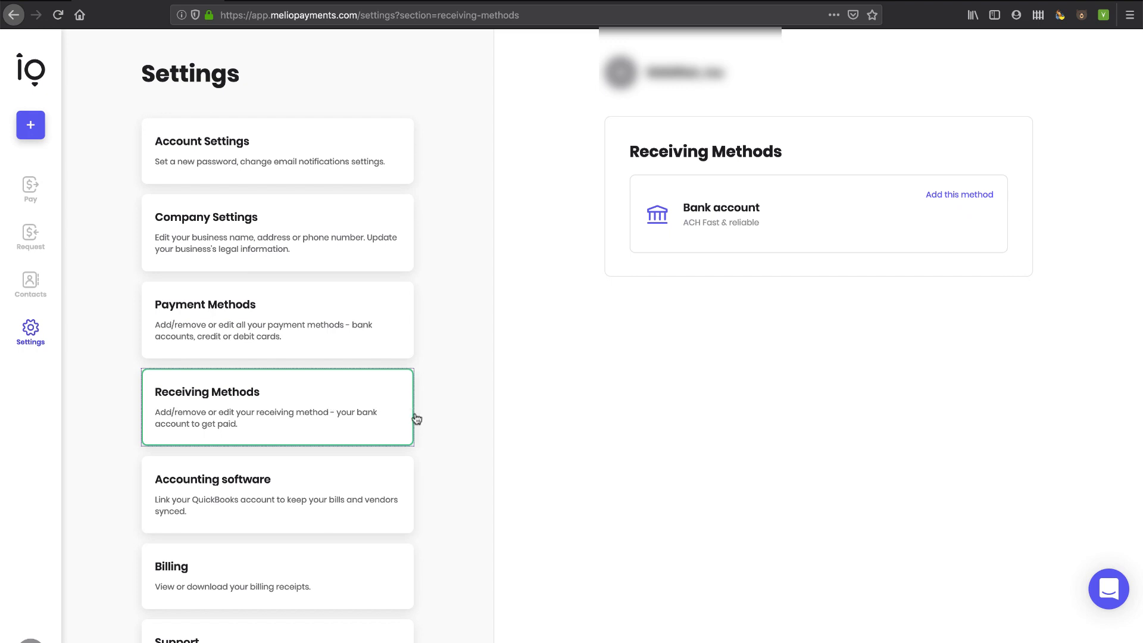
mouse_move(969, 213)
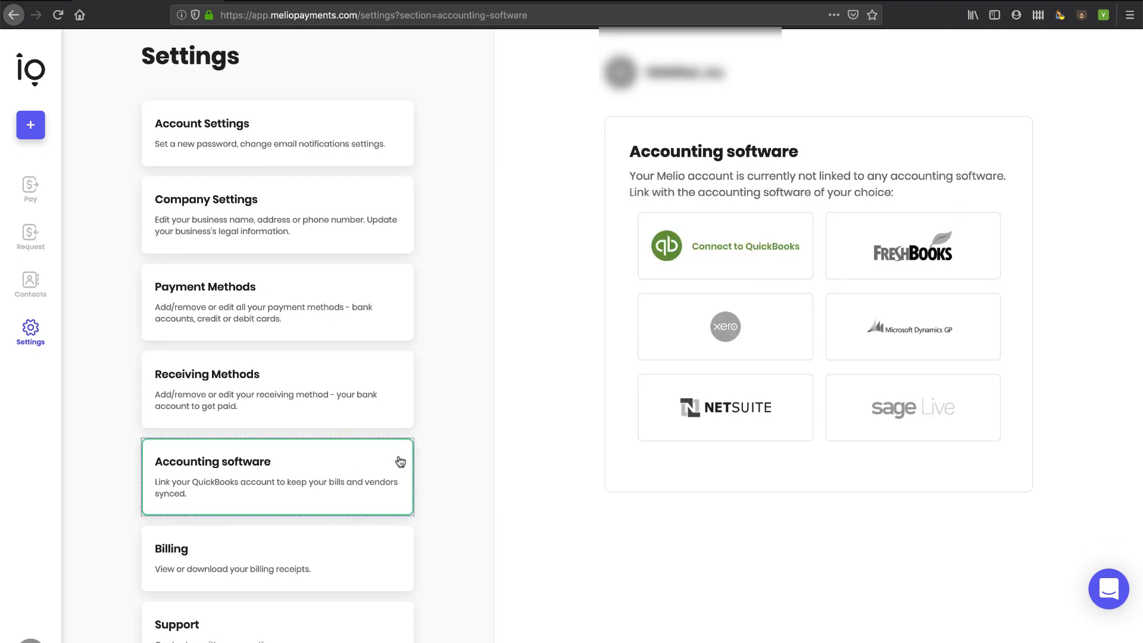
mouse_move(698, 316)
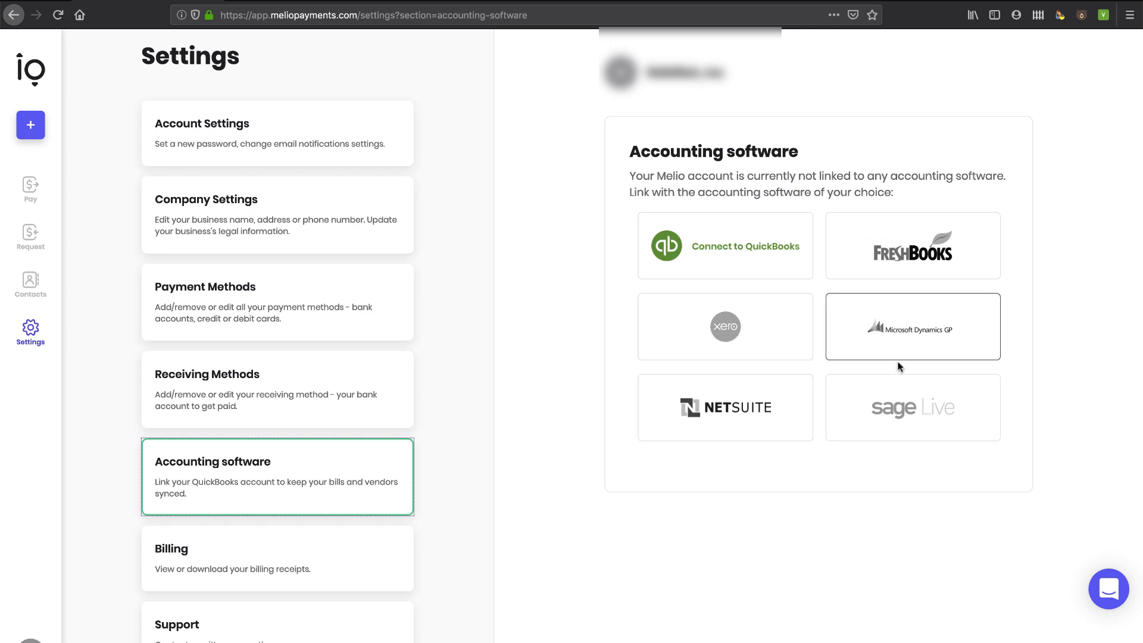
mouse_move(280, 560)
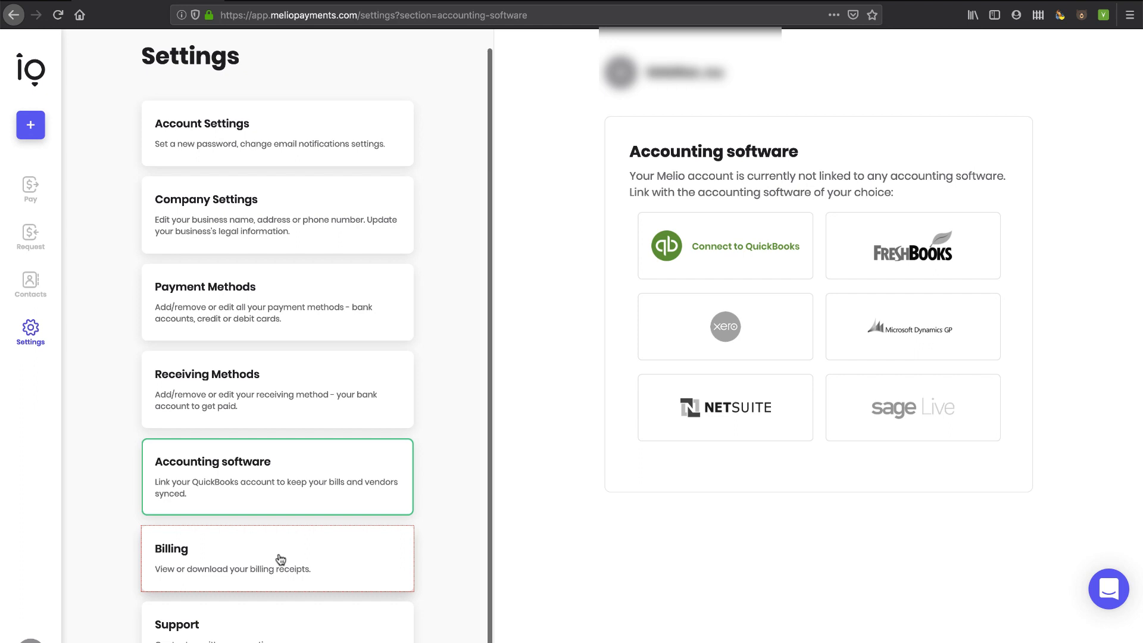
left_click(277, 558)
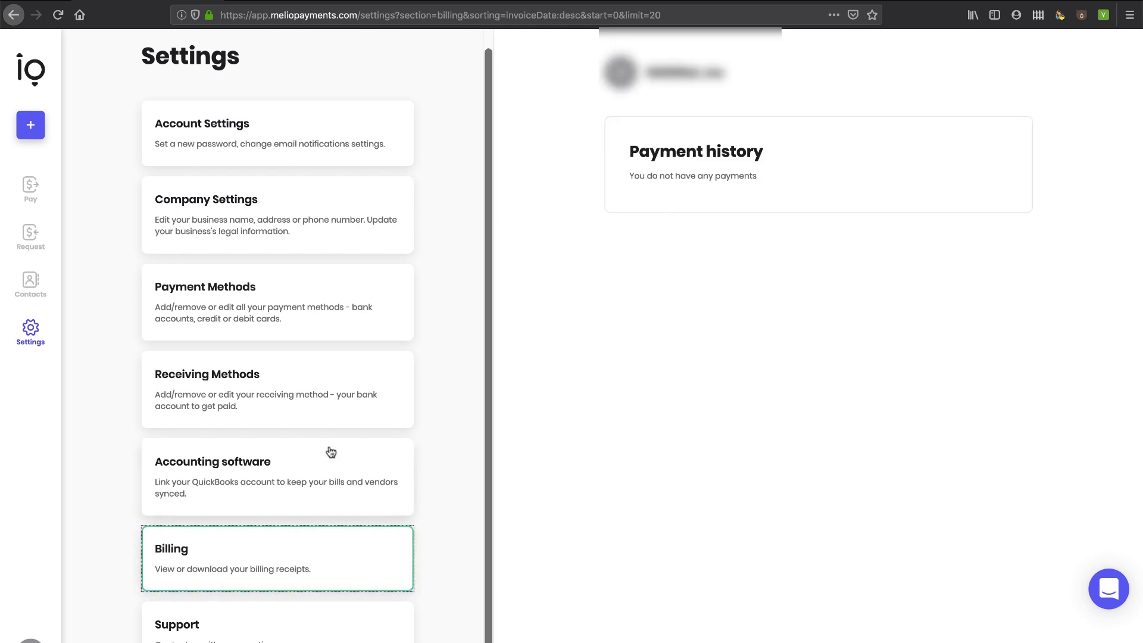
mouse_move(293, 372)
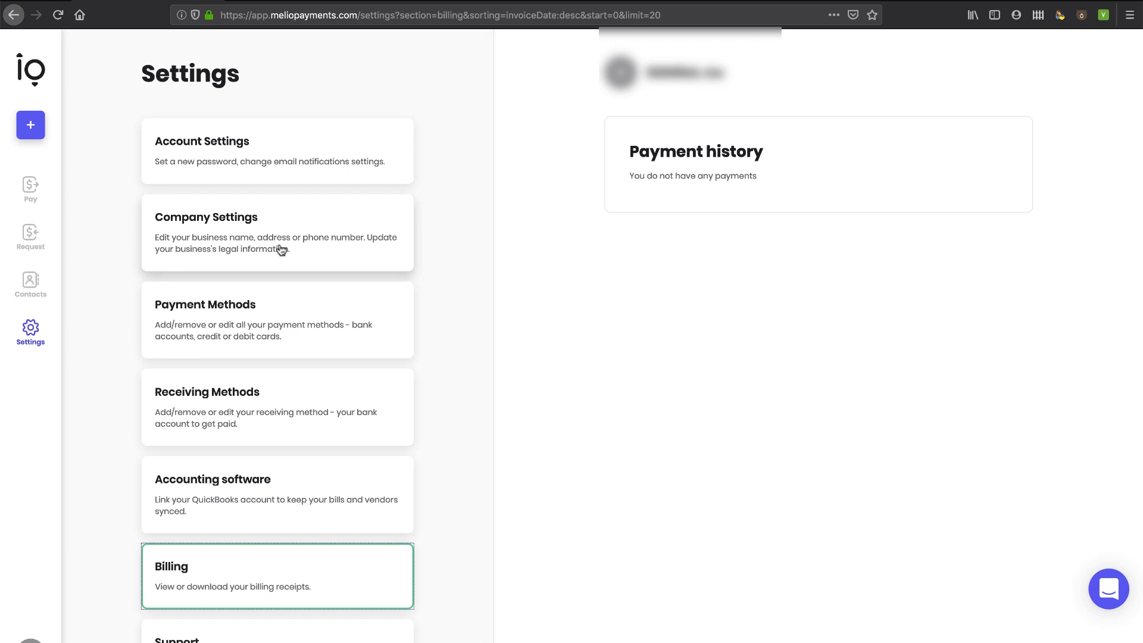
mouse_move(31, 237)
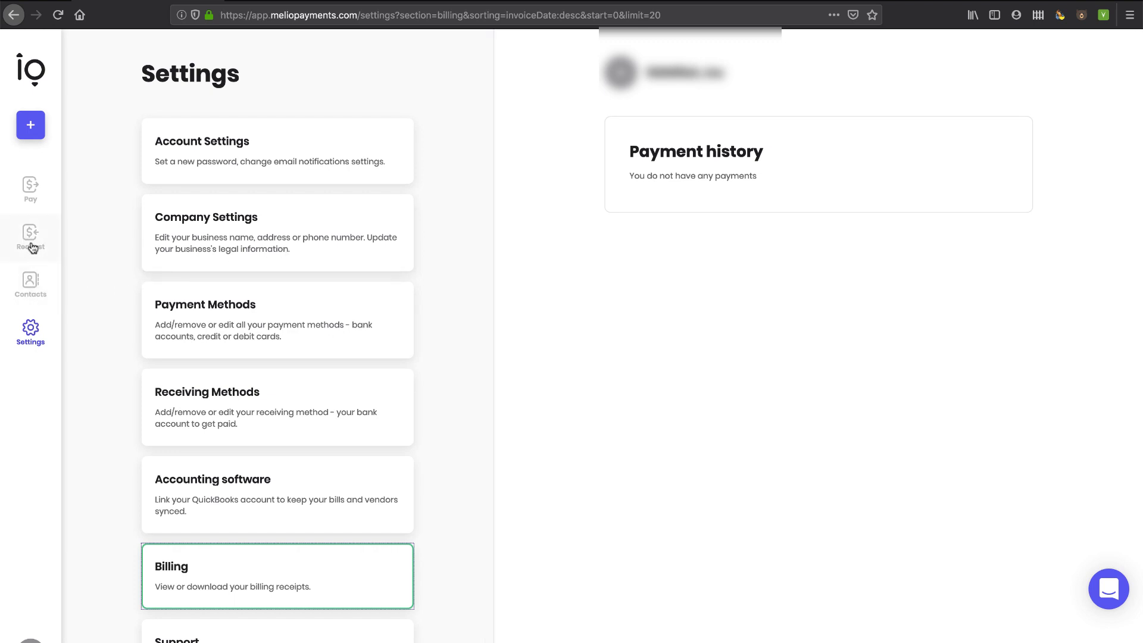
- Create a Melio.Me request link, replacing the suggested link name with a custom one
left_click(30, 237)
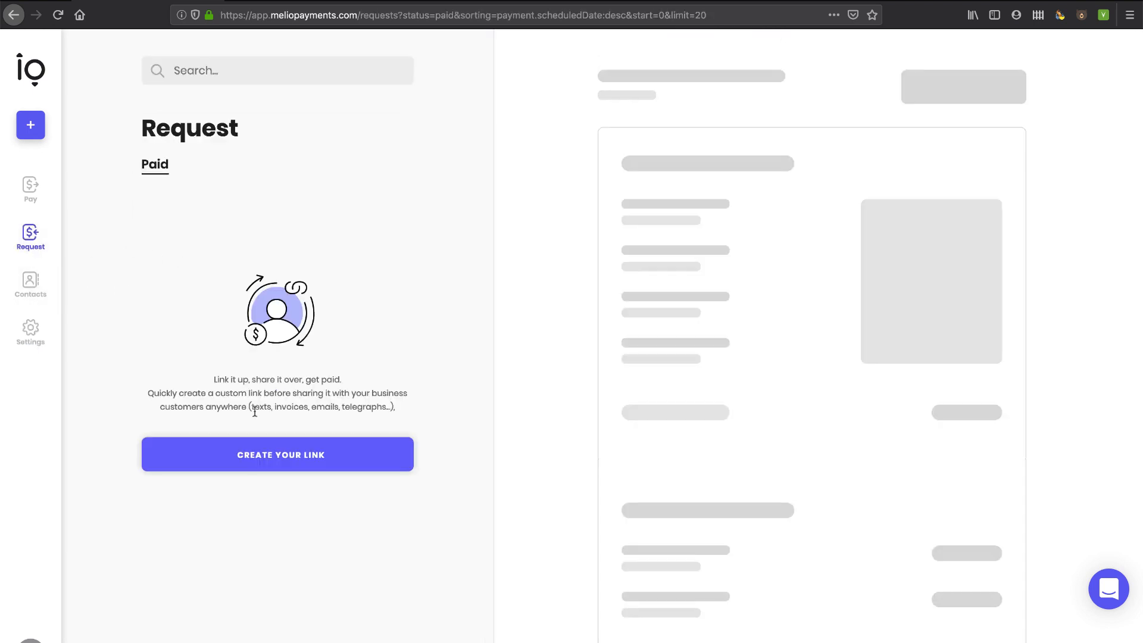
mouse_move(290, 459)
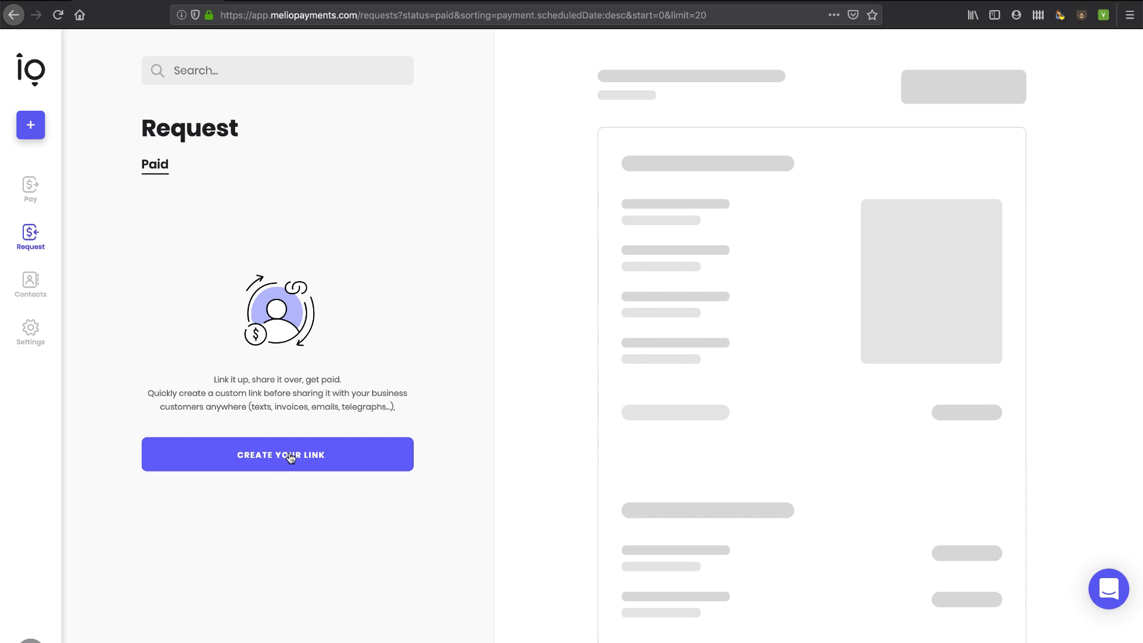
left_click(277, 454)
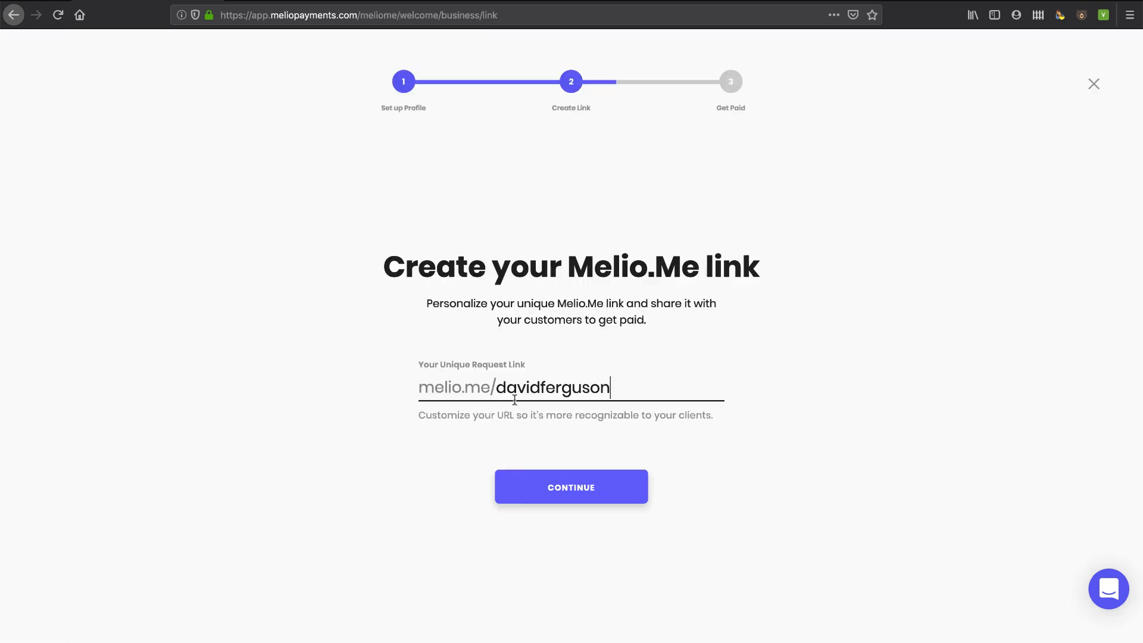
double_click(550, 387)
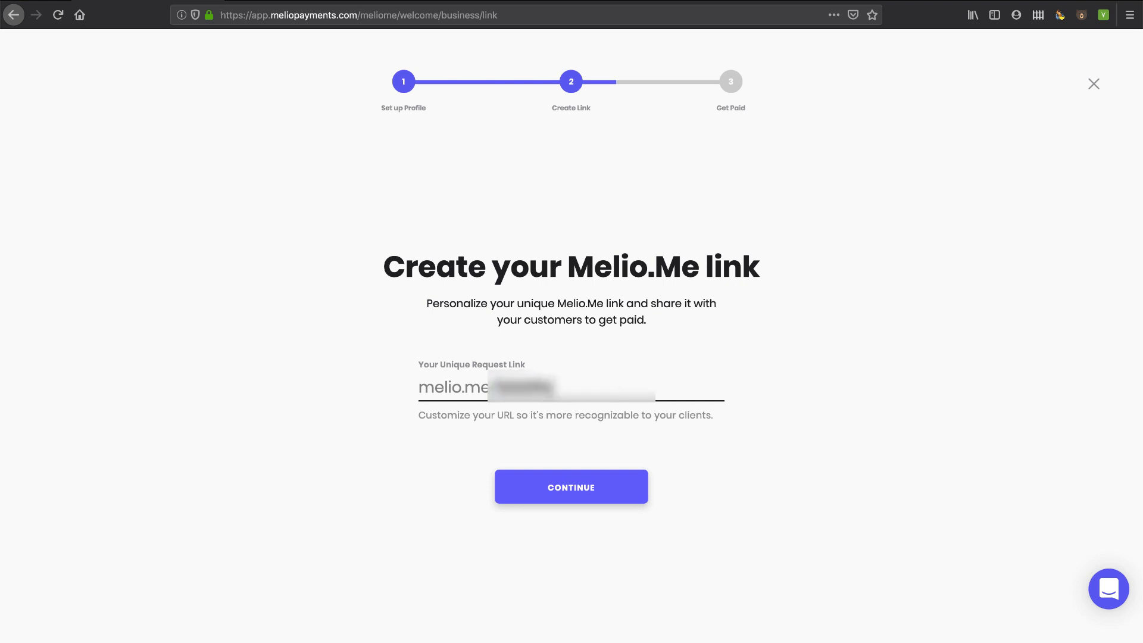
left_click(571, 487)
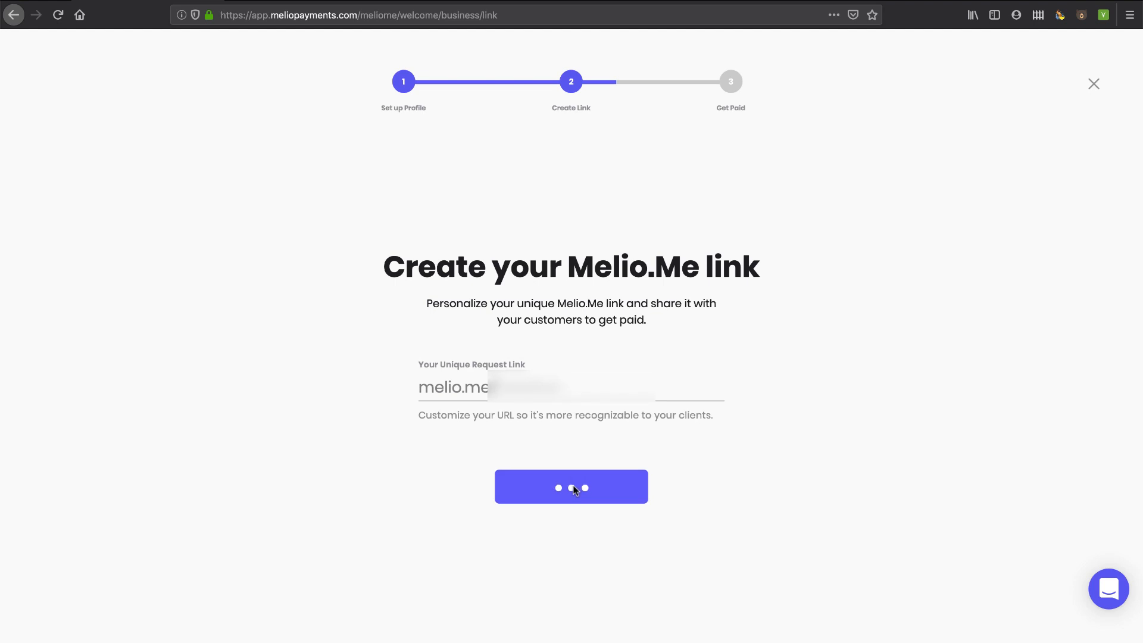
left_click(572, 486)
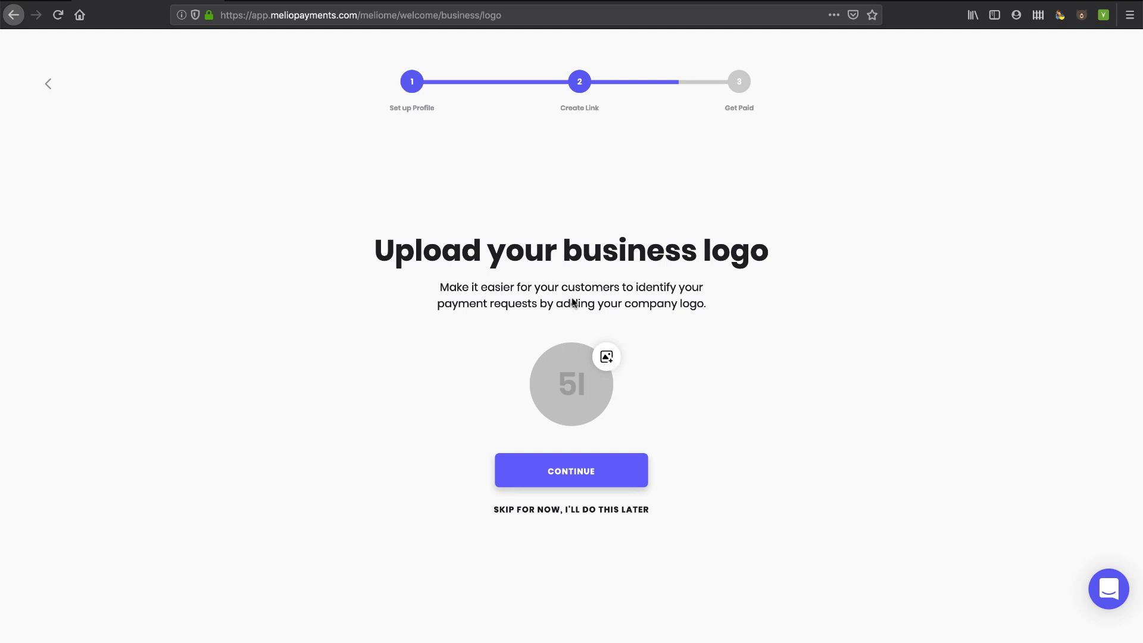
- Upload a business logo image from the file browser and continue
left_click(606, 357)
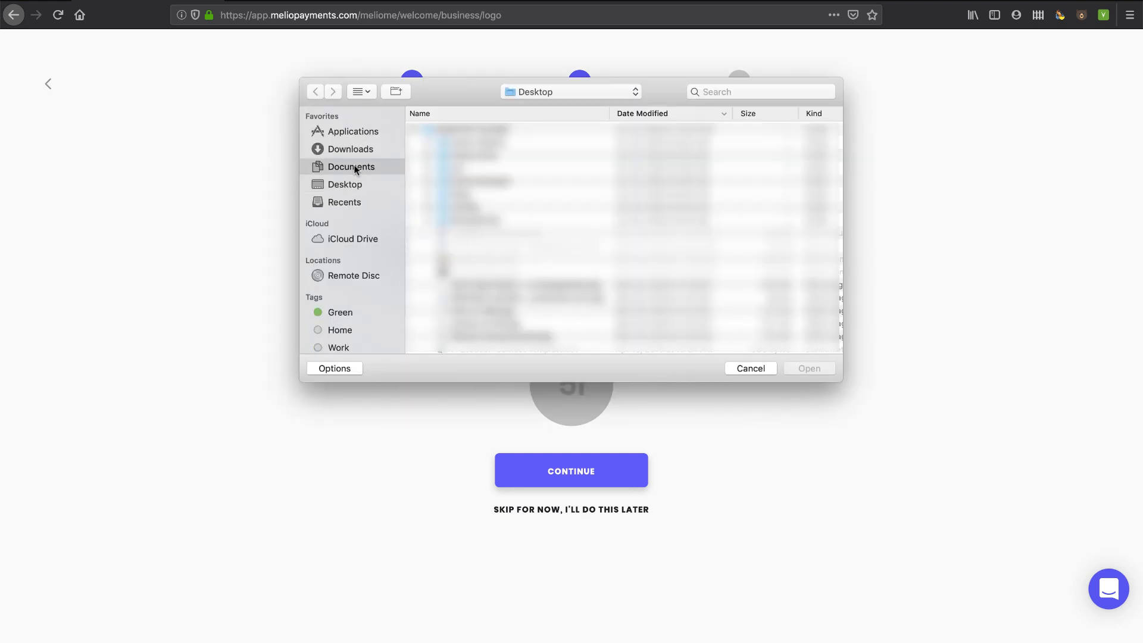
left_click(351, 166)
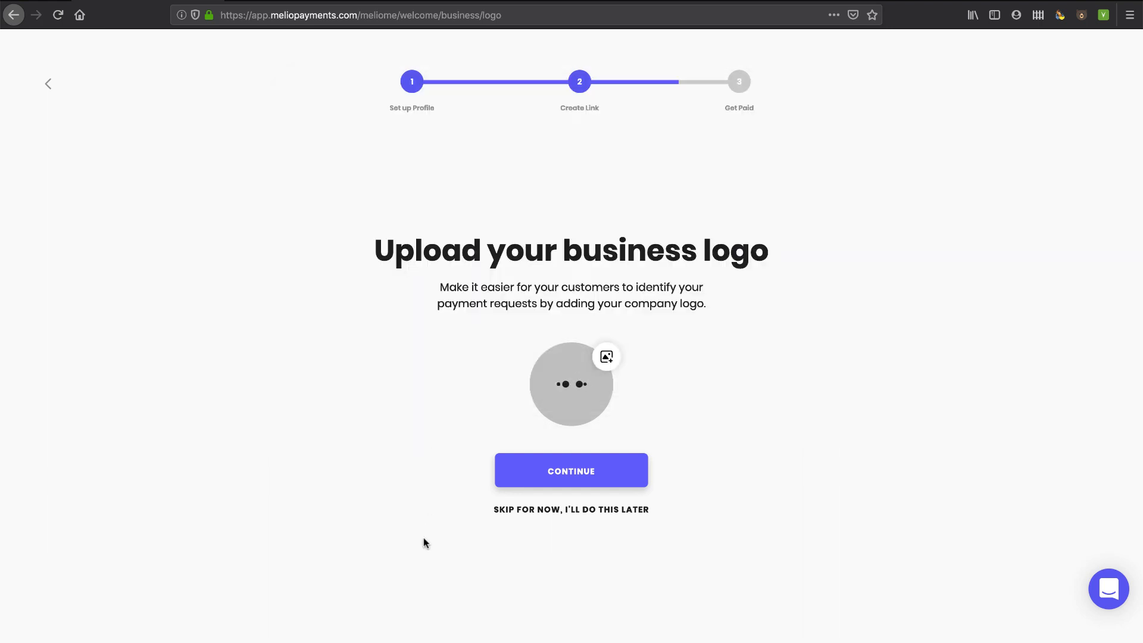
left_click(606, 356)
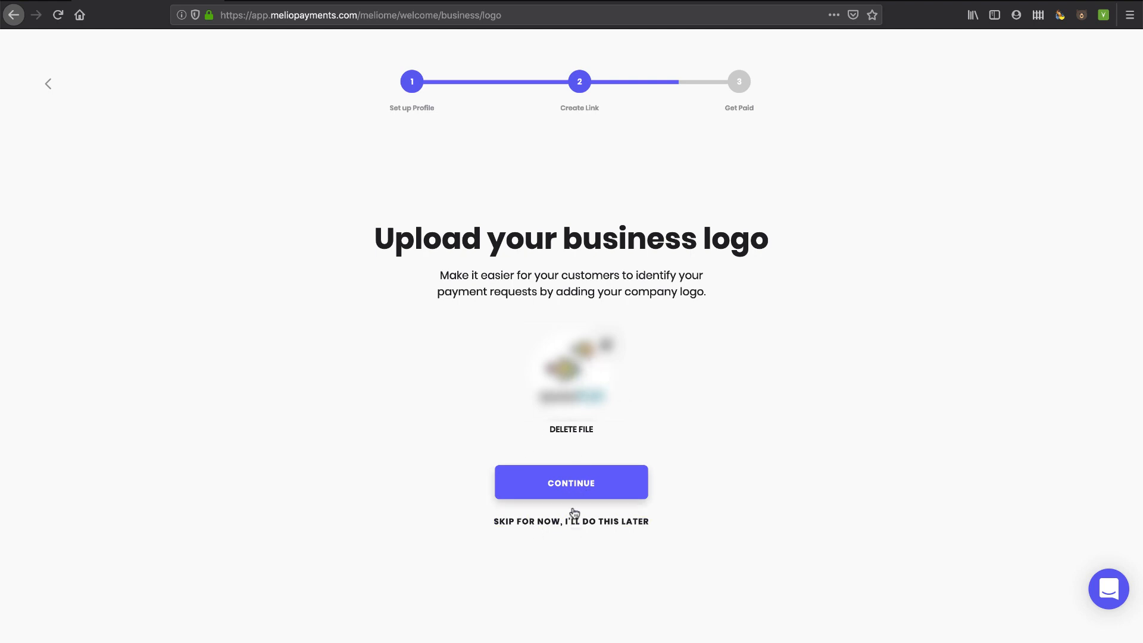
left_click(571, 483)
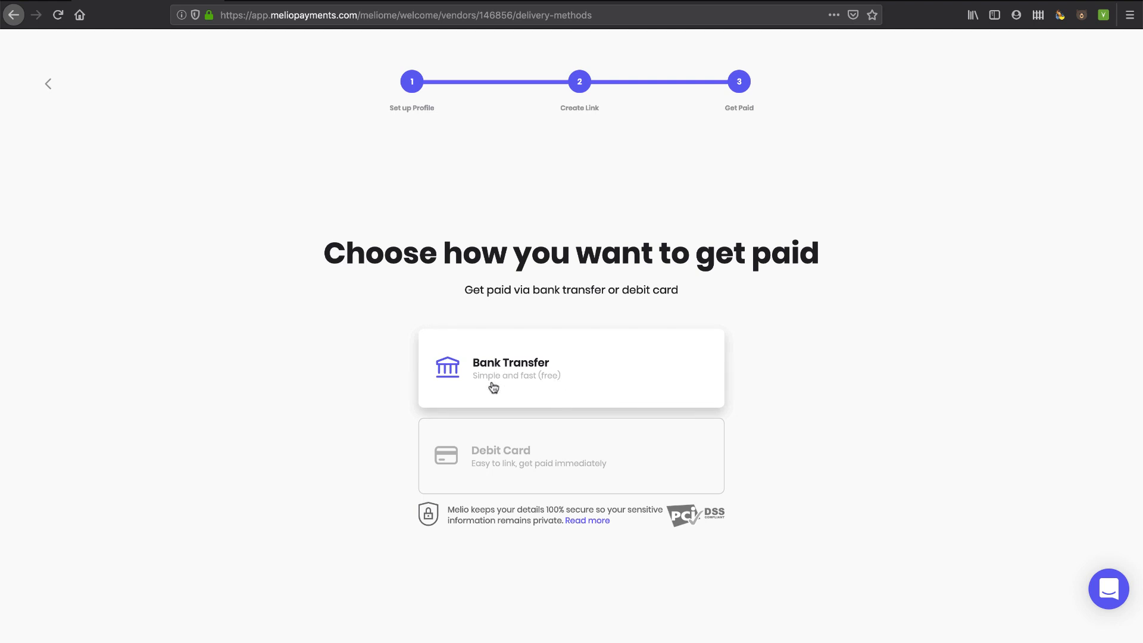
mouse_move(529, 378)
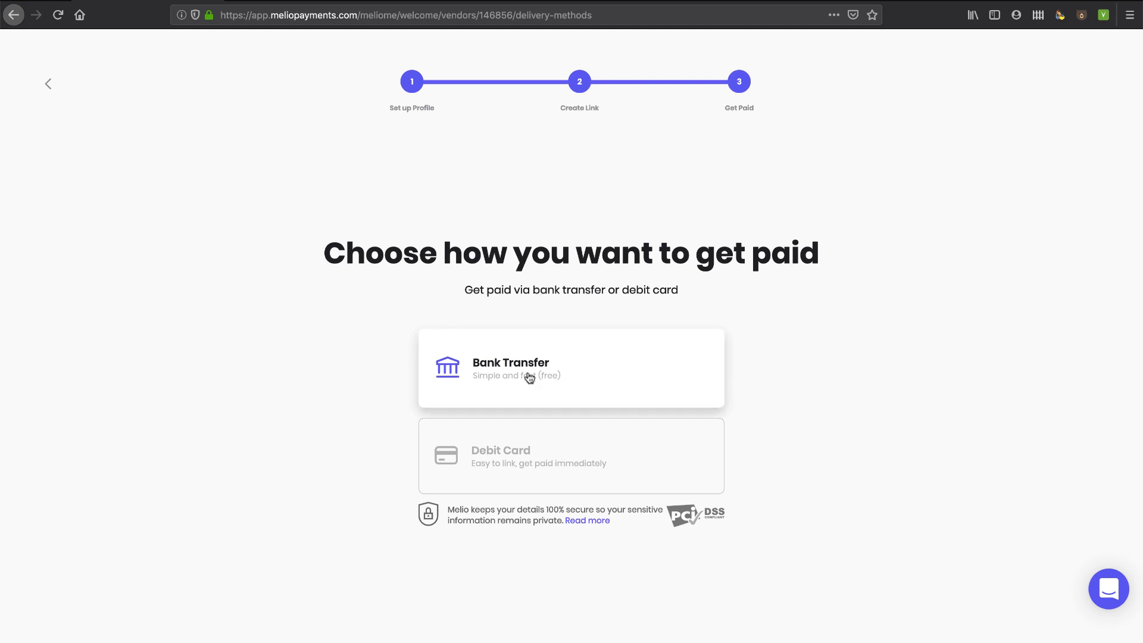
- Choose bank transfer for getting paid and continue past the Plaid notice
left_click(571, 368)
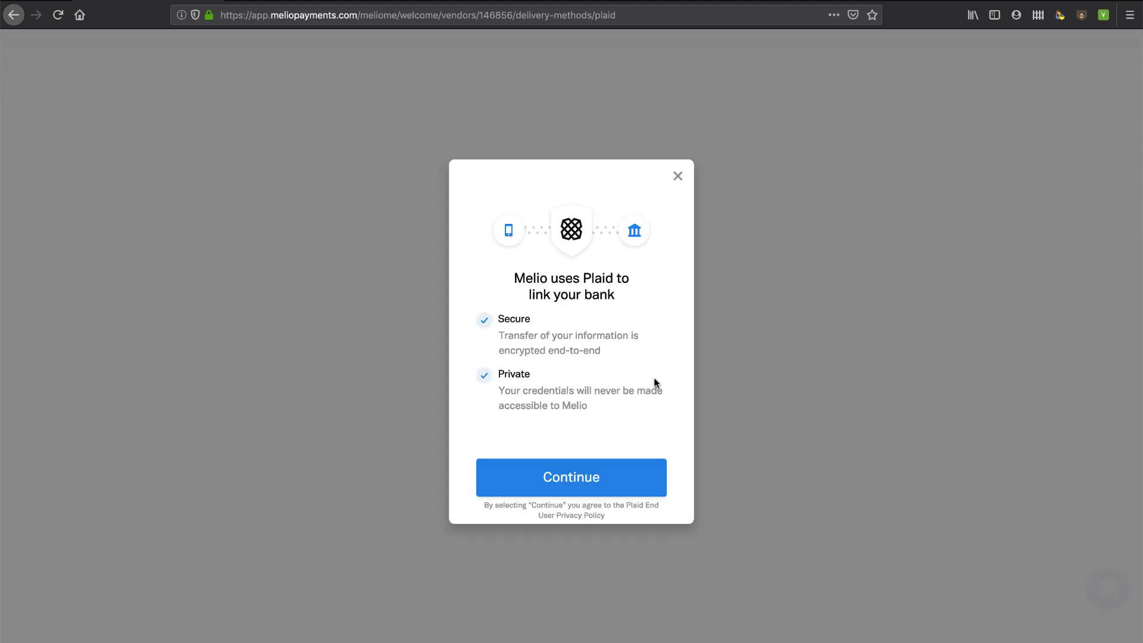
mouse_move(592, 309)
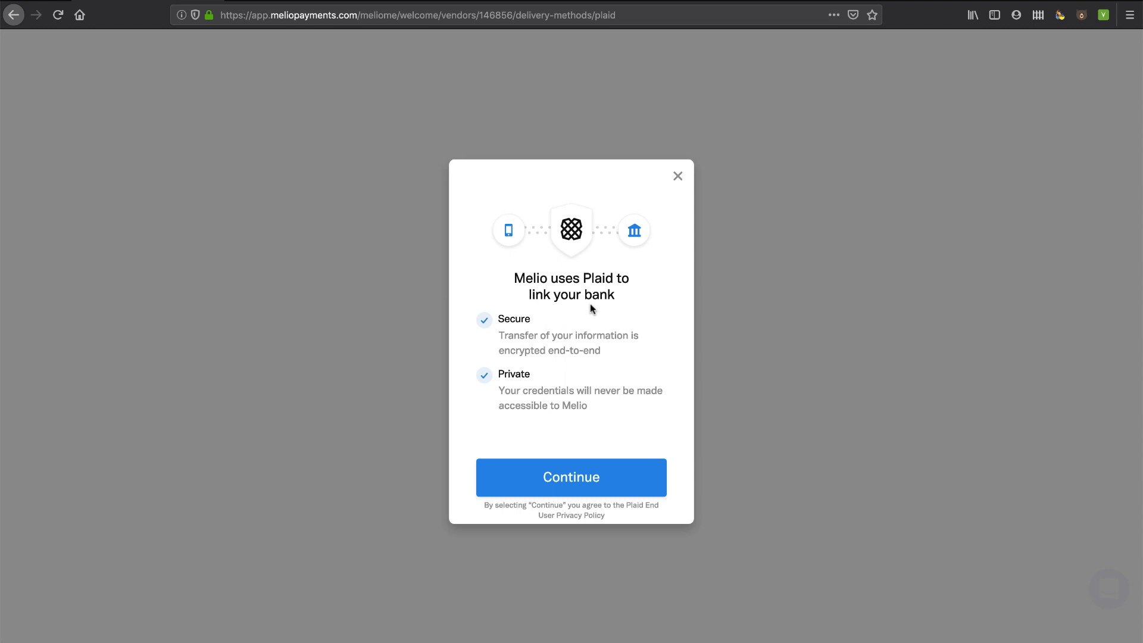
mouse_move(584, 349)
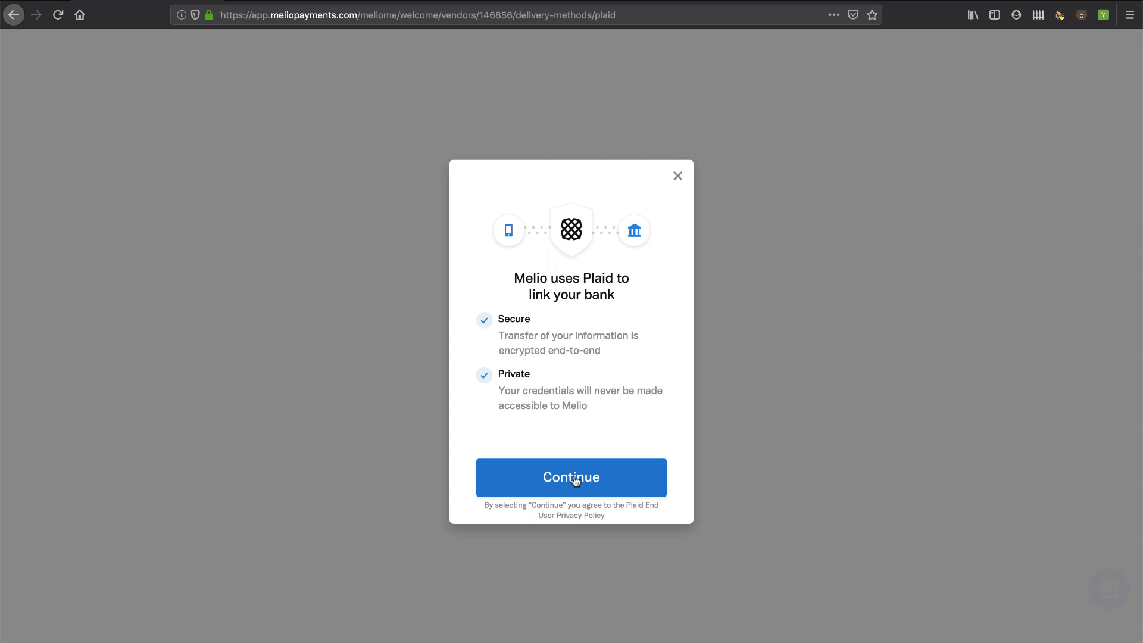
left_click(571, 477)
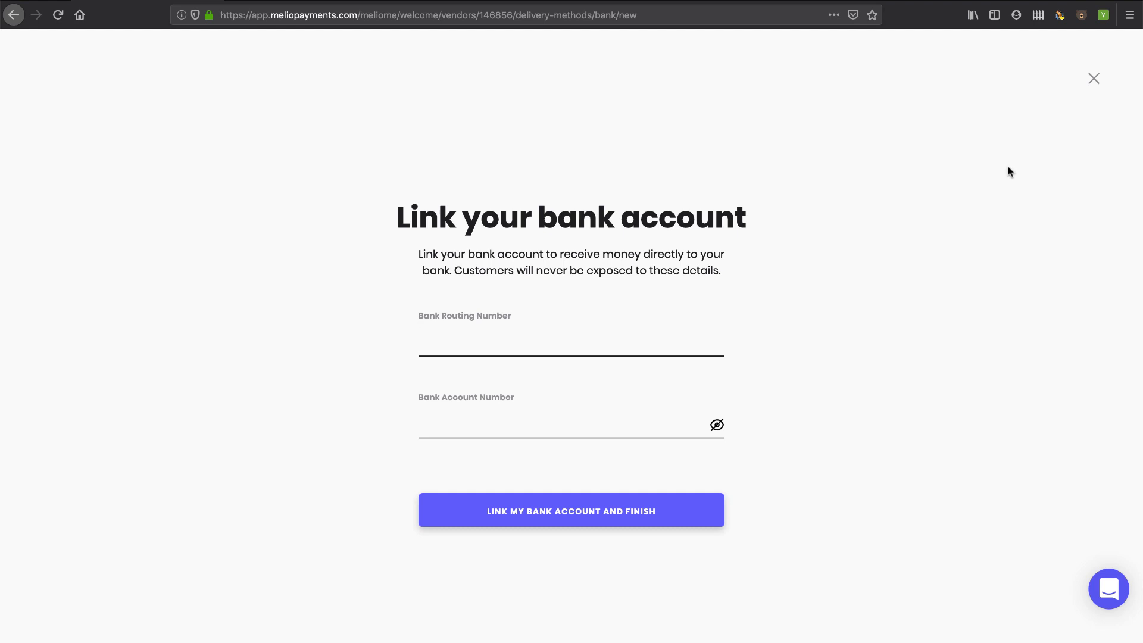
- Enter the bank routing and account numbers, then link the bank account
left_click(571, 340)
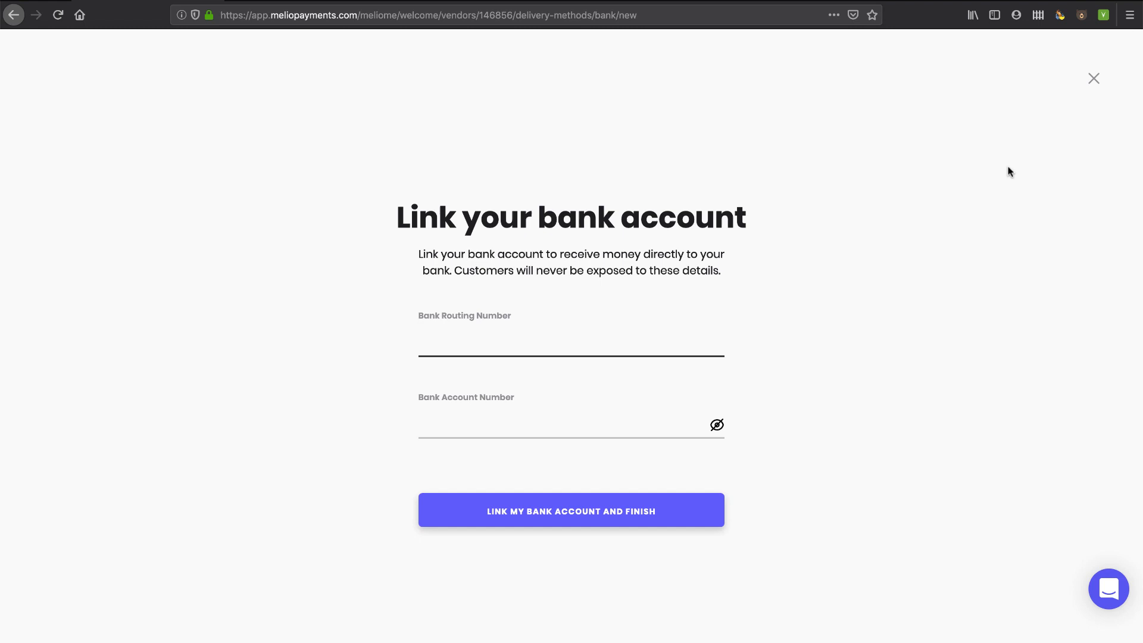
left_click(571, 341)
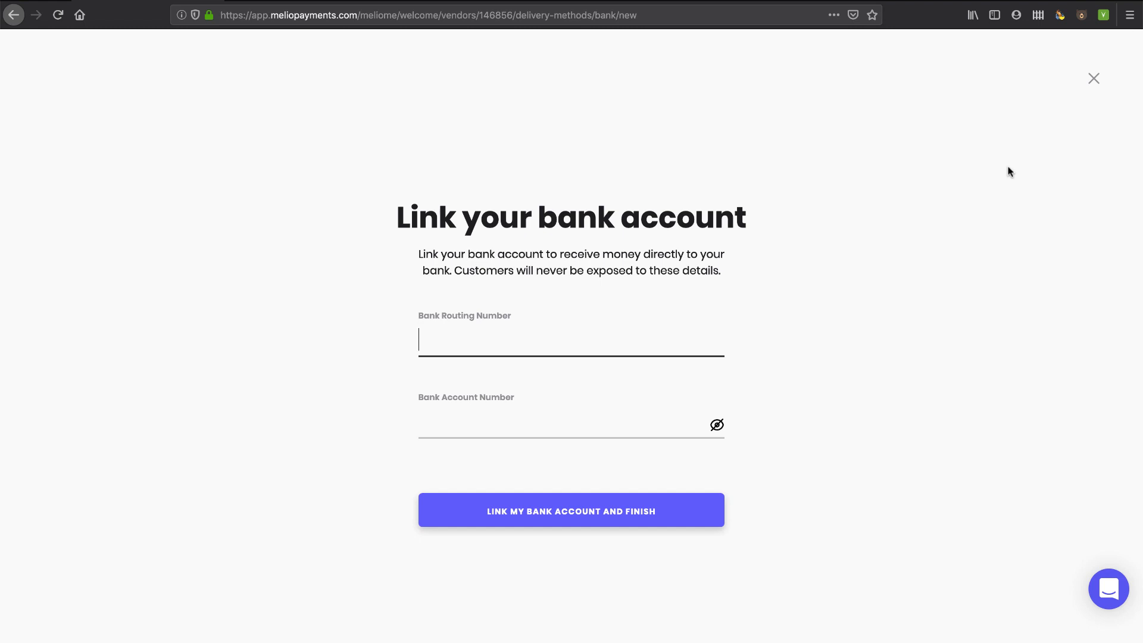
mouse_move(546, 302)
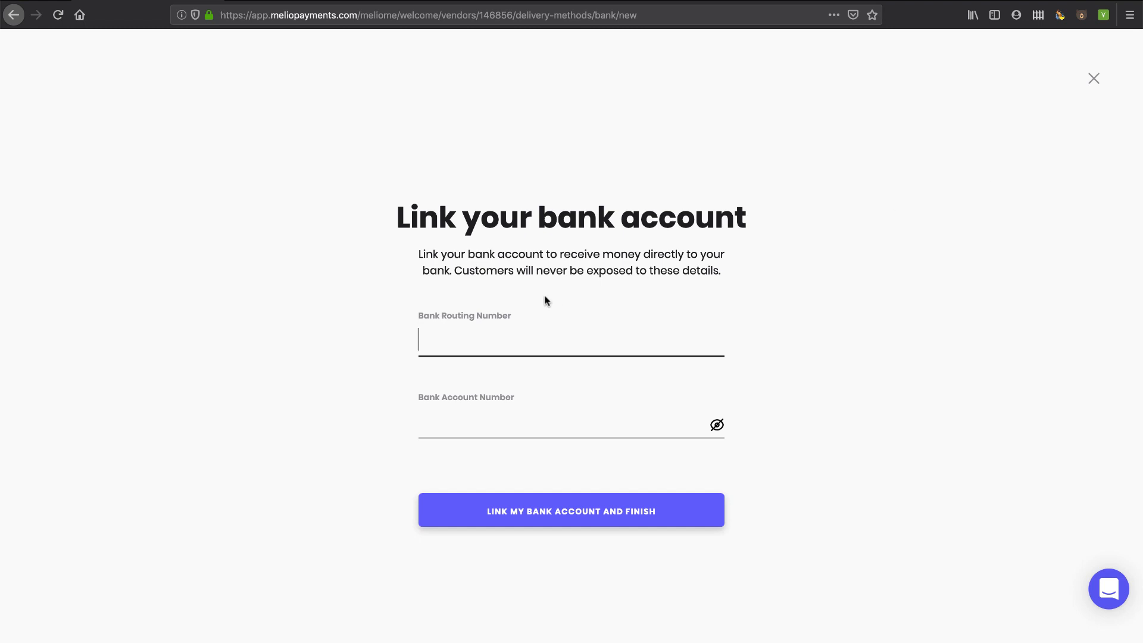
left_click(571, 341)
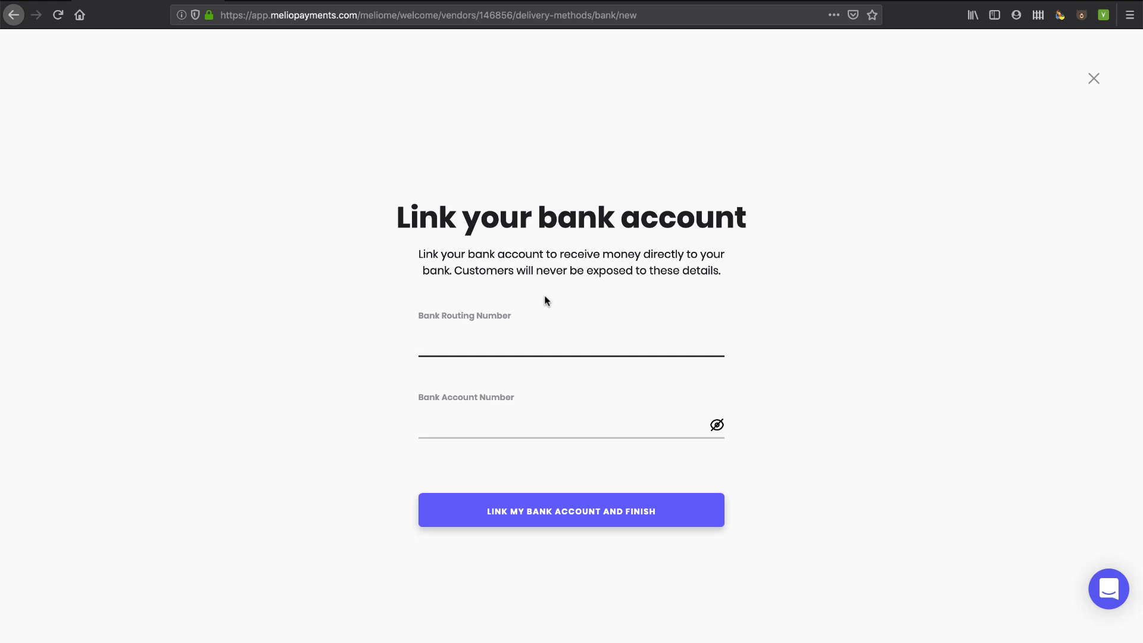
left_click(571, 341)
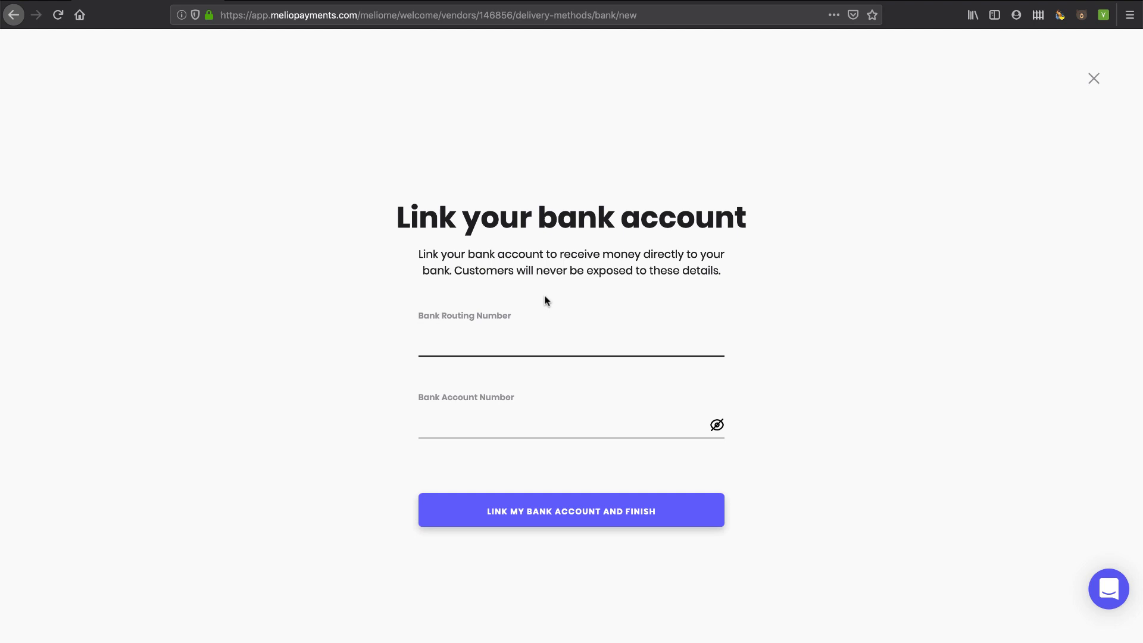
mouse_move(511, 371)
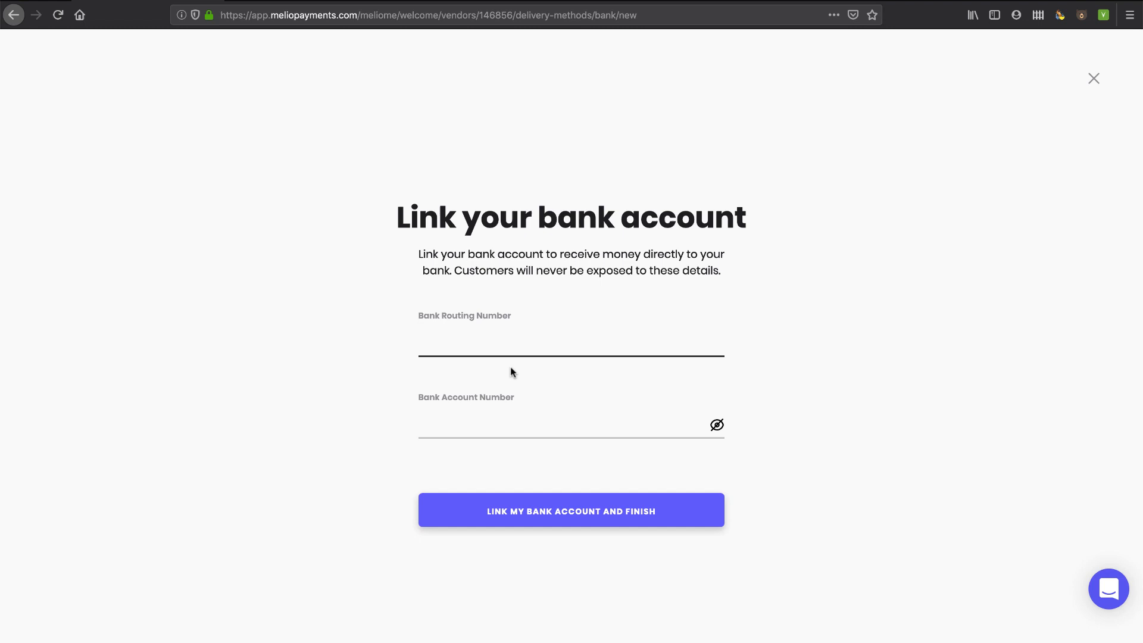
left_click(571, 340)
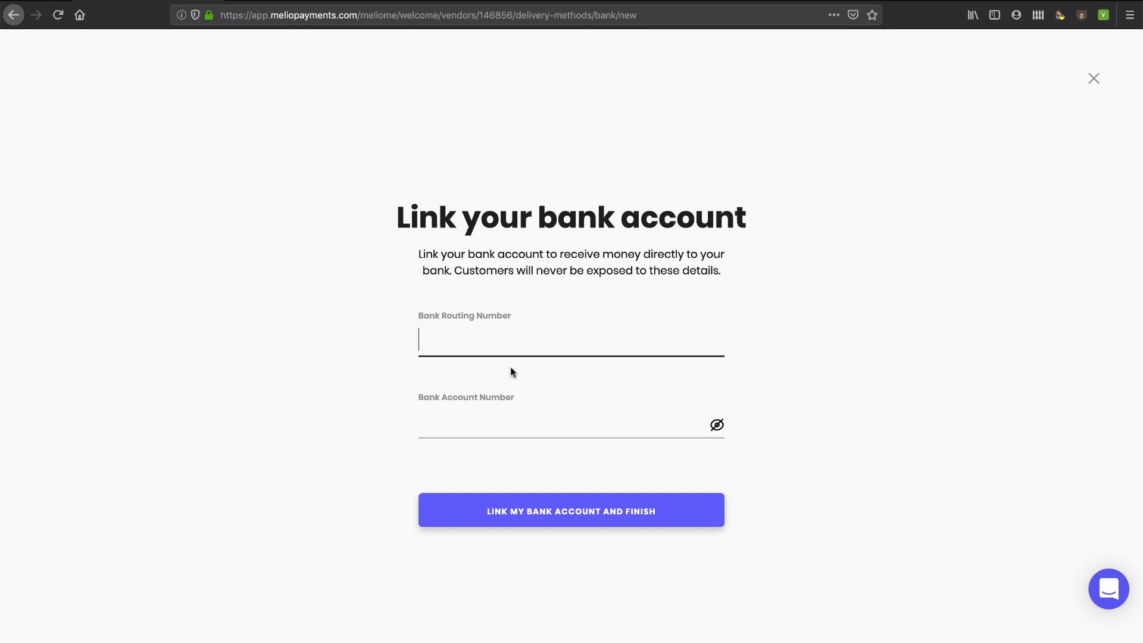
left_click(571, 510)
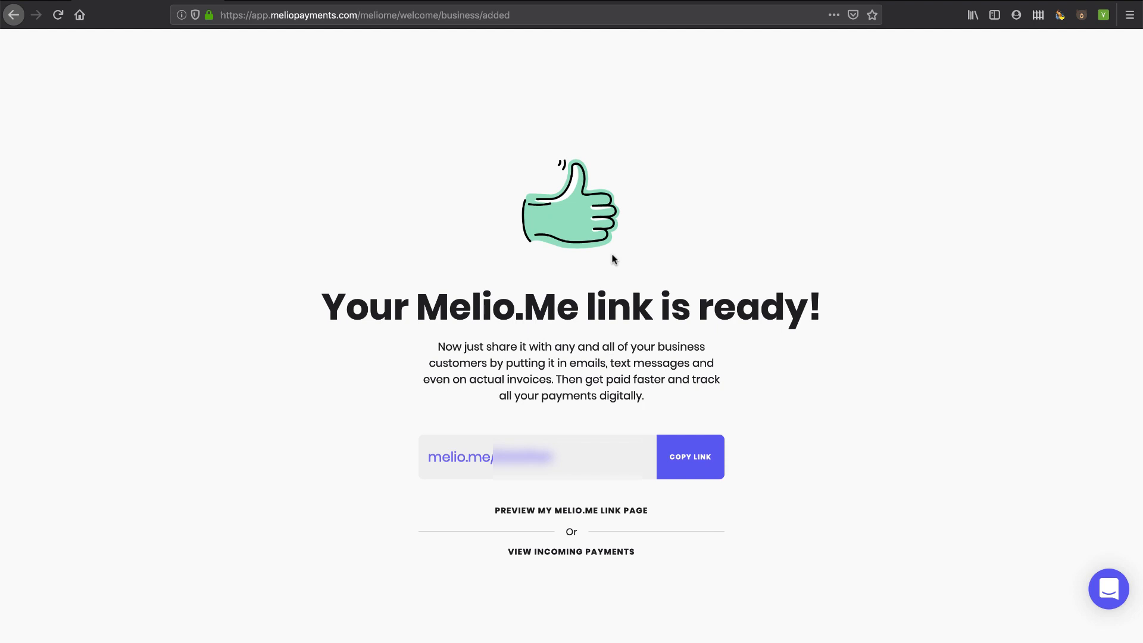
- Copy the Melio.Me link and preview the customer-facing payment page
left_click(689, 457)
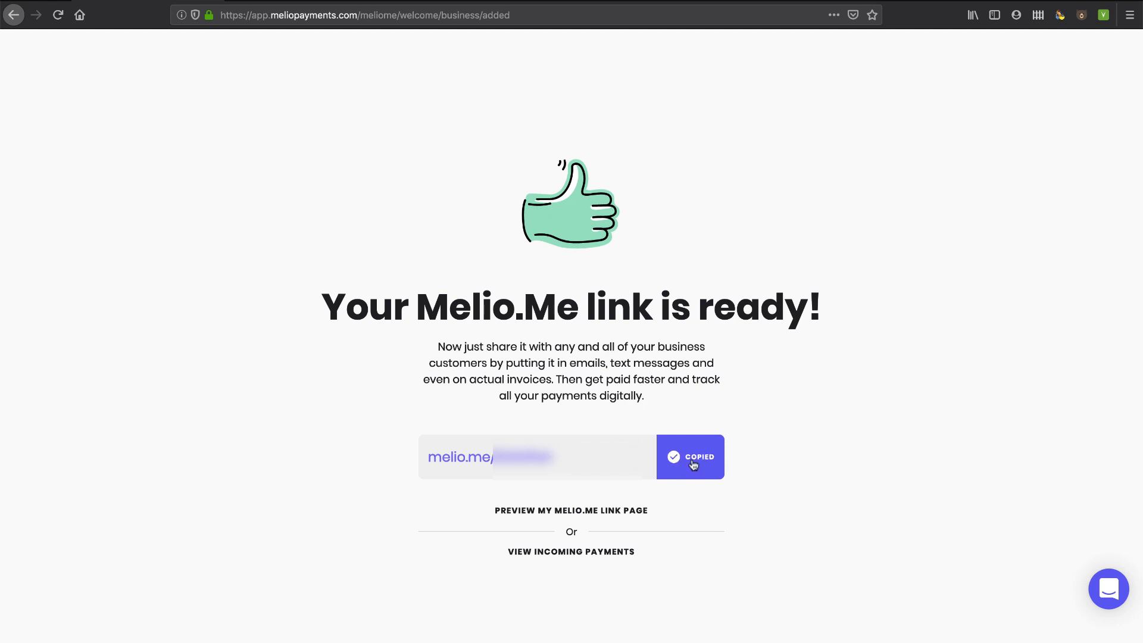
left_click(572, 510)
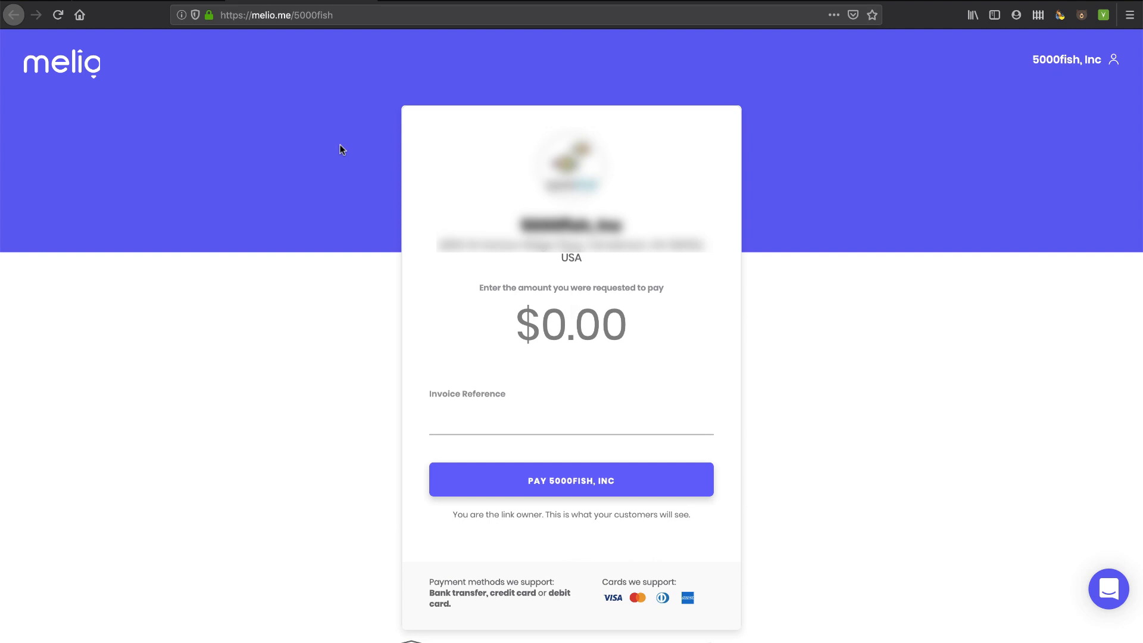
- Try the $0.00 amount field, then return to 'Your Melio.Me link is ready!'
left_click(571, 324)
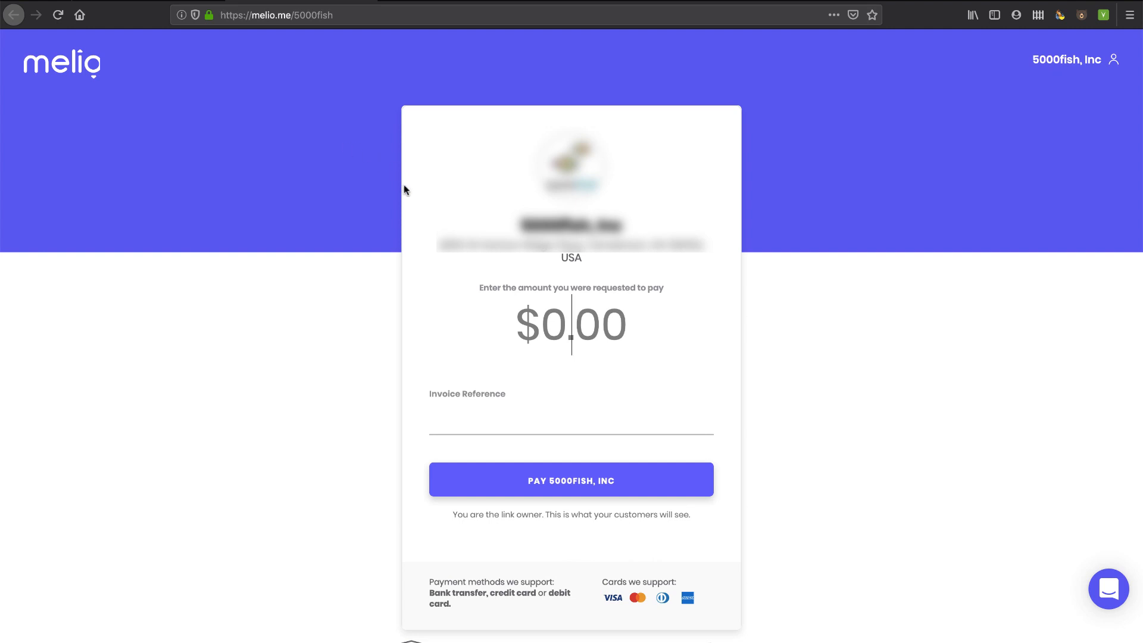
mouse_move(705, 325)
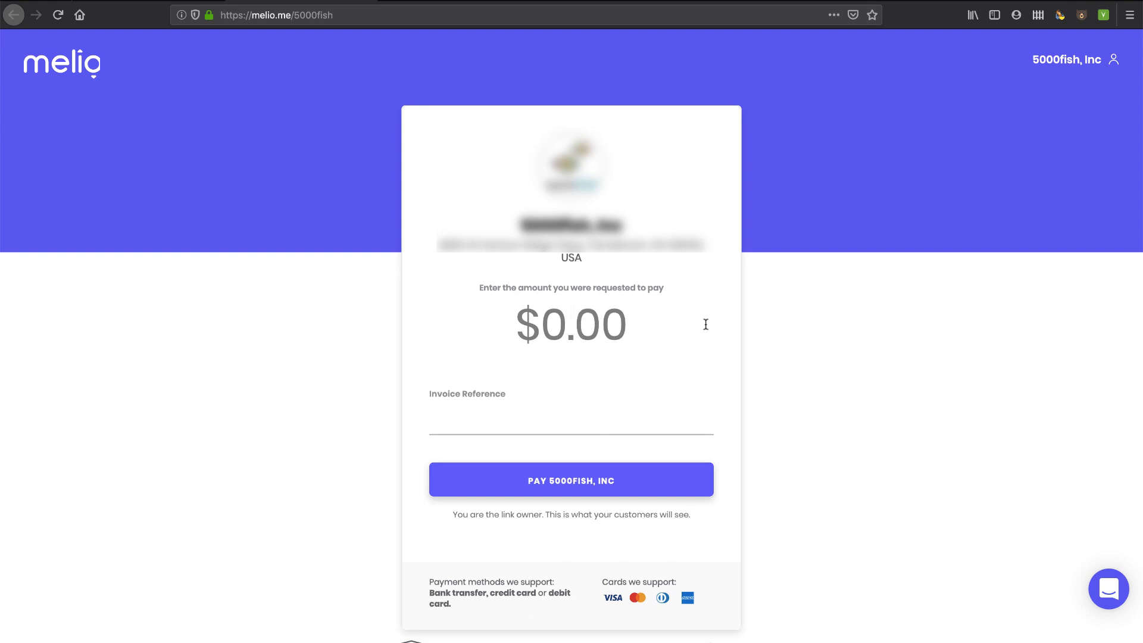
left_click(572, 324)
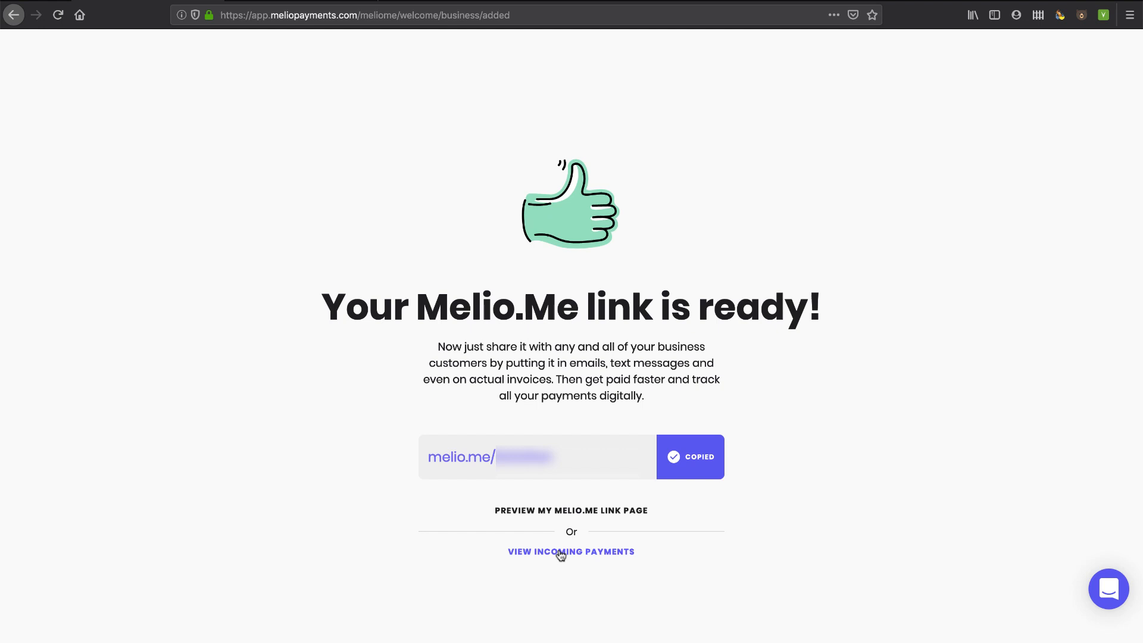
- View incoming payments, switch to the Pay inbox, and start adding a first bill
left_click(571, 553)
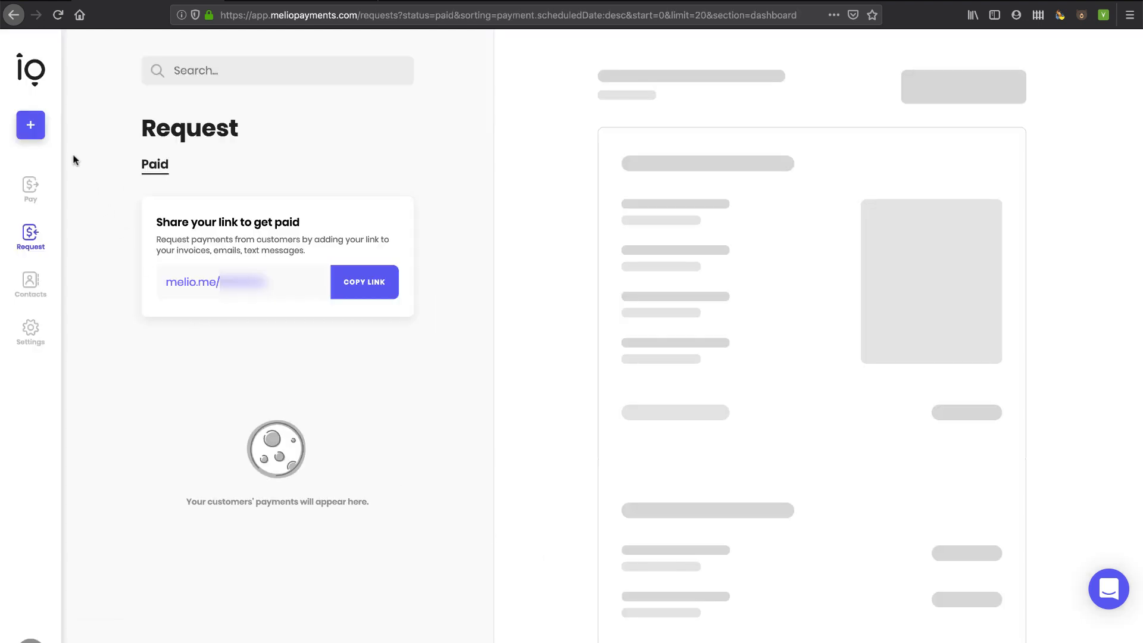
left_click(31, 189)
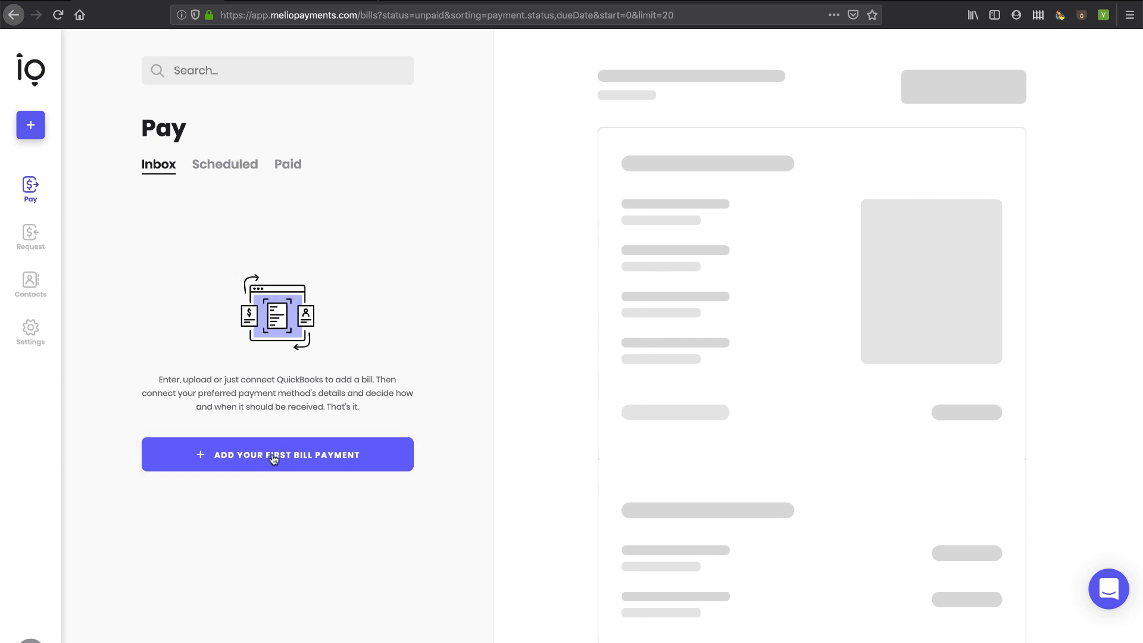
left_click(277, 454)
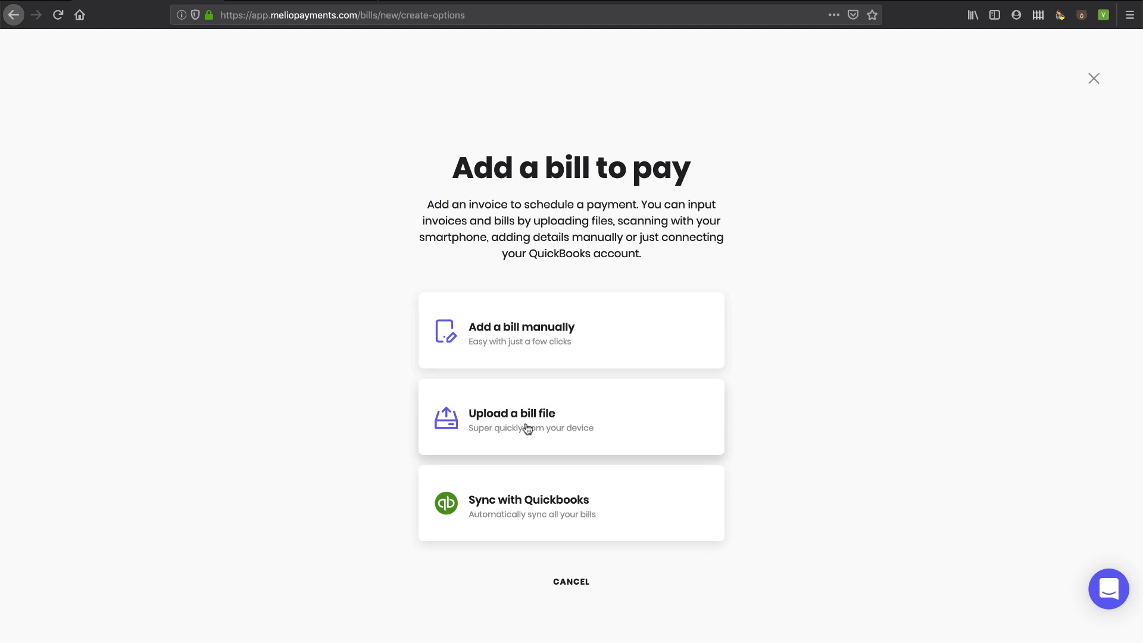
mouse_move(570, 464)
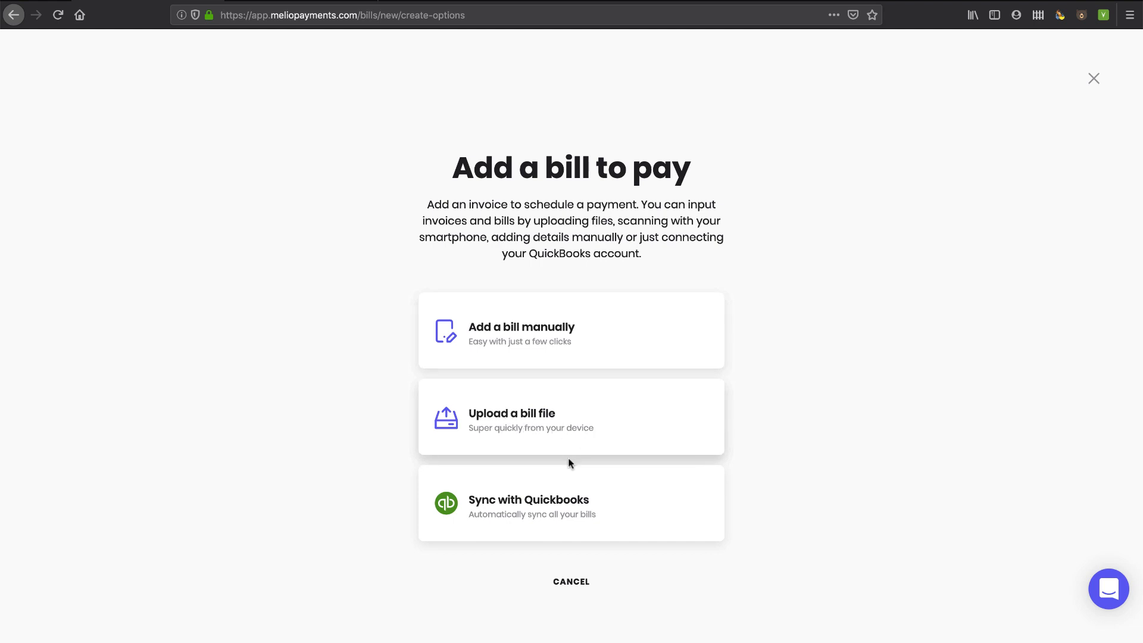
mouse_move(517, 501)
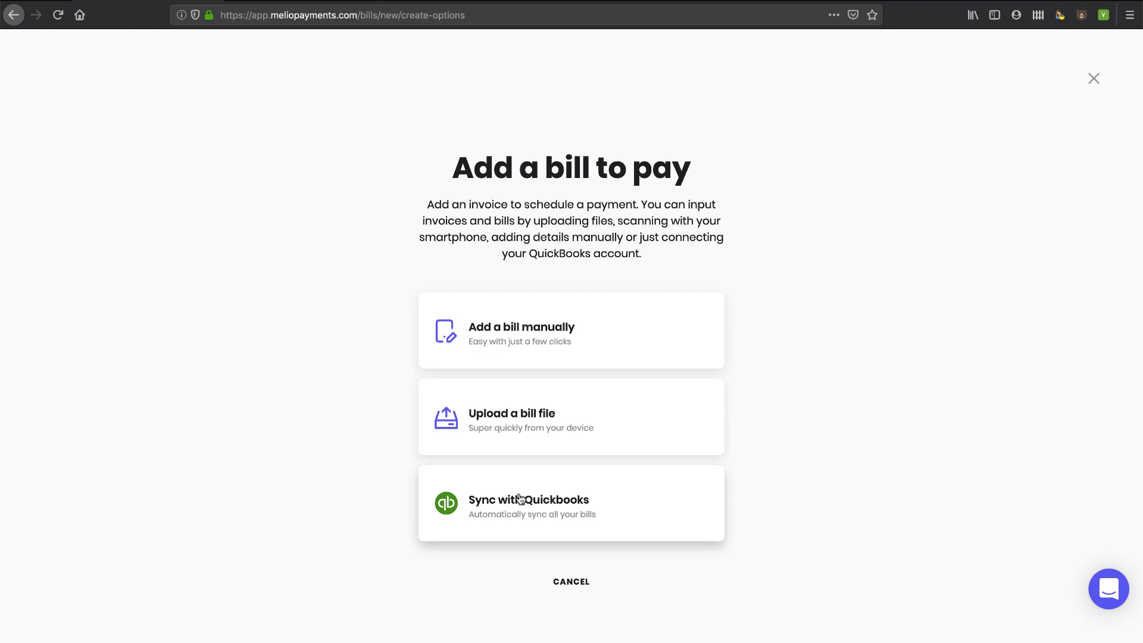
mouse_move(495, 360)
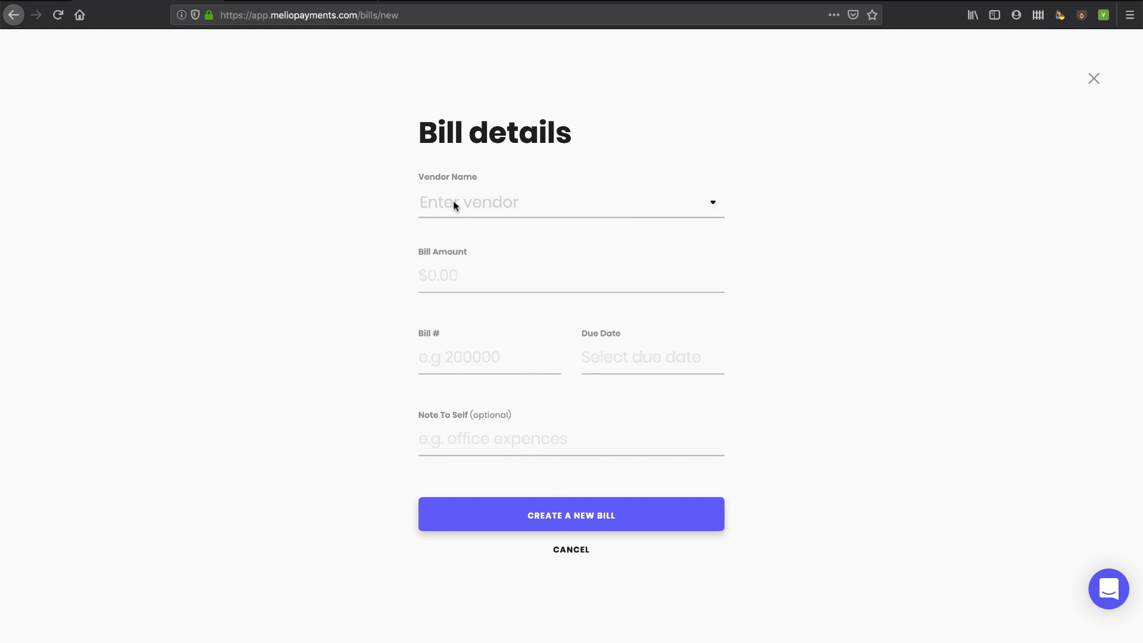
- Try the Bill # and Note To Self fields, then cancel the empty bill
left_click(571, 276)
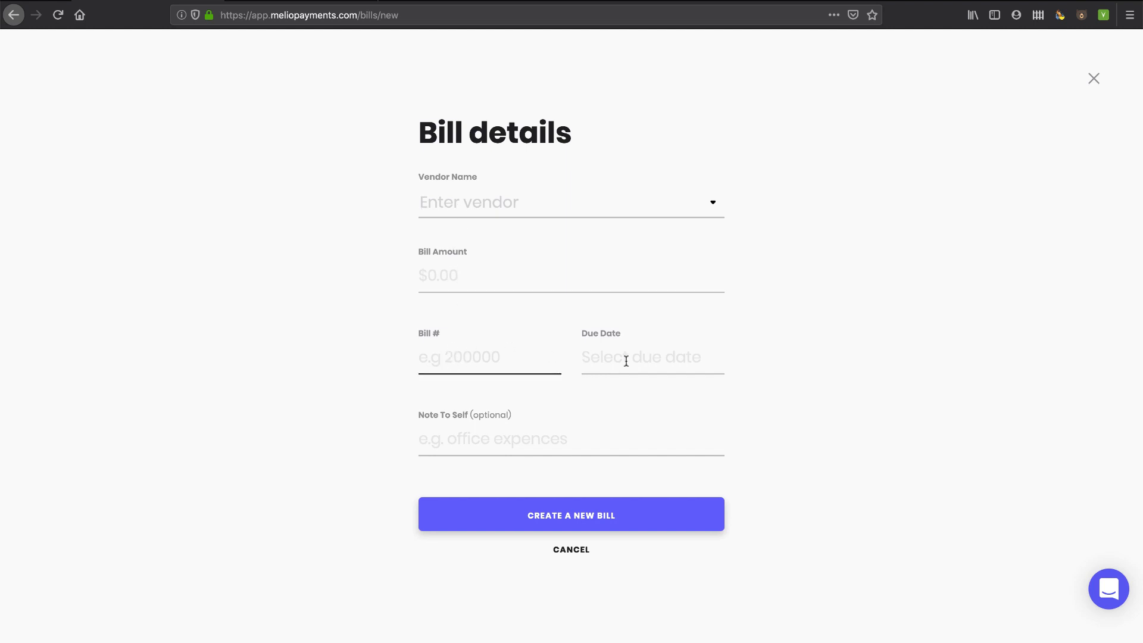
left_click(571, 439)
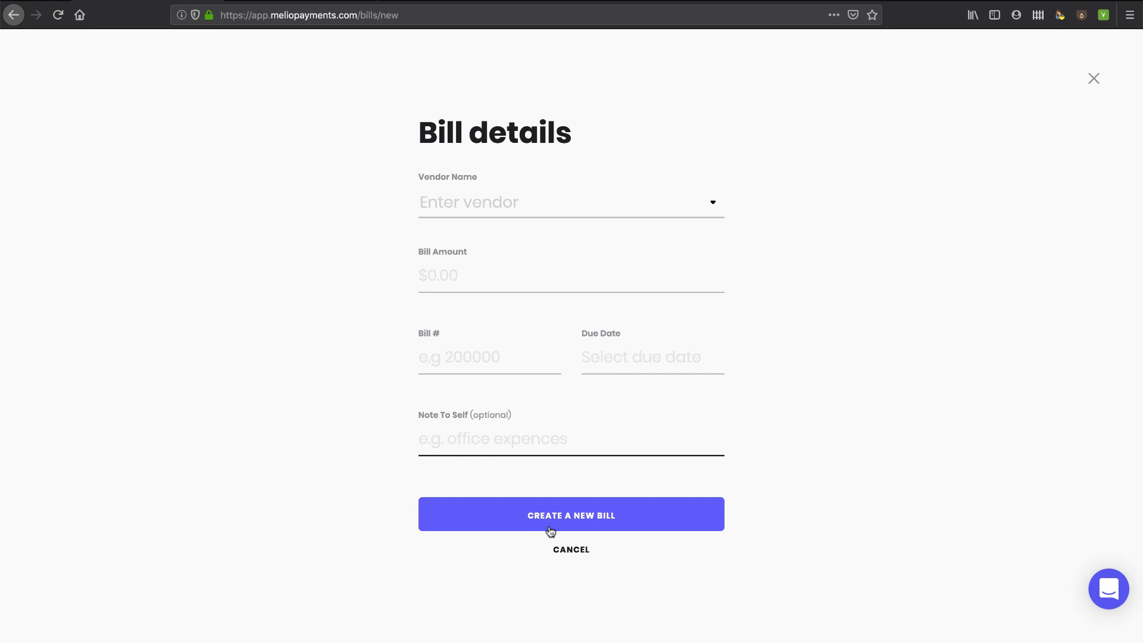
mouse_move(571, 550)
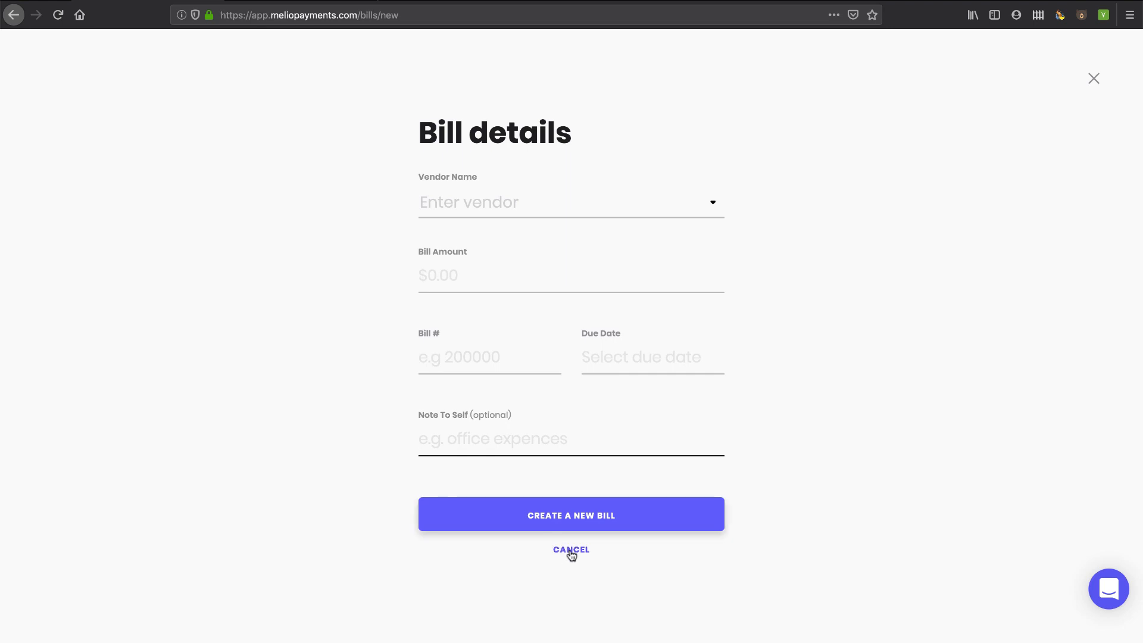
left_click(571, 549)
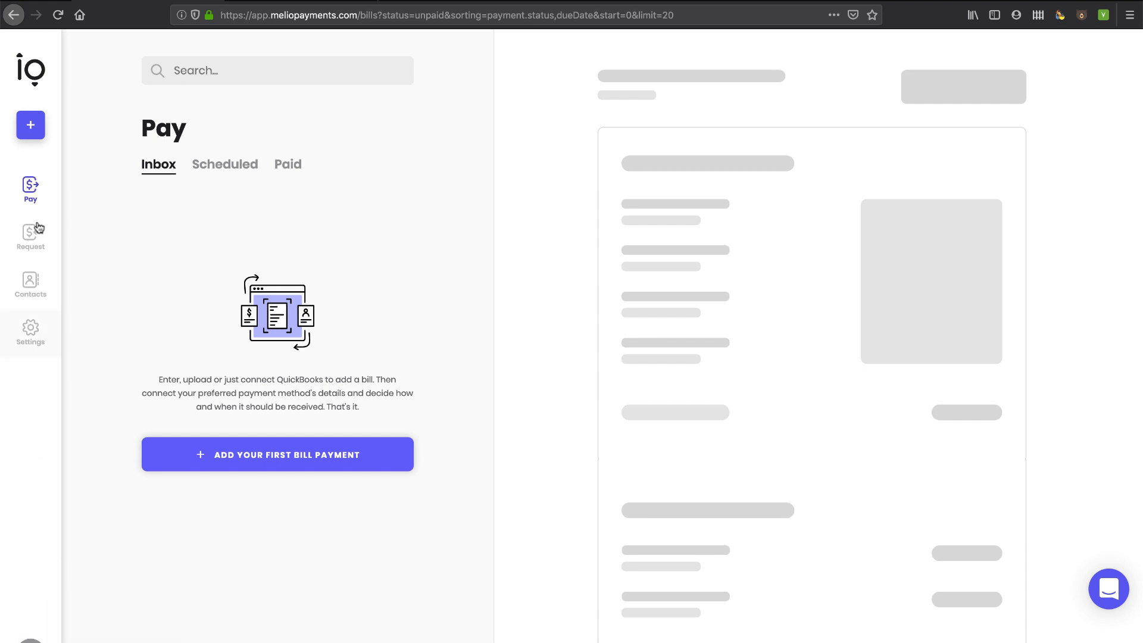
left_click(30, 124)
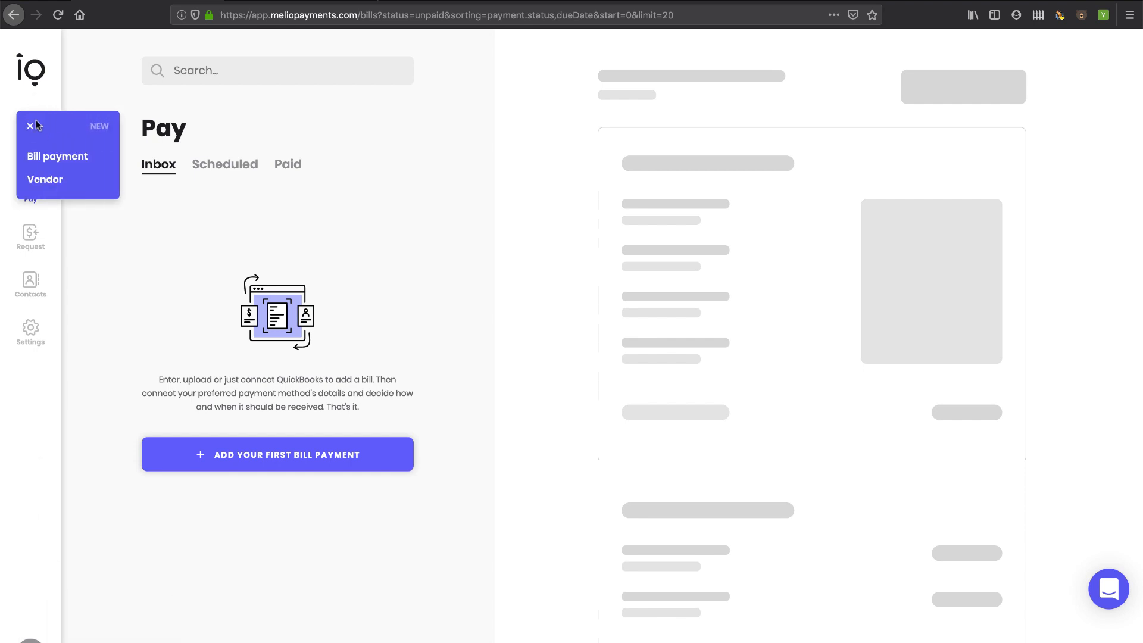
left_click(30, 125)
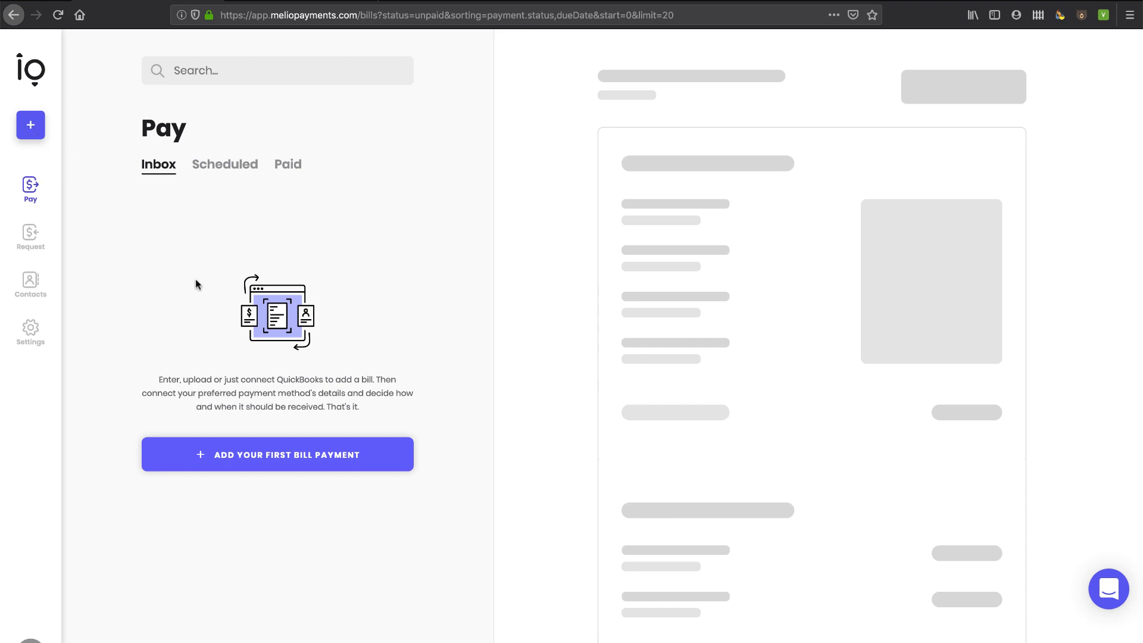